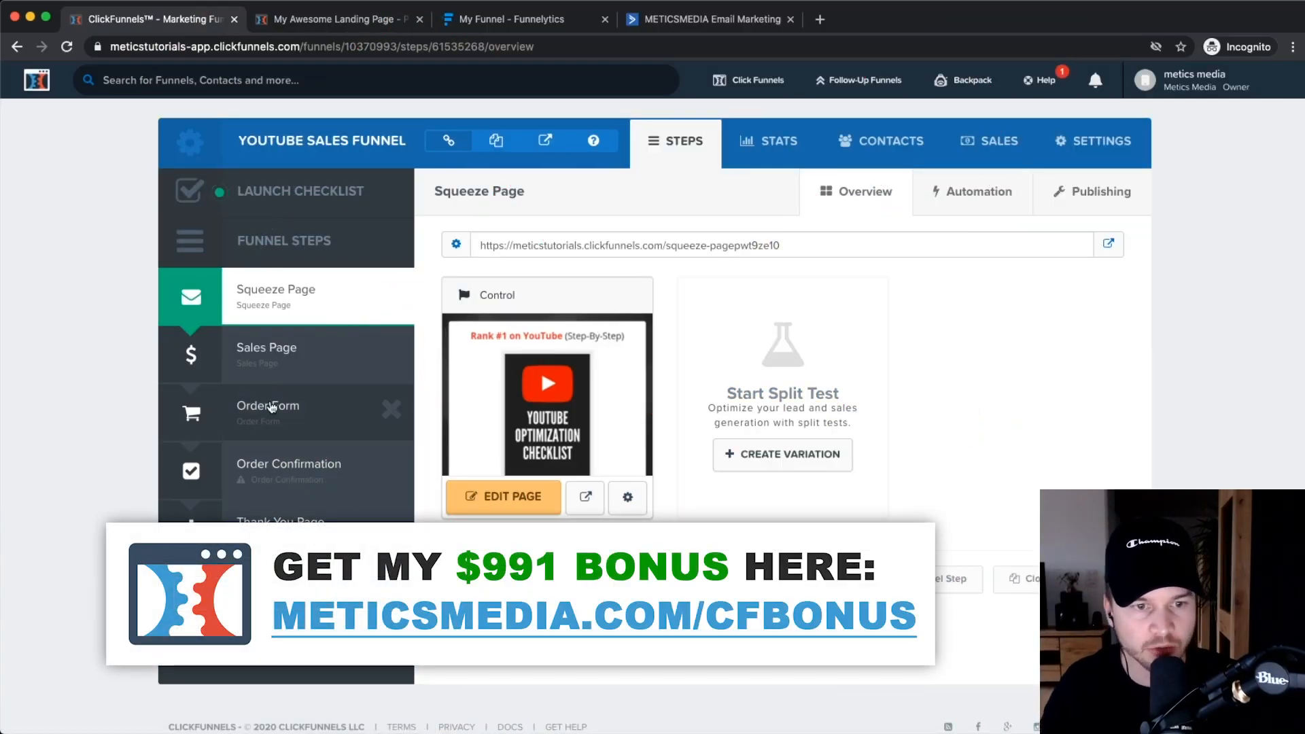
# Step: Go to the Order Form funnel step and view its empty Products list
pyautogui.click(268, 412)
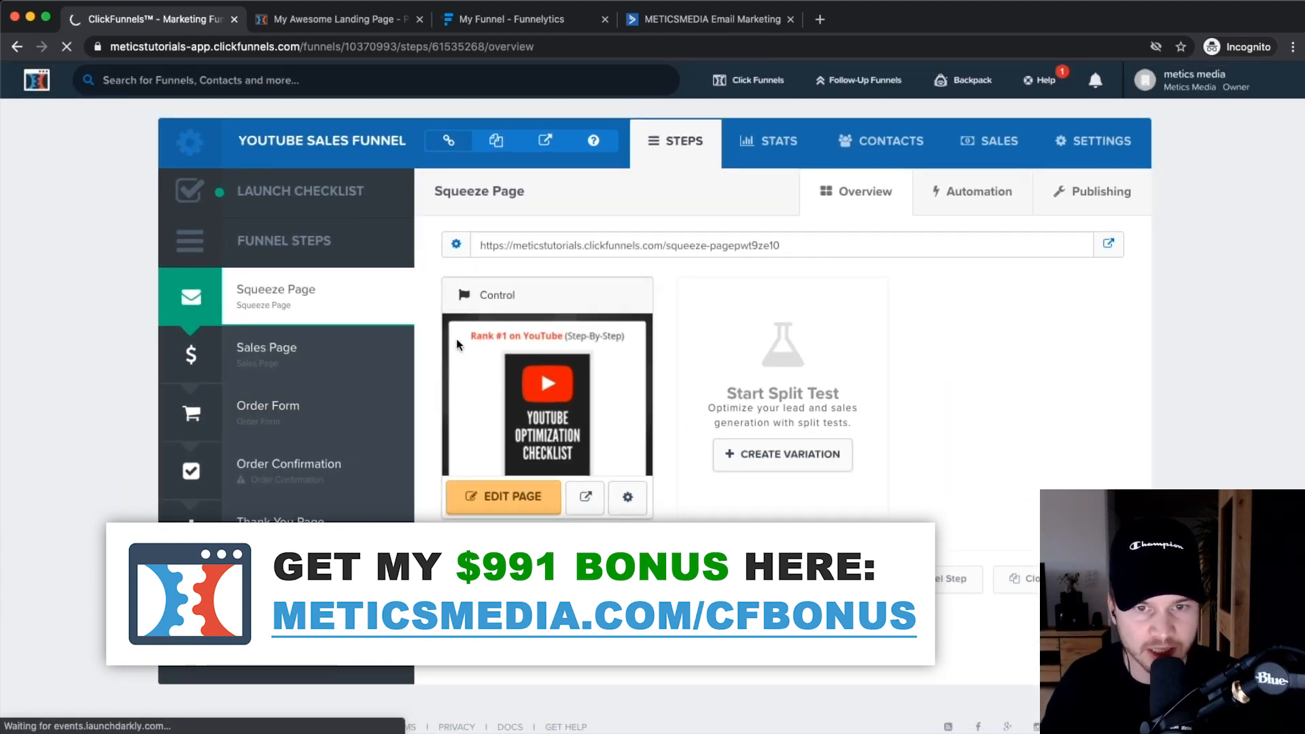
pyautogui.click(267, 412)
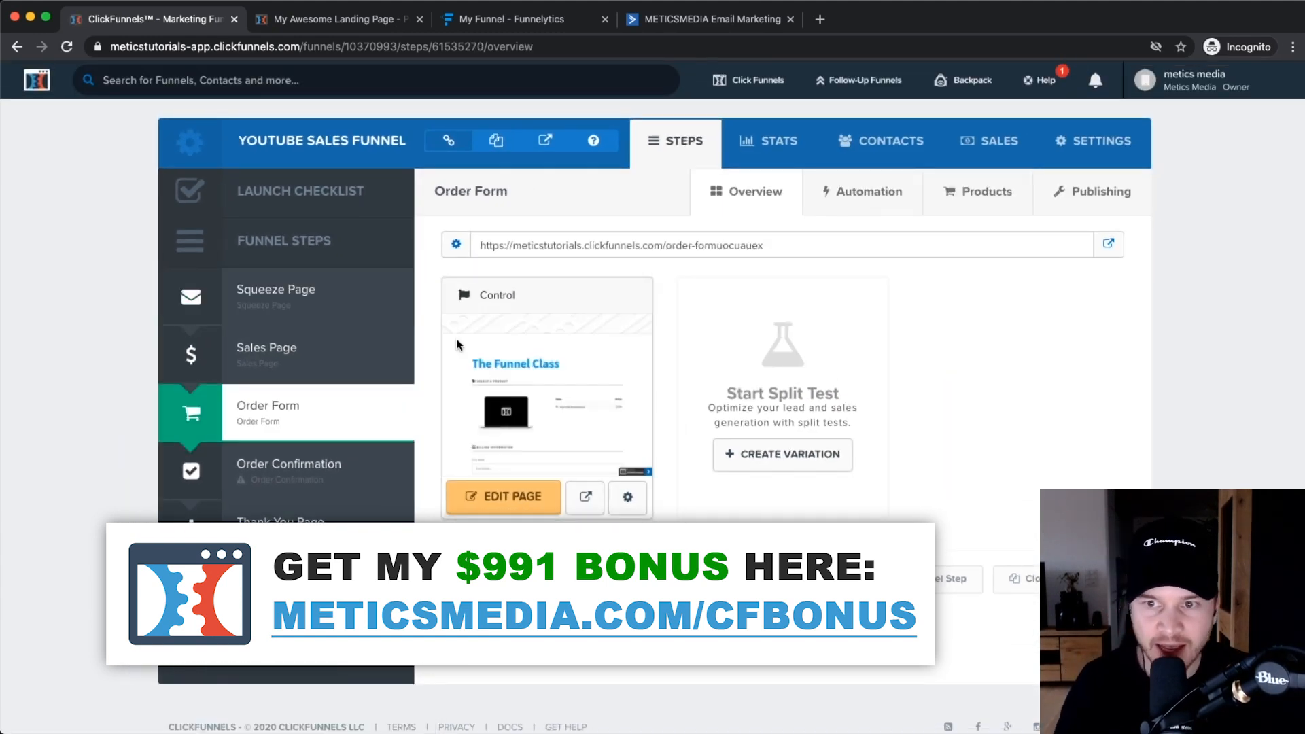
pyautogui.click(991, 192)
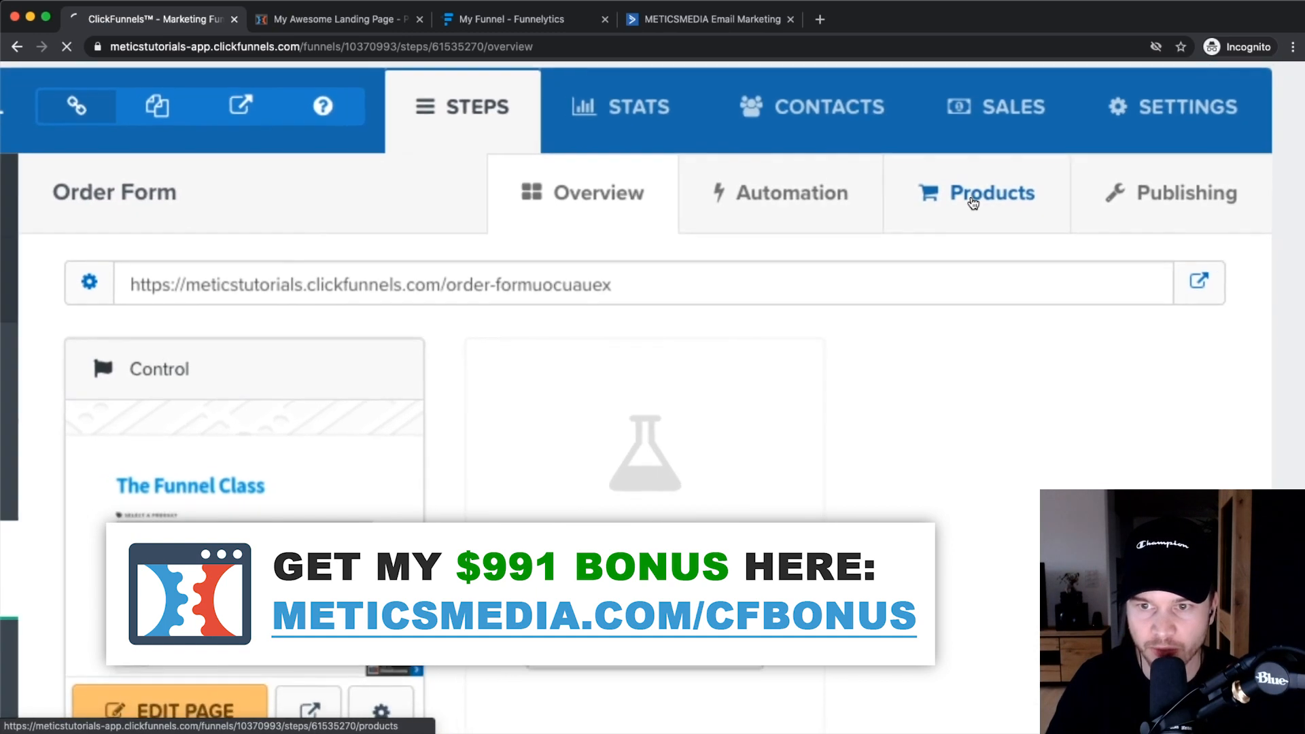
pyautogui.click(991, 192)
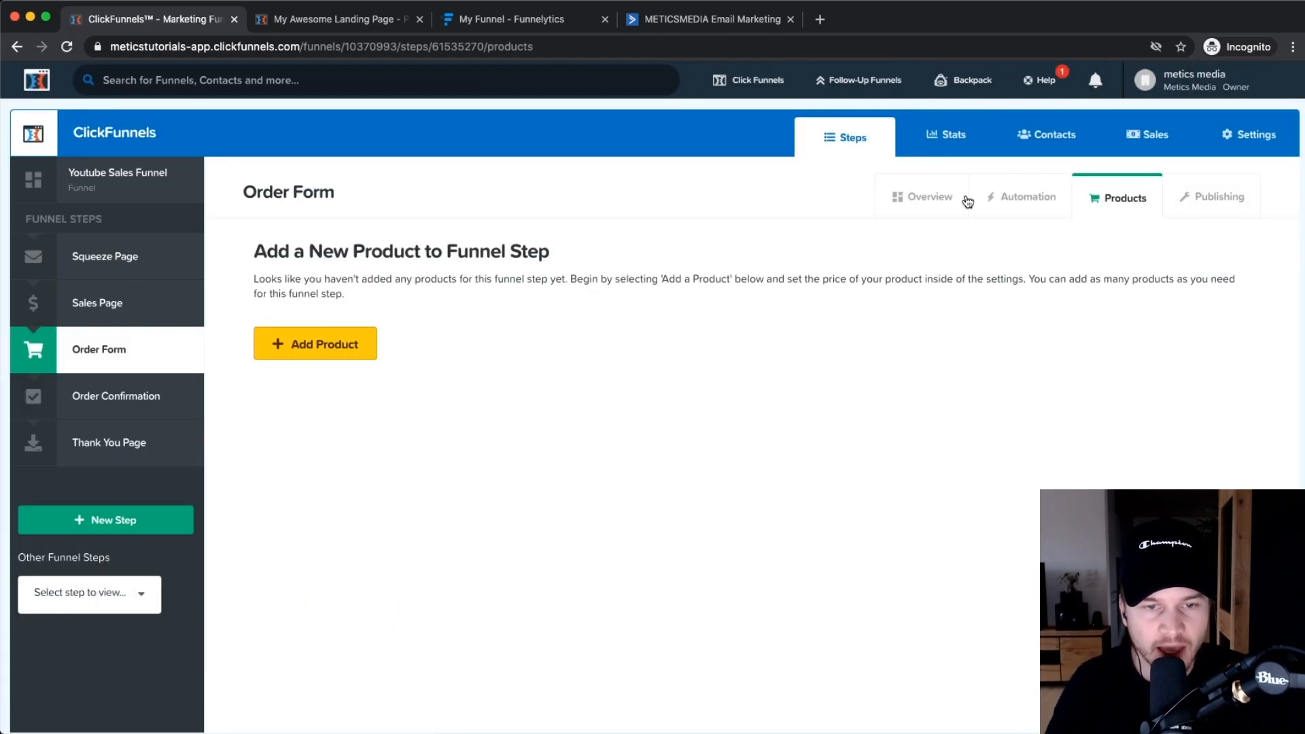
pyautogui.moveTo(583, 366)
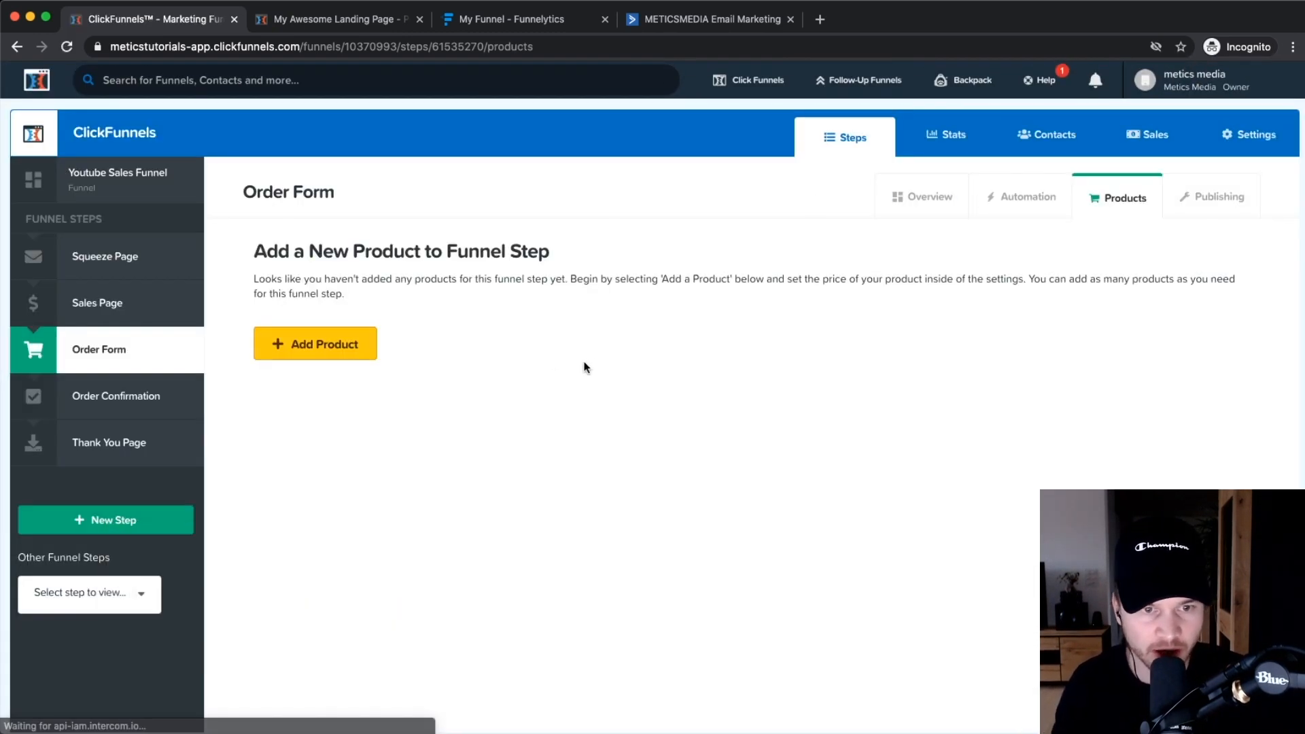
pyautogui.moveTo(314, 344)
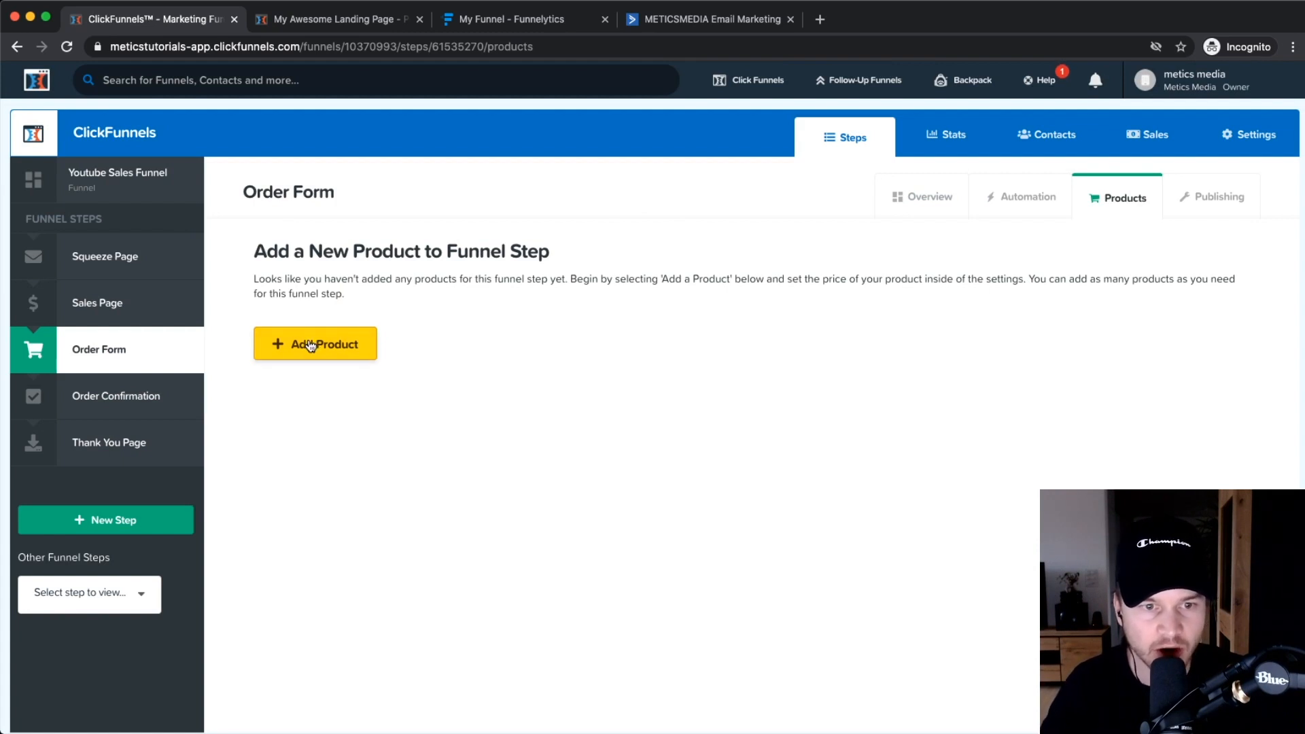
# Step: Add a new one-time product on the Order Form step using the Stripe integration
pyautogui.click(314, 344)
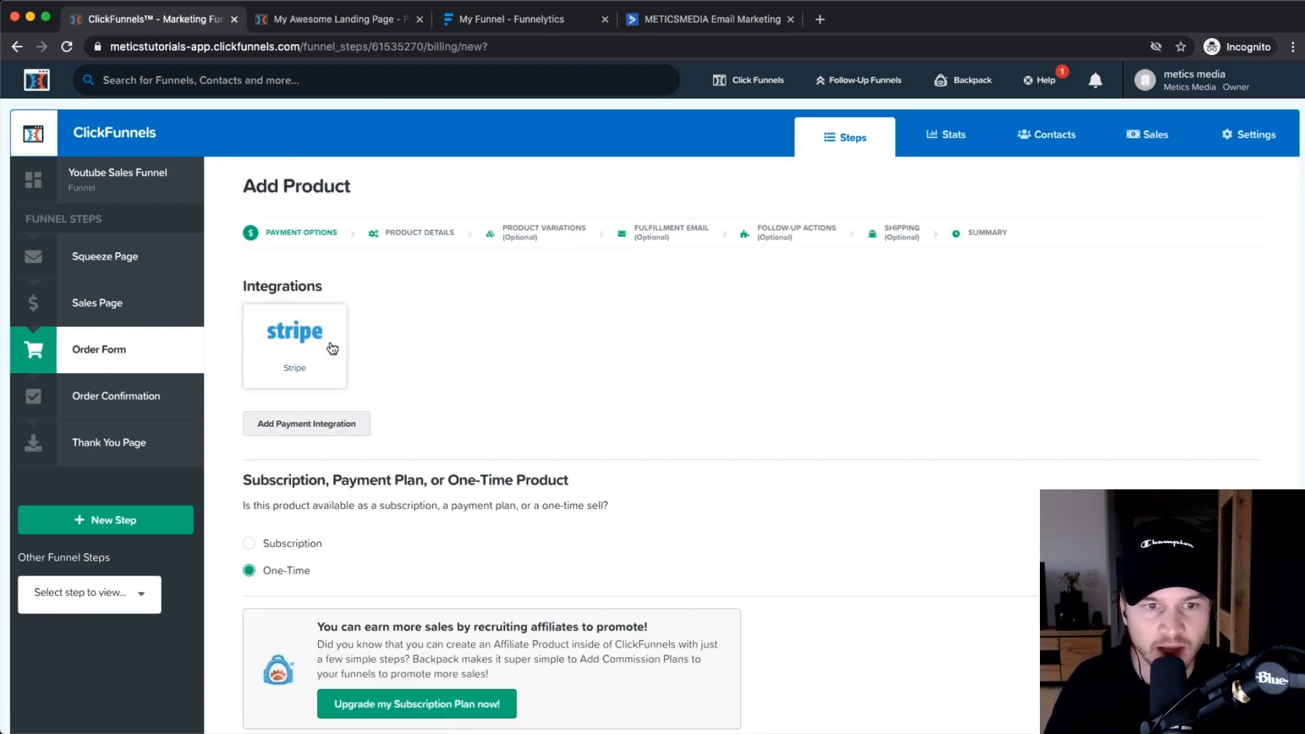
pyautogui.moveTo(599, 299)
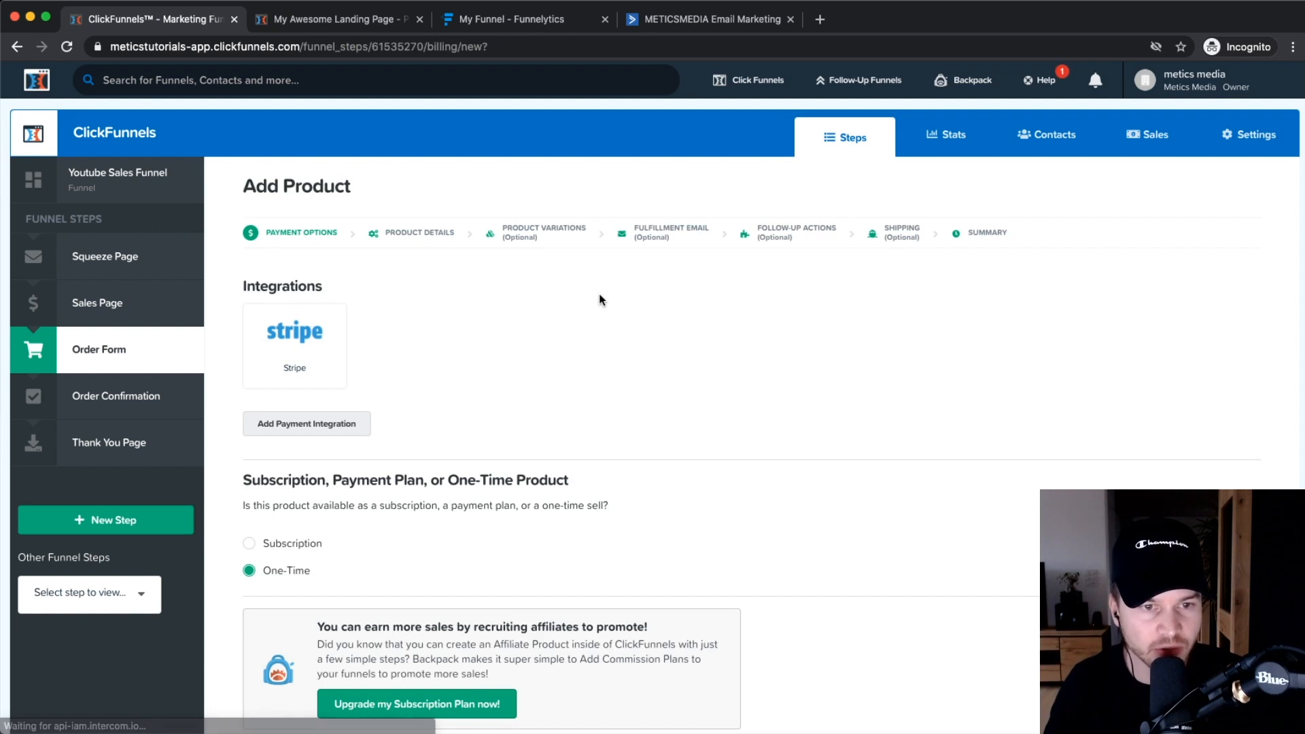
pyautogui.moveTo(388, 329)
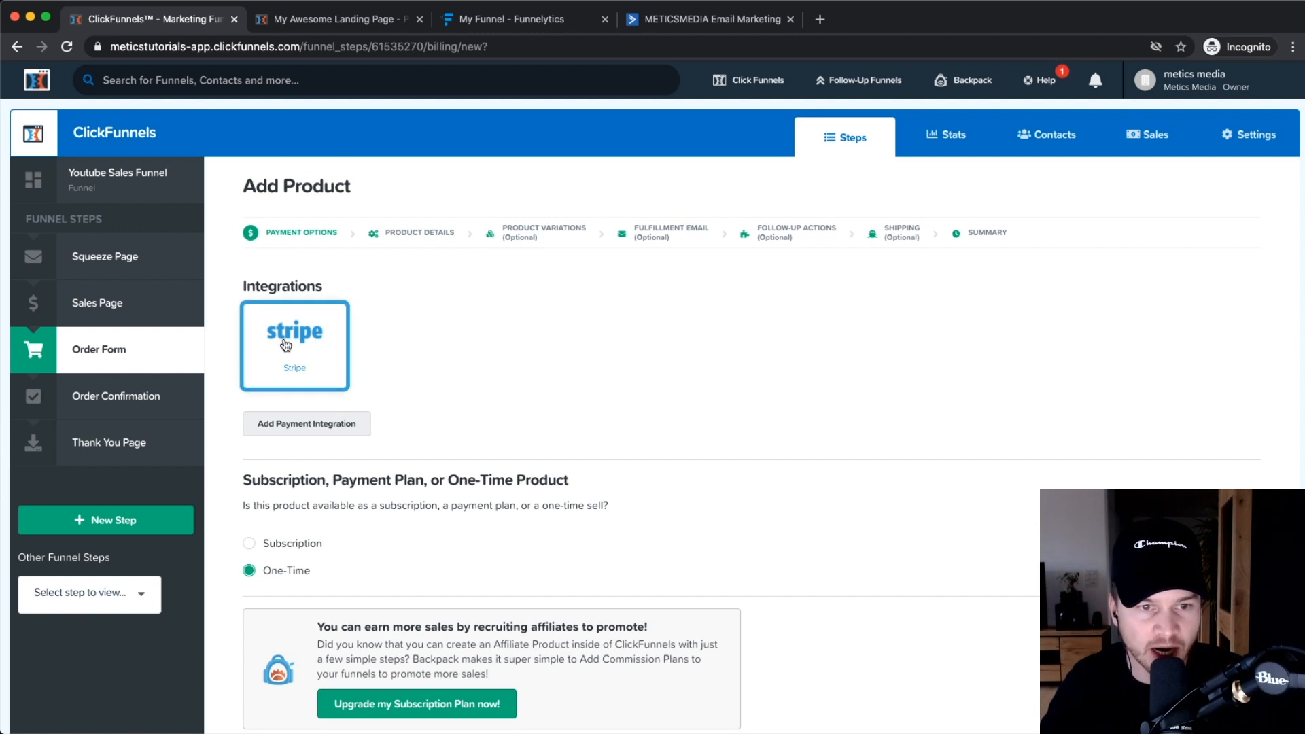
pyautogui.scroll(-3)
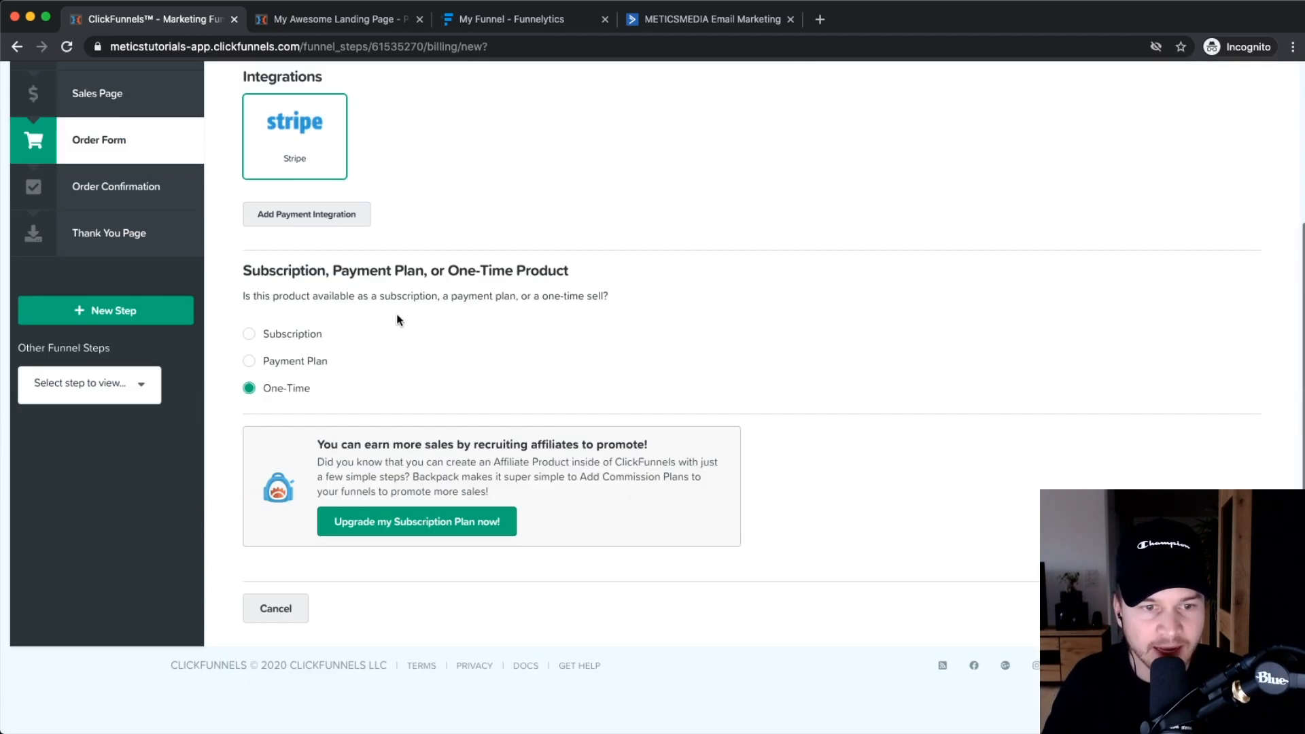
pyautogui.moveTo(349, 314)
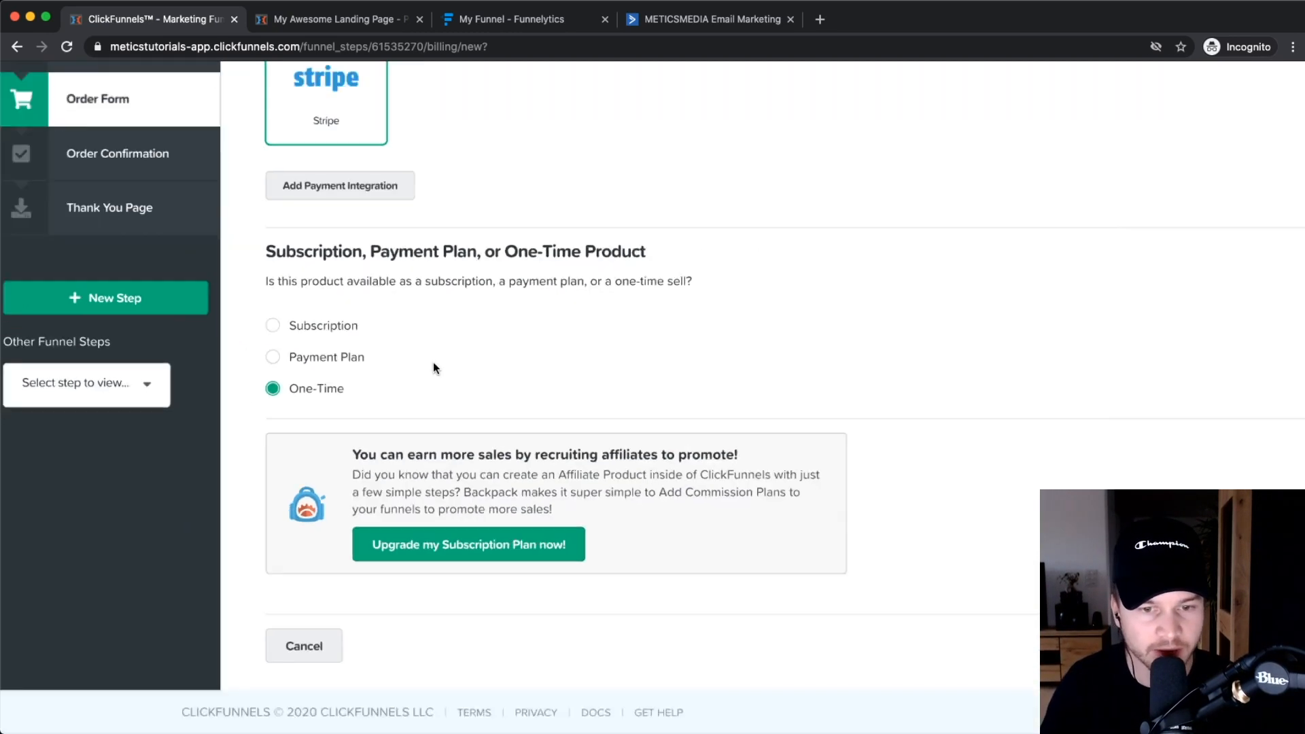
pyautogui.scroll(3)
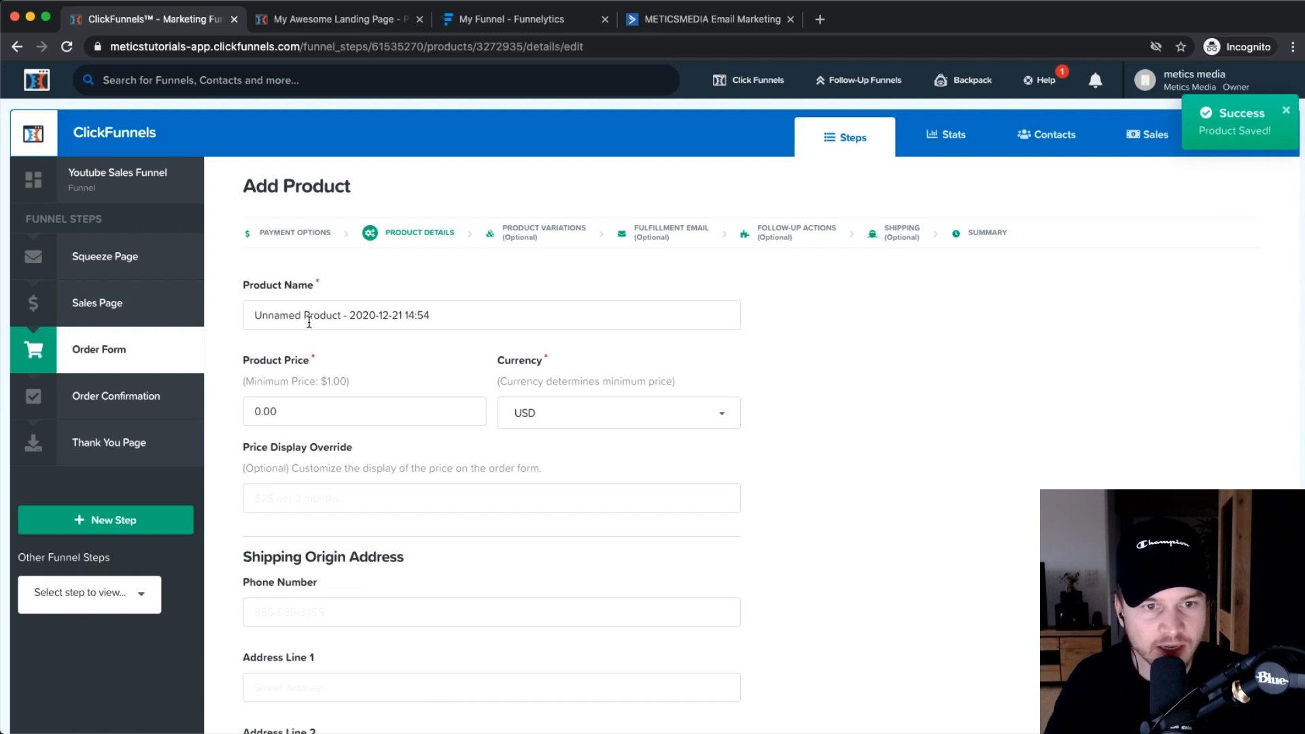
# Step: Name the product 'YouTube Masterclass' and set its price to 199
pyautogui.write('Y')
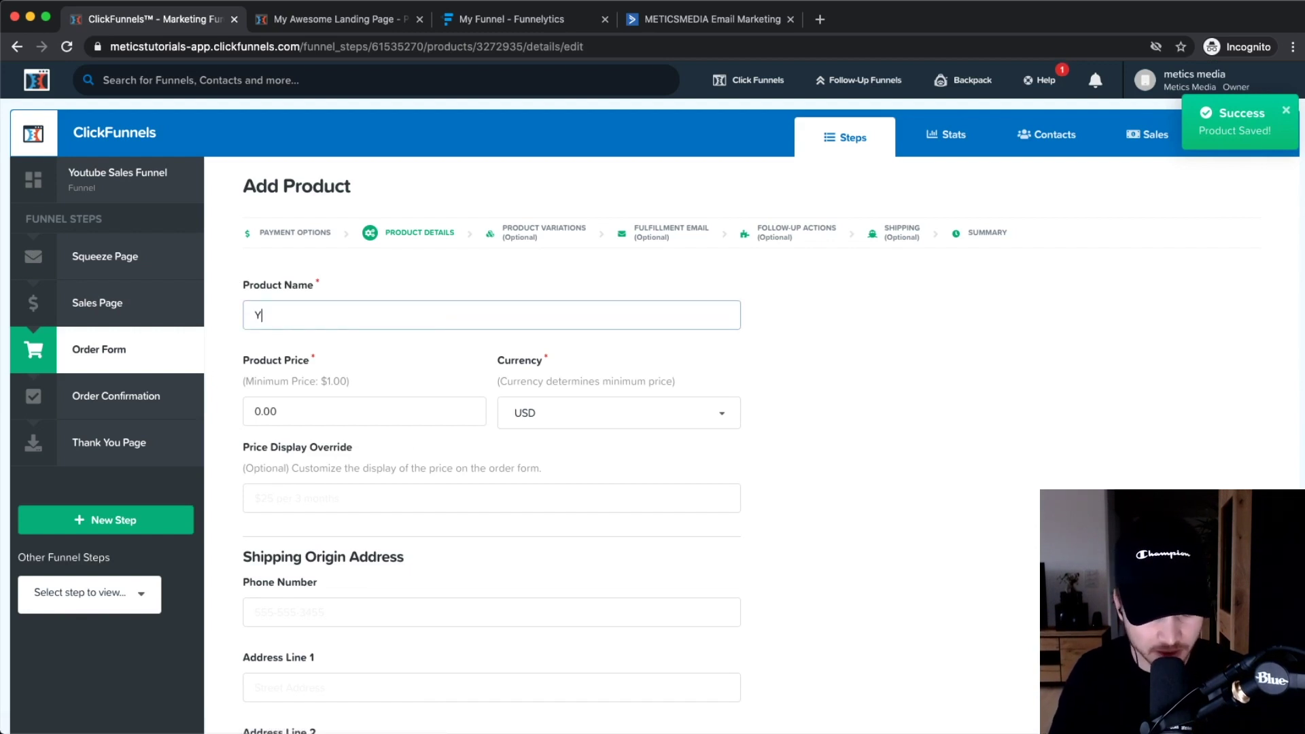
pyautogui.write('ouTube Masterclass')
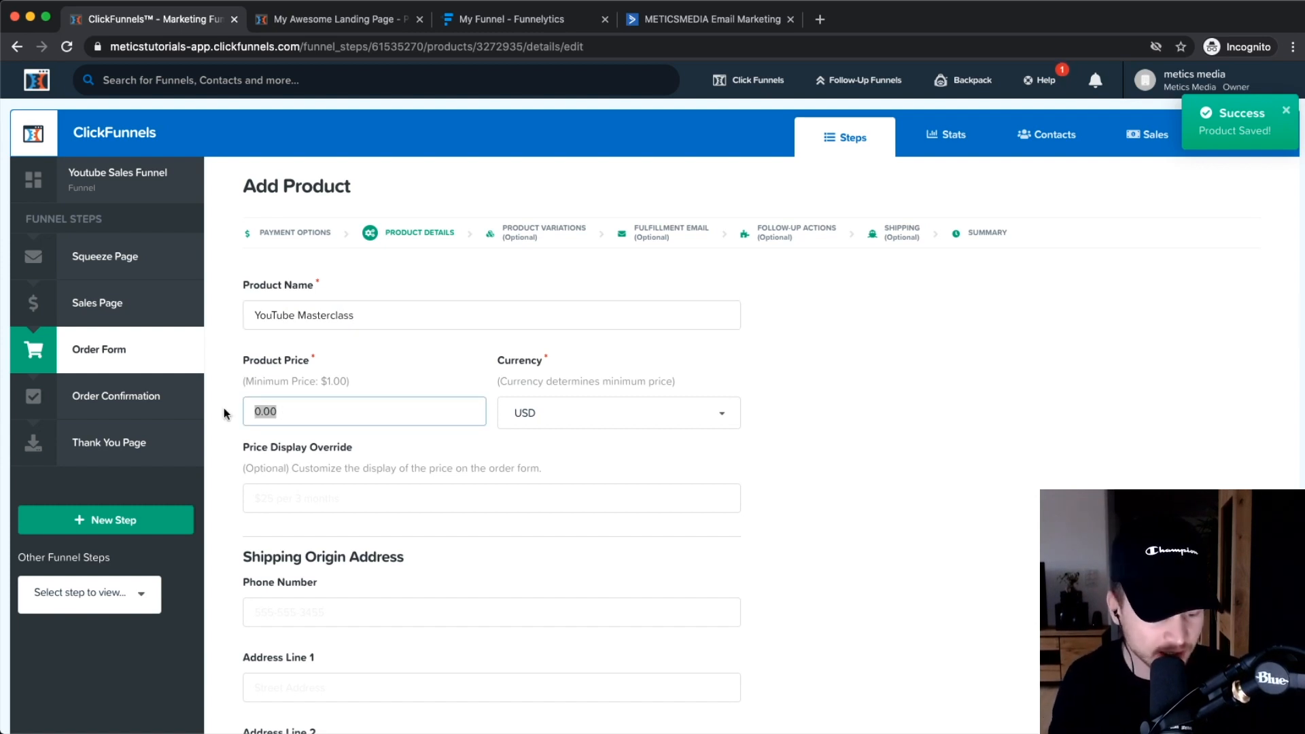
pyautogui.write('199')
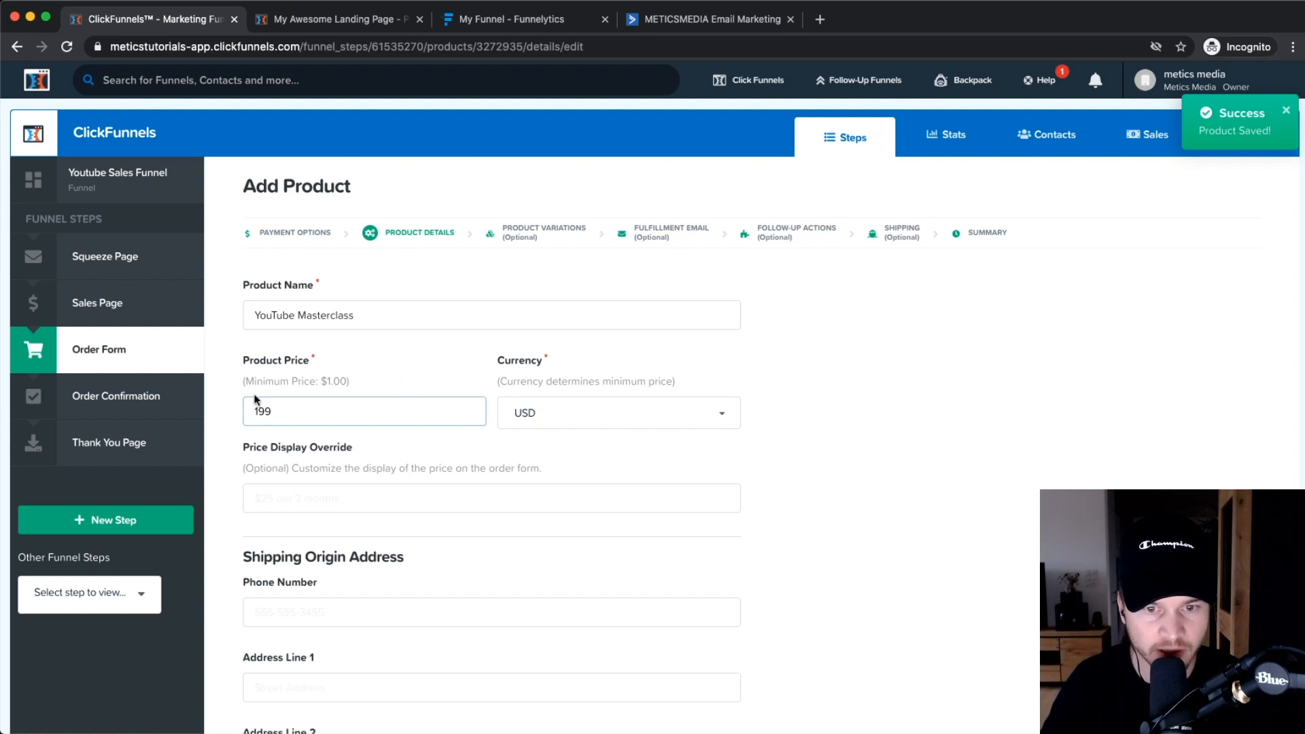
# Step: Leave shipping, description, bump and inventory fields empty and save the product details
pyautogui.scroll(-3)
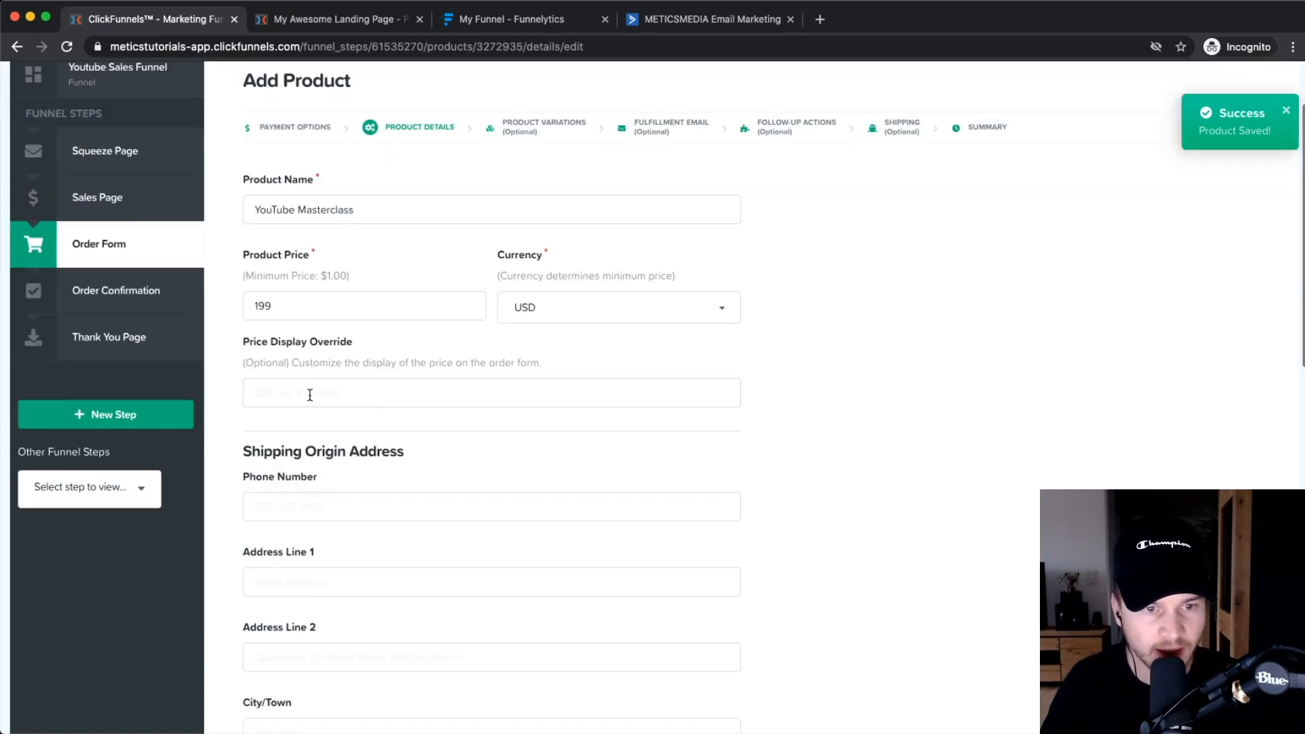
pyautogui.scroll(-3)
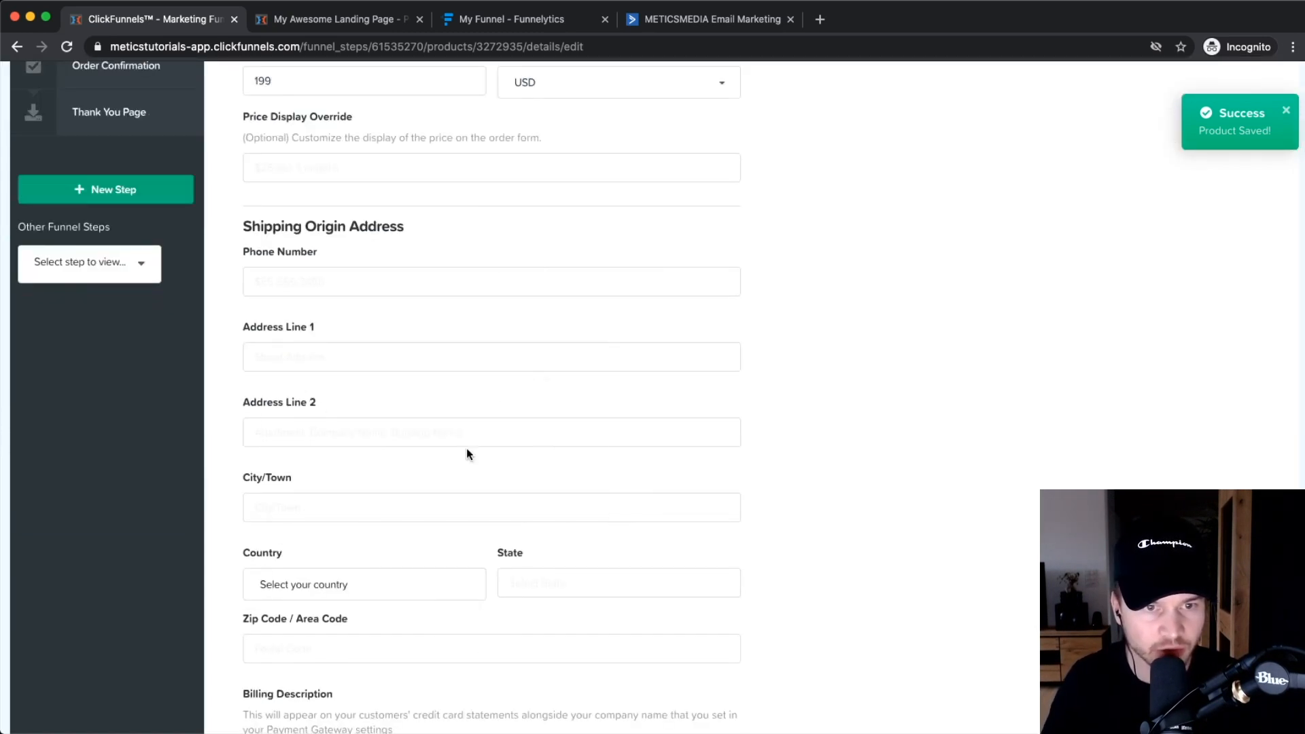
pyautogui.moveTo(439, 381)
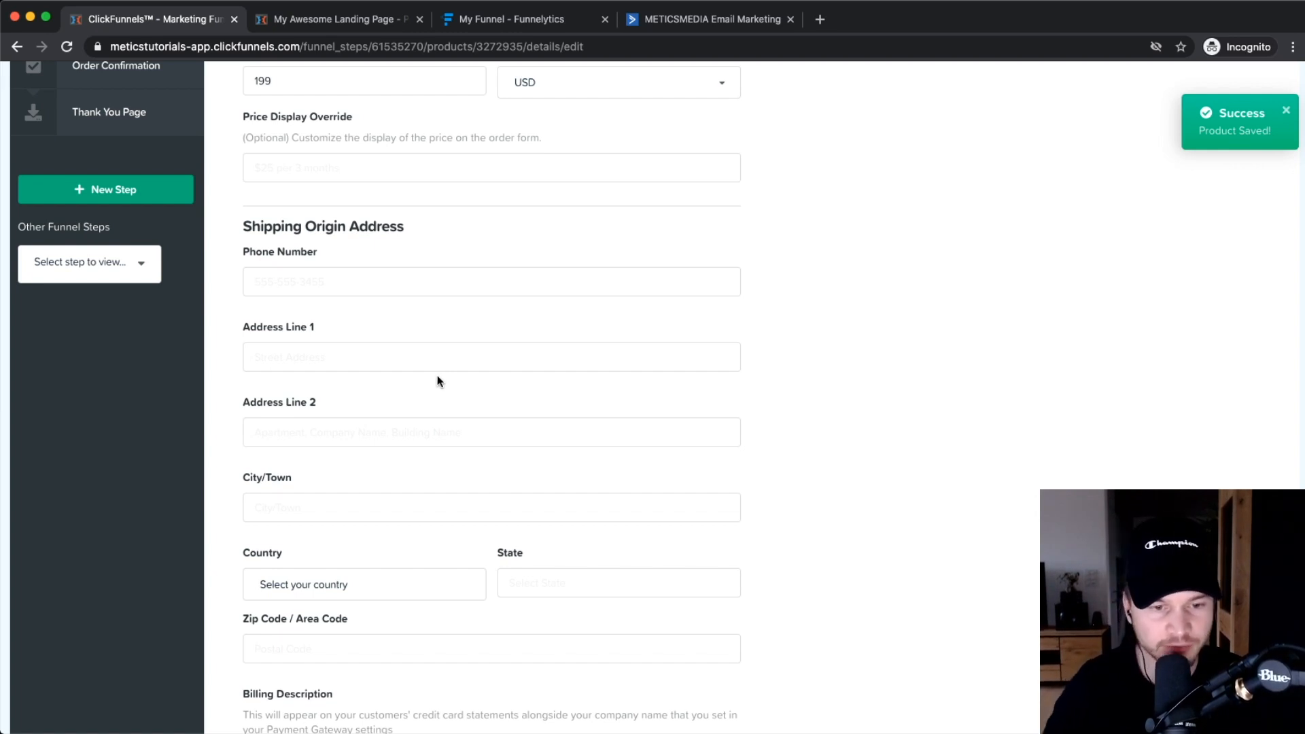
pyautogui.scroll(-3)
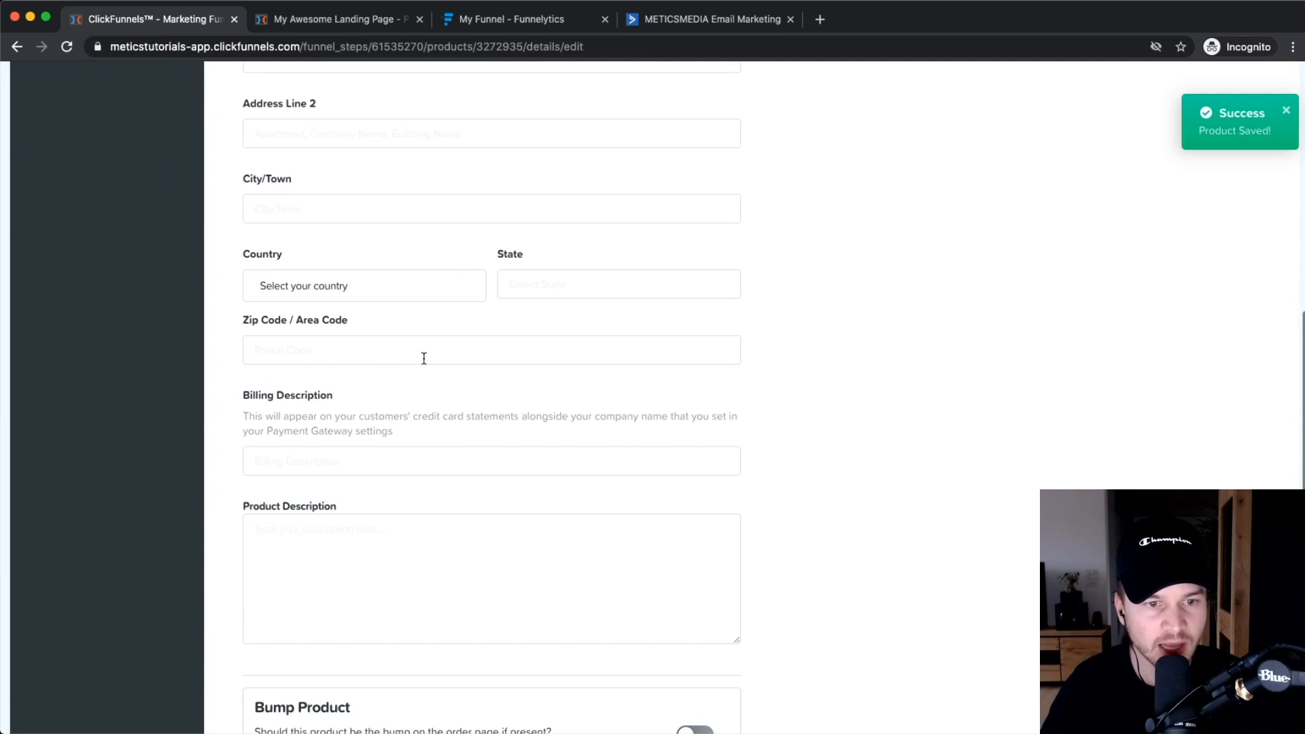
pyautogui.scroll(-3)
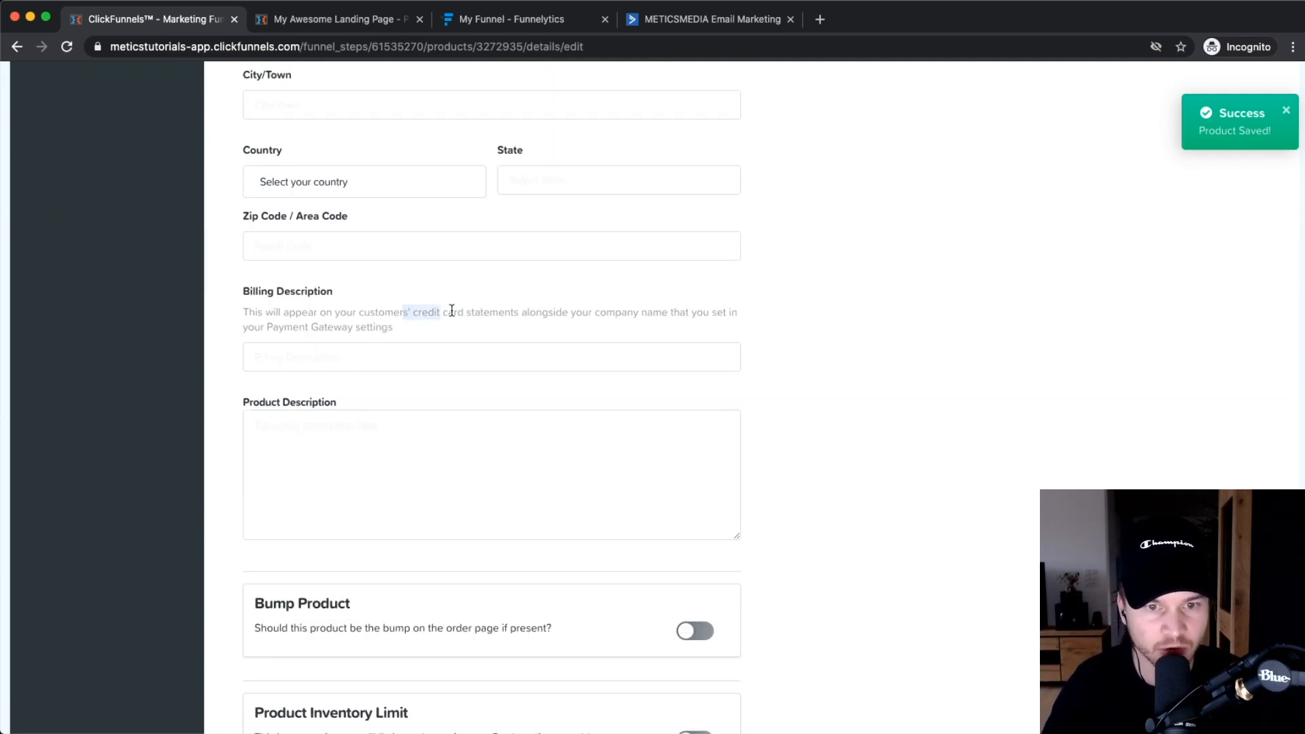
pyautogui.scroll(-3)
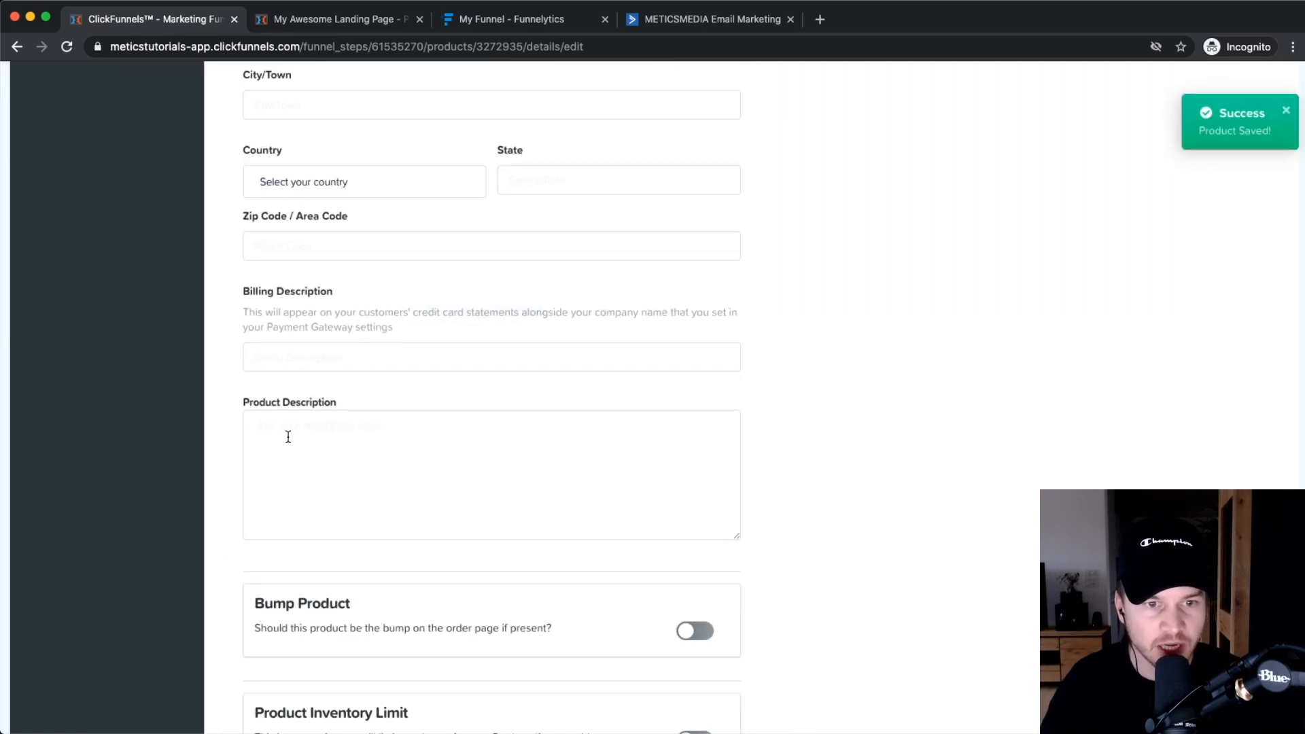
pyautogui.scroll(-3)
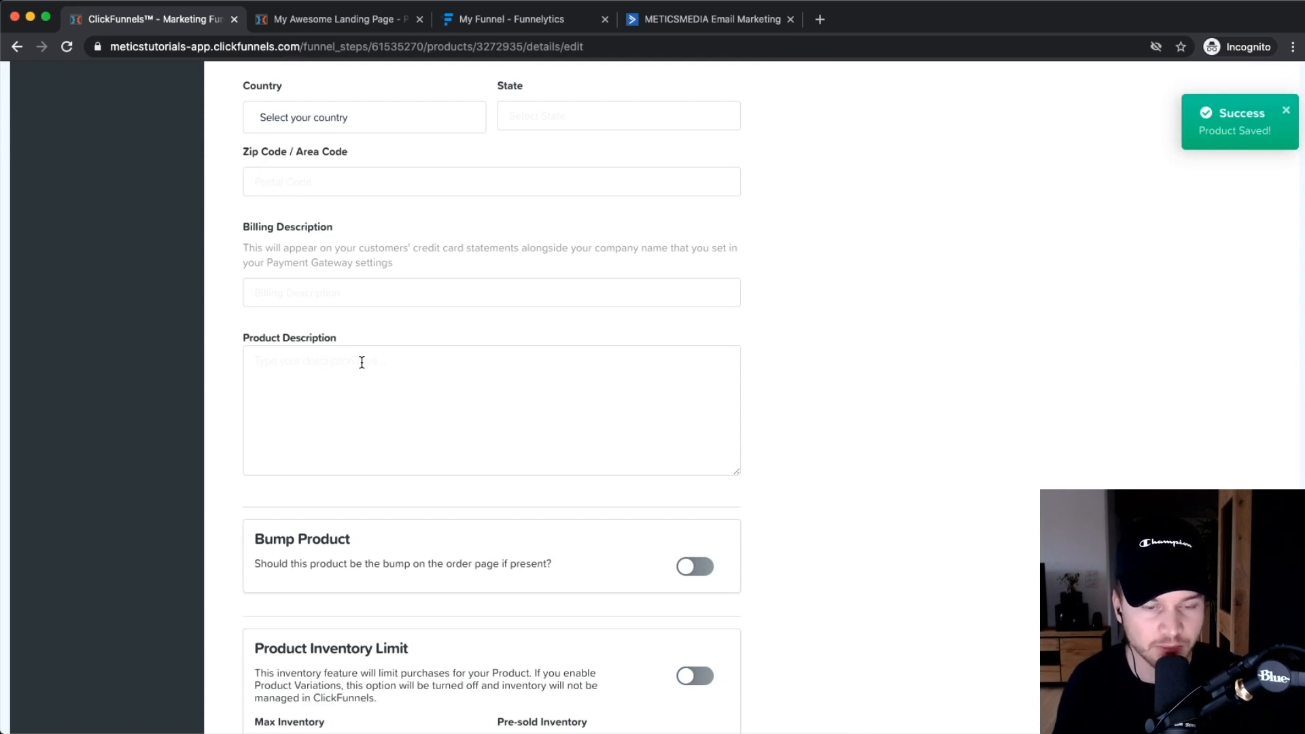
pyautogui.moveTo(422, 355)
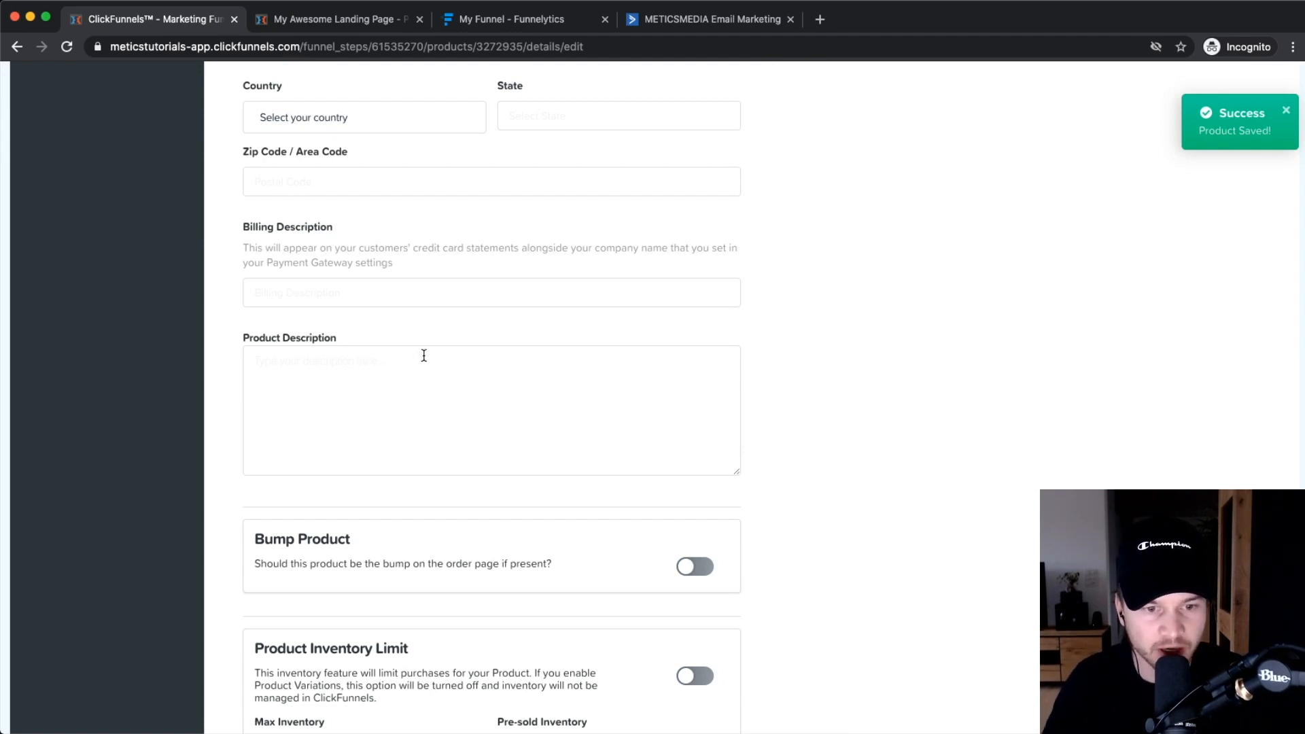
pyautogui.scroll(-3)
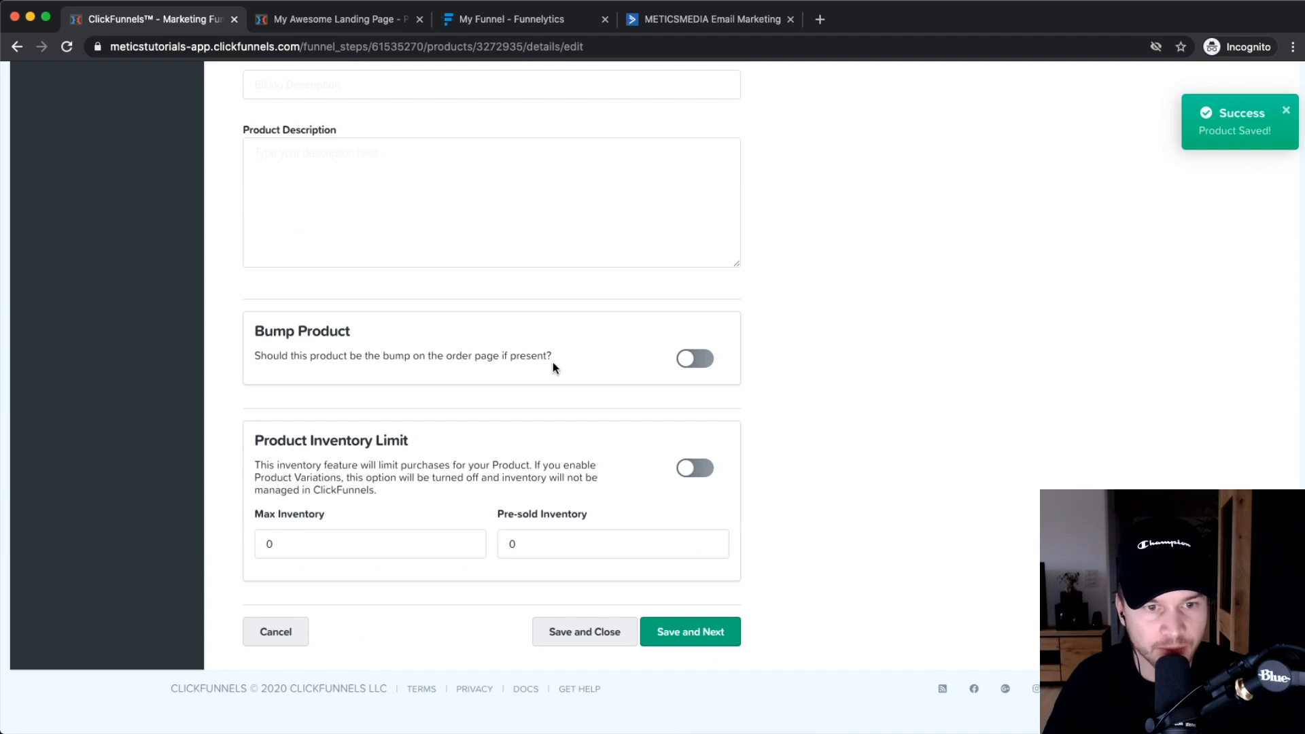
pyautogui.scroll(-3)
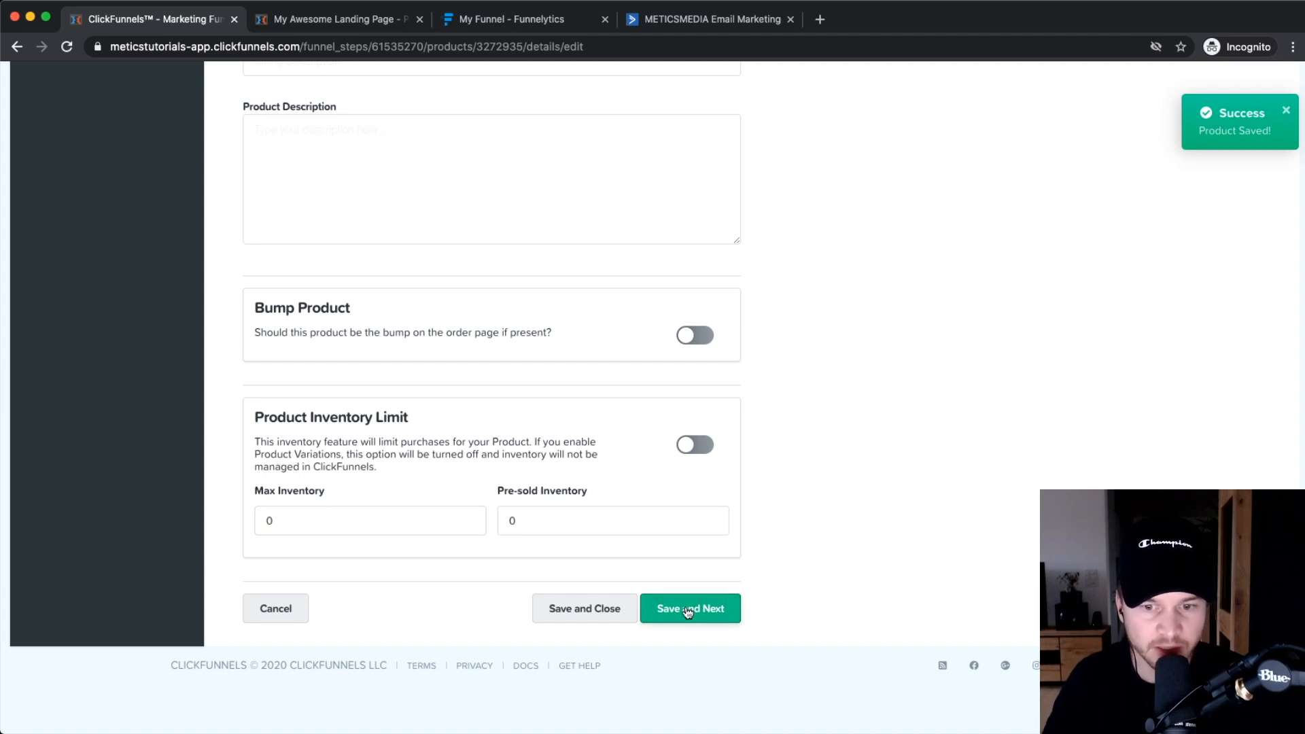
pyautogui.click(690, 609)
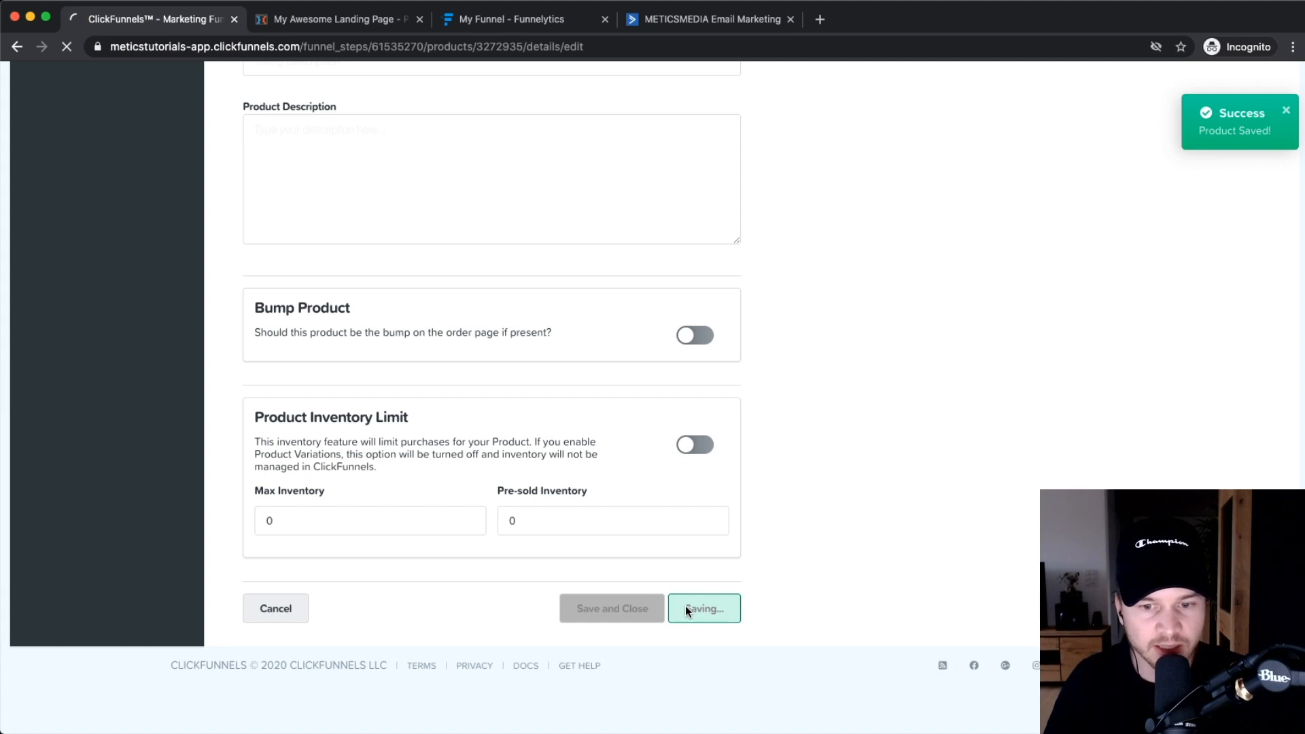
pyautogui.click(702, 609)
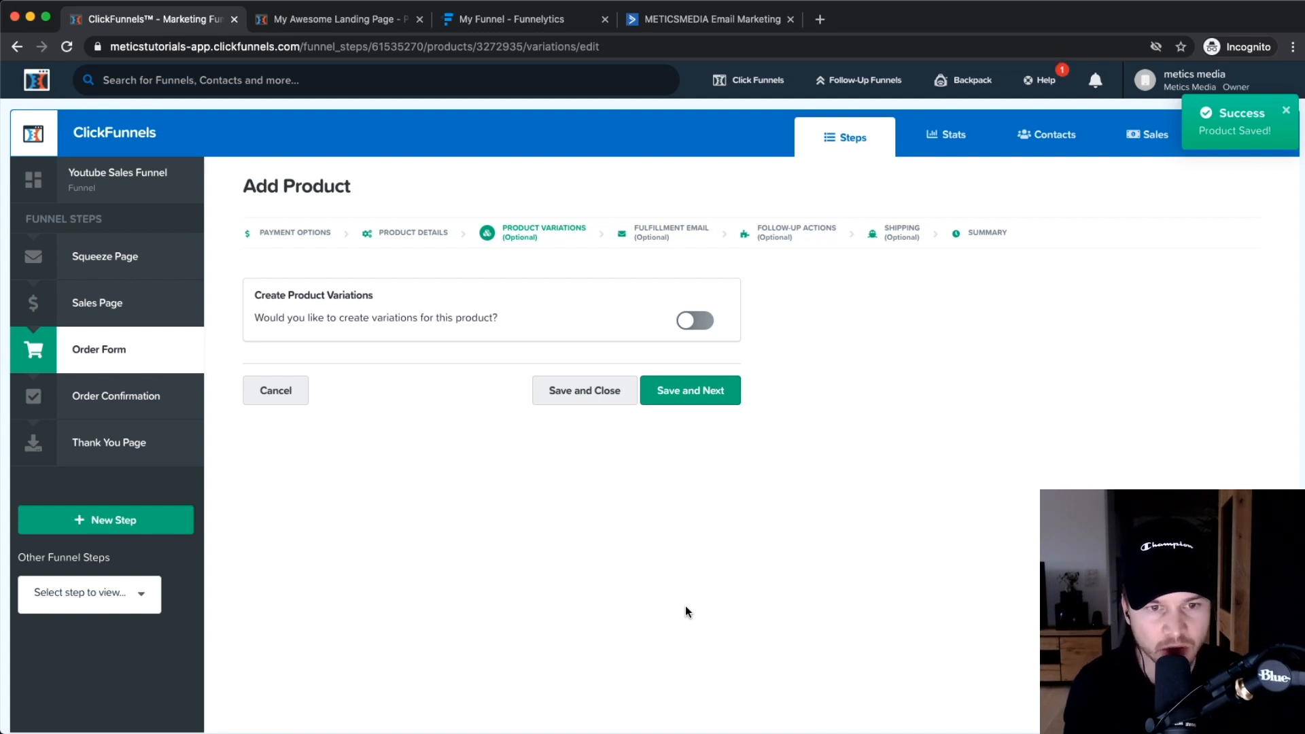
# Step: Leave Create Product Variations switched off and save to continue to the fulfillment email step
pyautogui.click(695, 321)
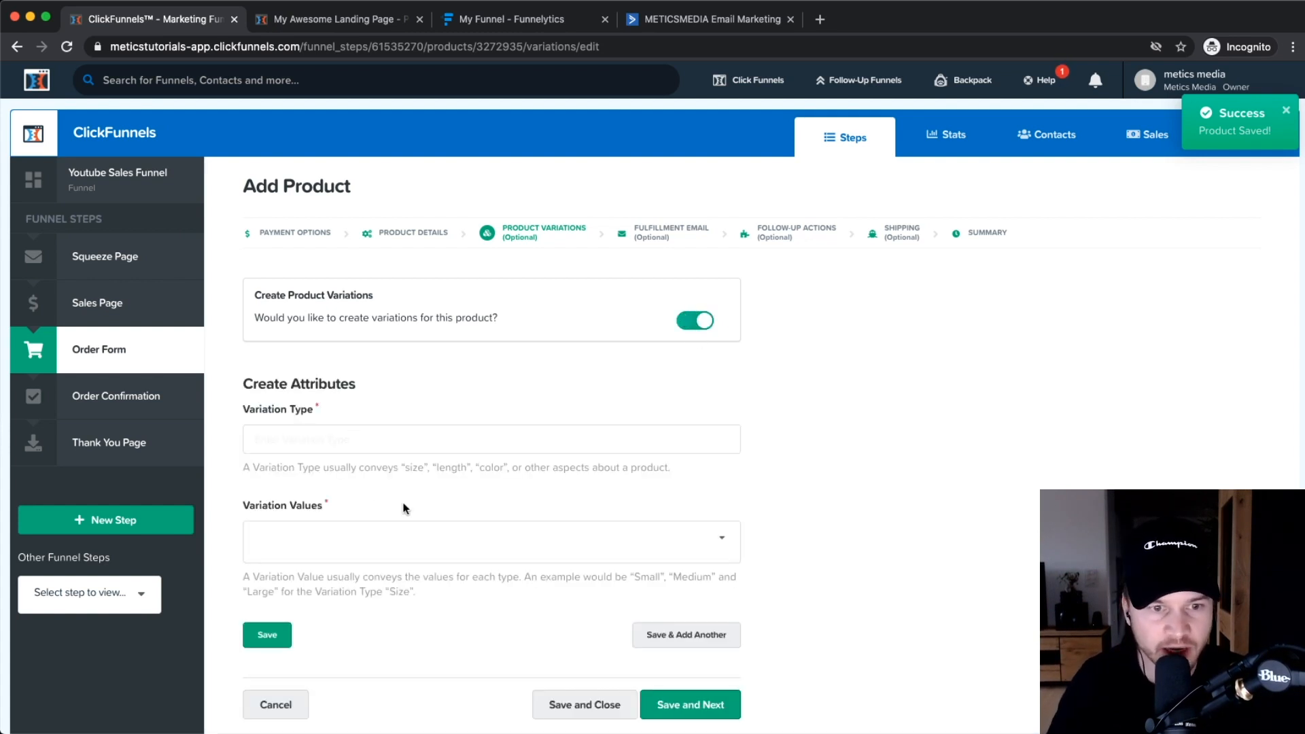
pyautogui.moveTo(930, 477)
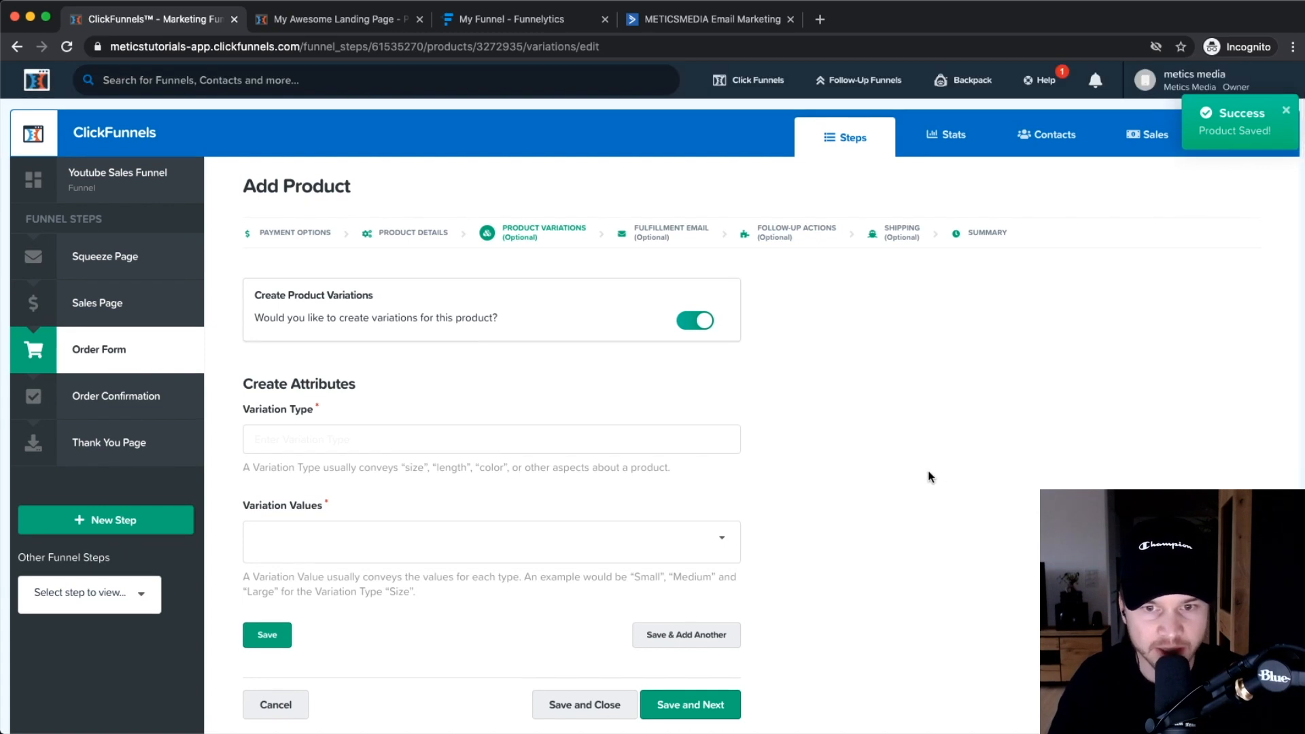
pyautogui.click(694, 320)
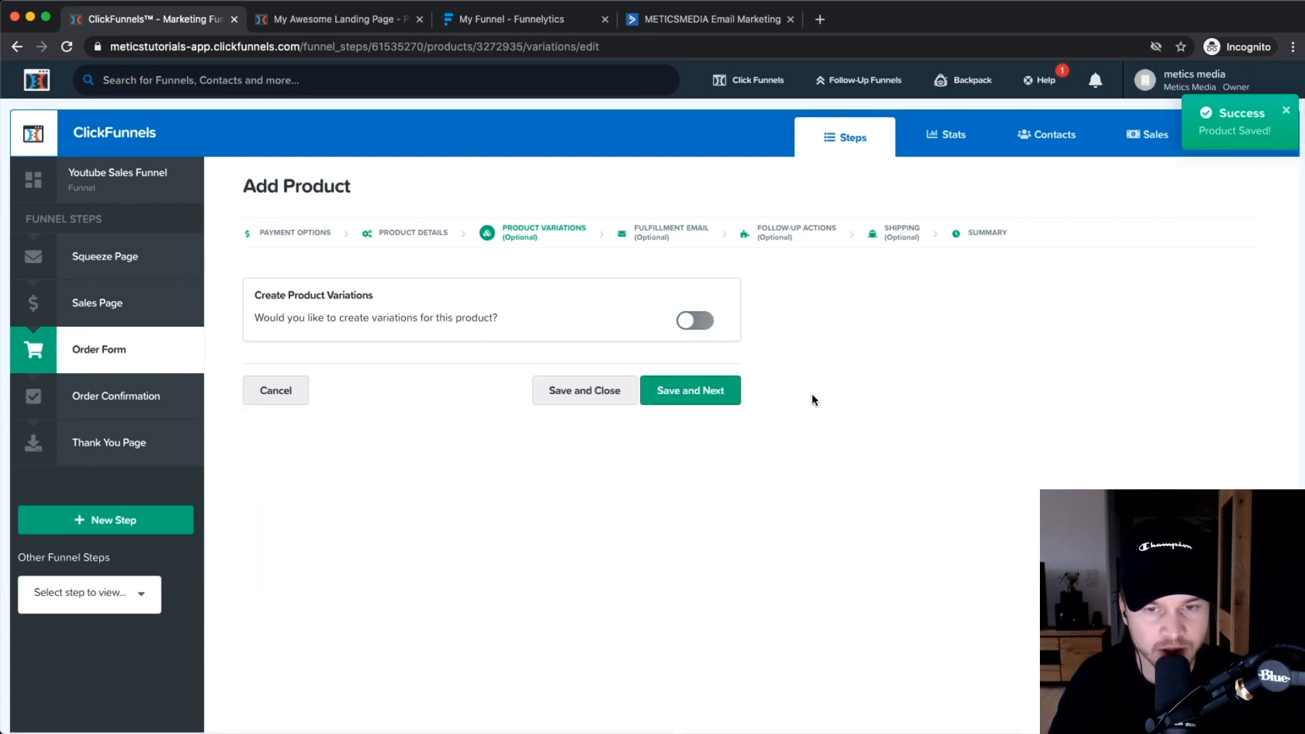
pyautogui.click(690, 390)
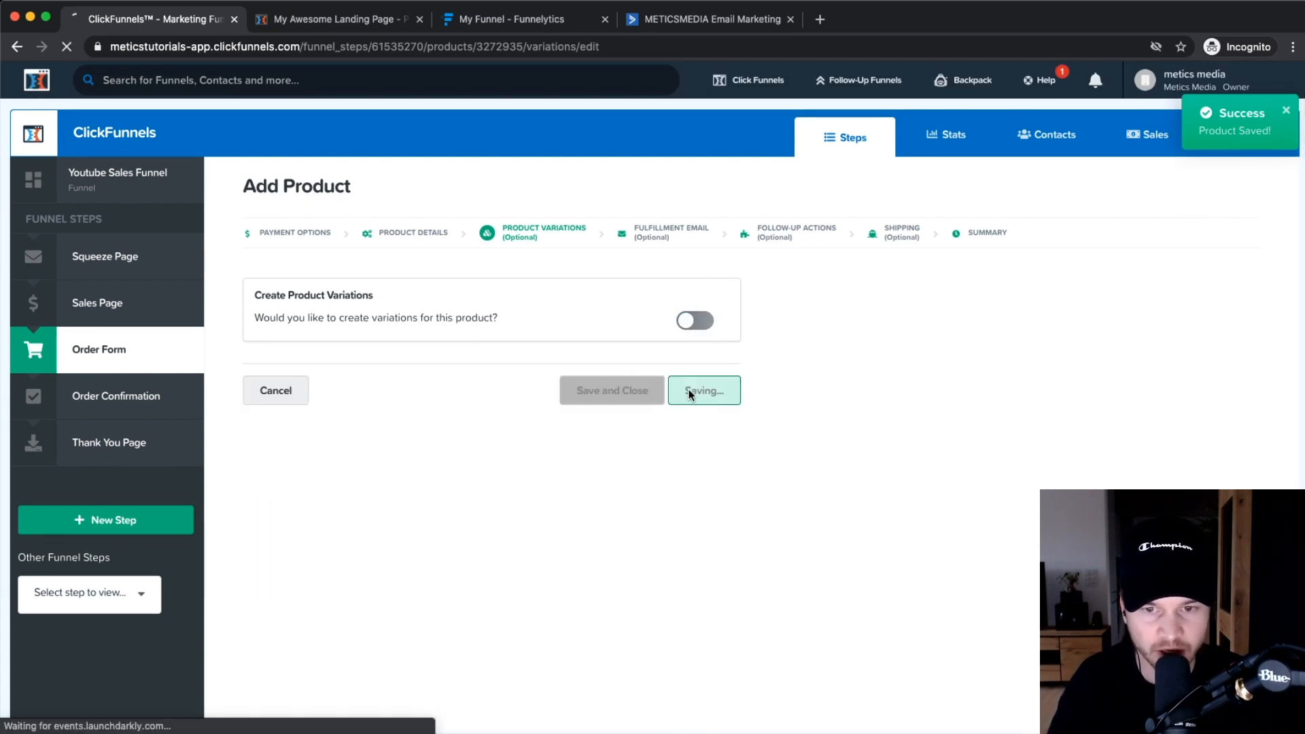
pyautogui.click(702, 390)
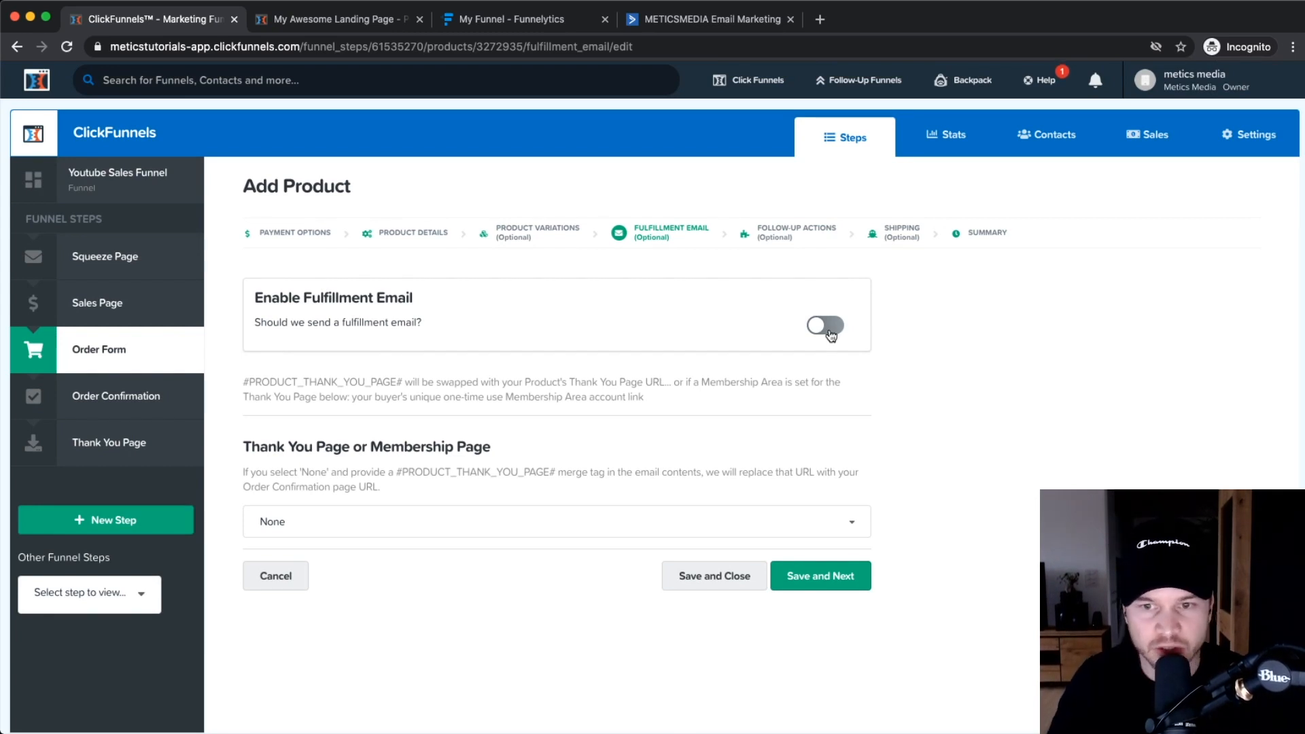
pyautogui.click(824, 324)
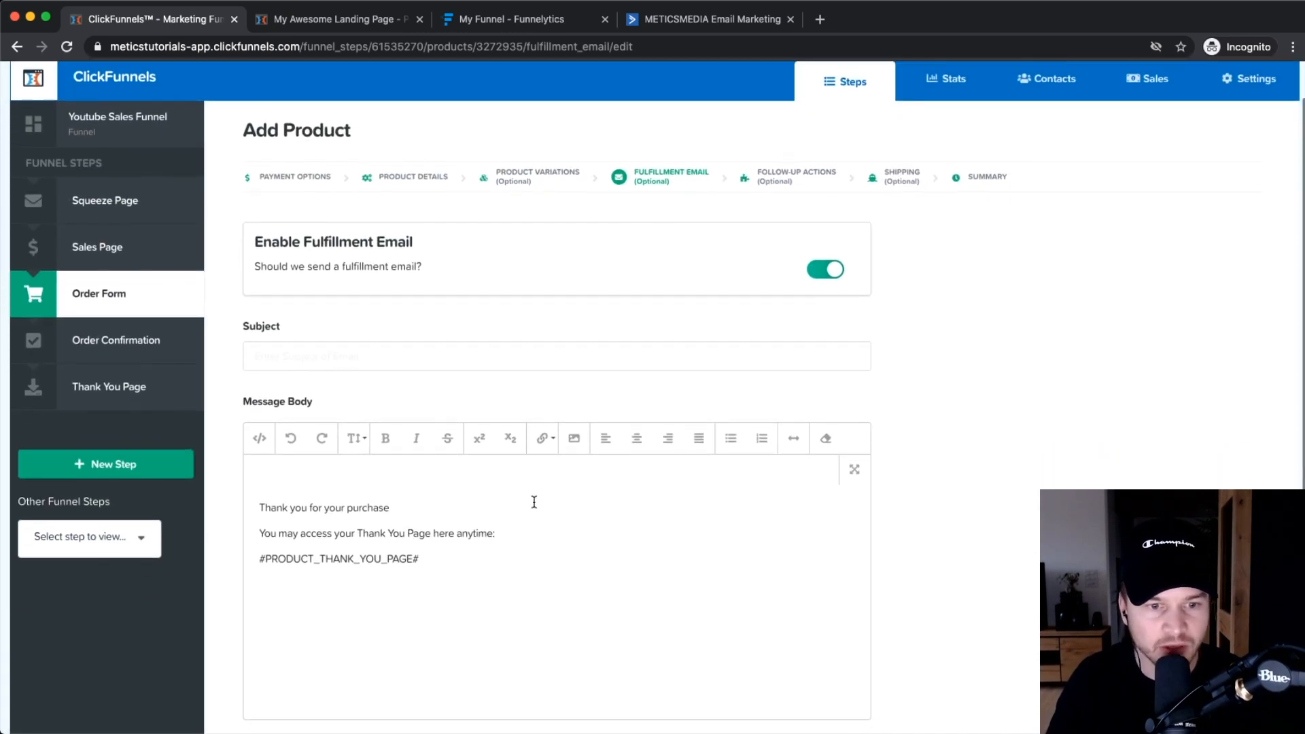
pyautogui.moveTo(394, 520)
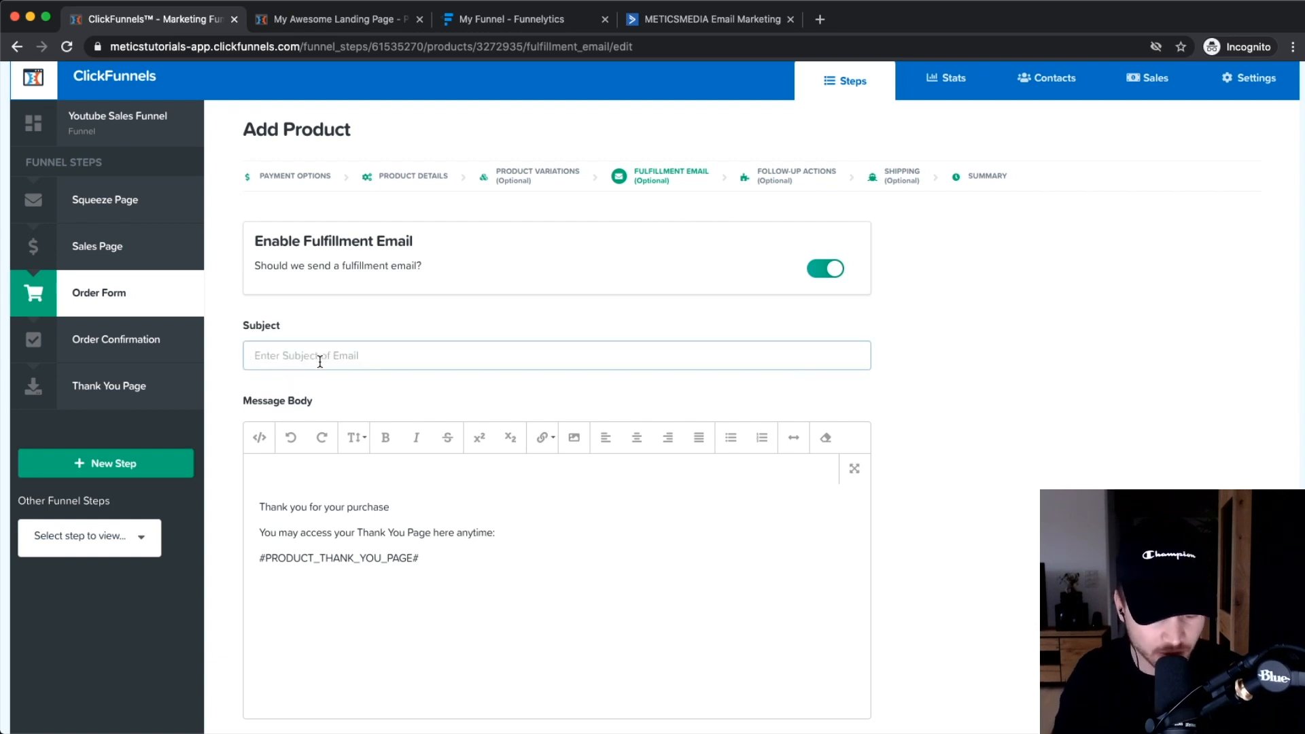
pyautogui.write('Here')
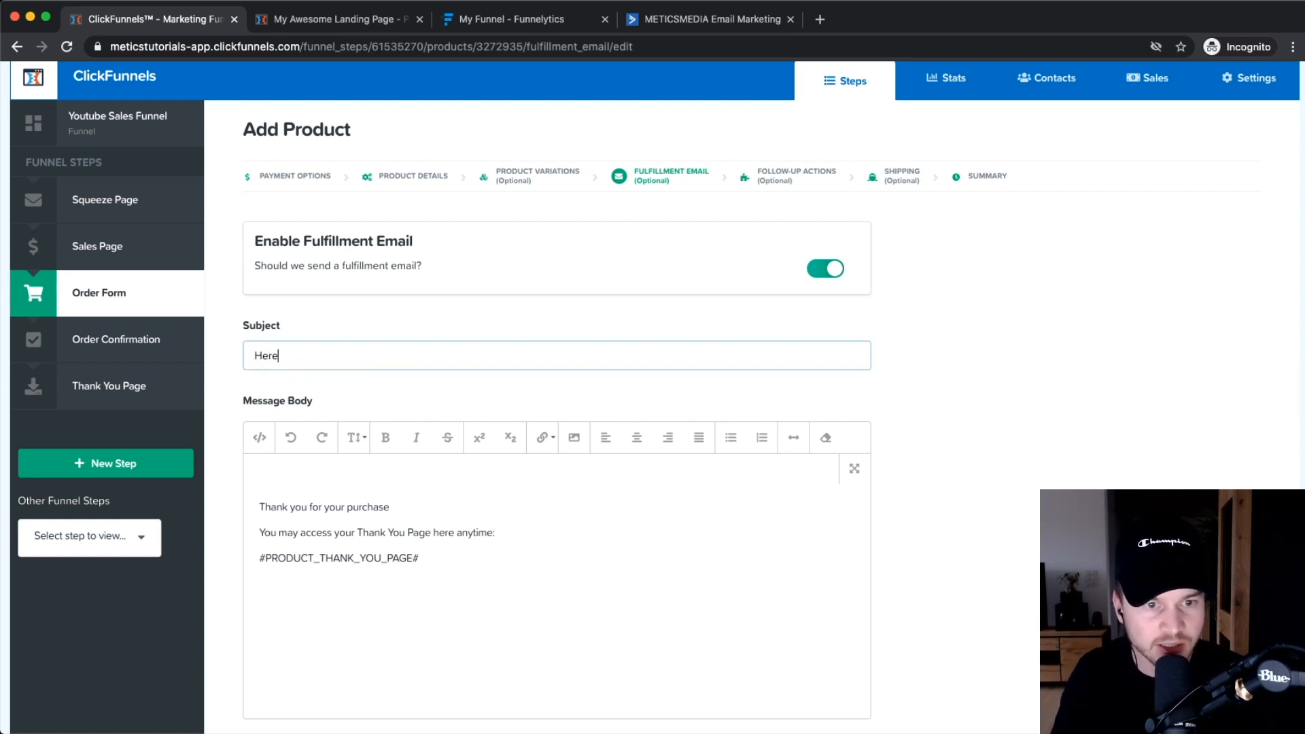
pyautogui.write("'s your acce")
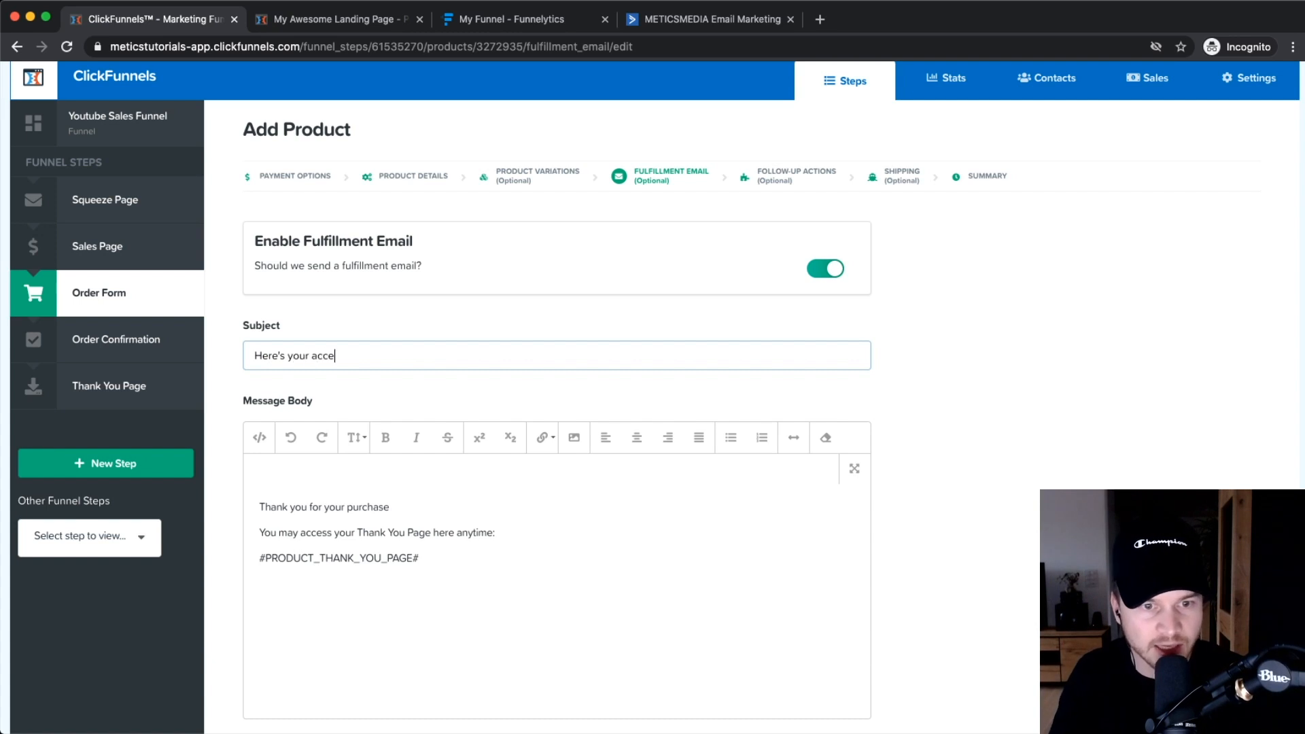
pyautogui.write('ss to my youtube ma')
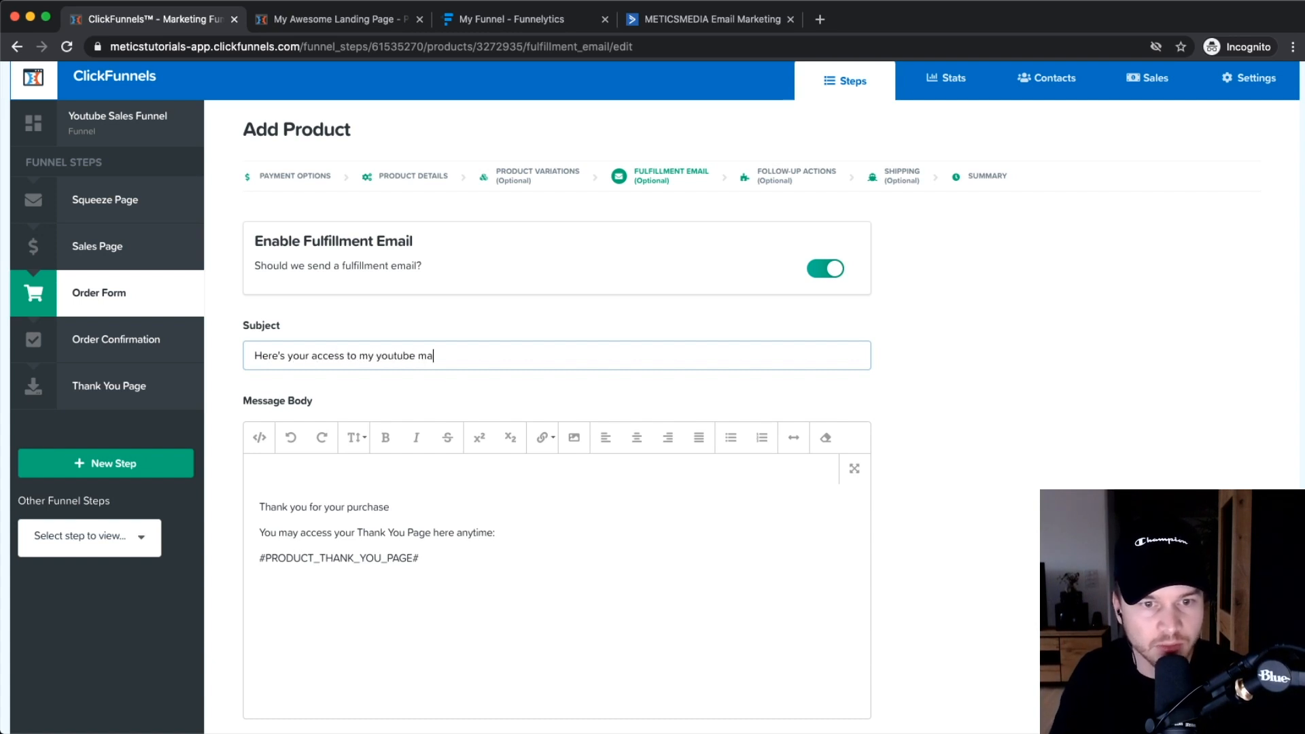
pyautogui.write('sterclass')
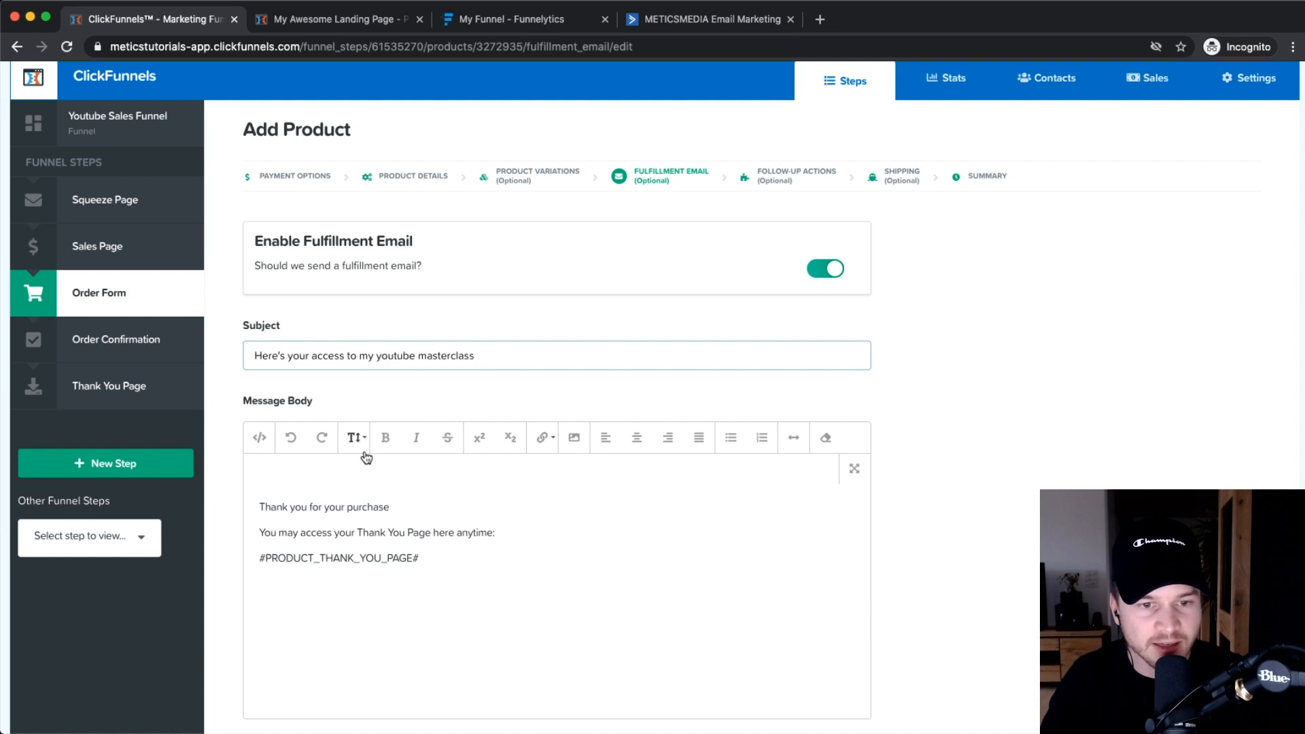
pyautogui.scroll(-3)
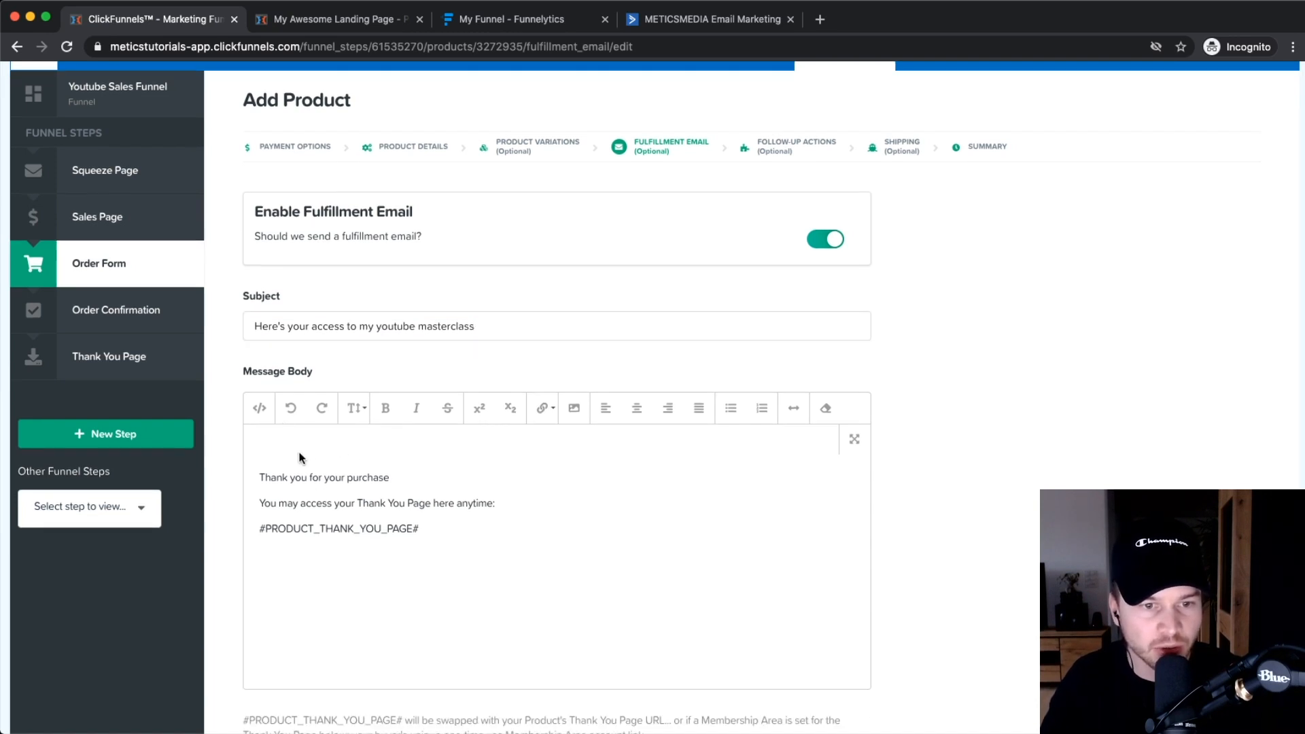
pyautogui.scroll(-3)
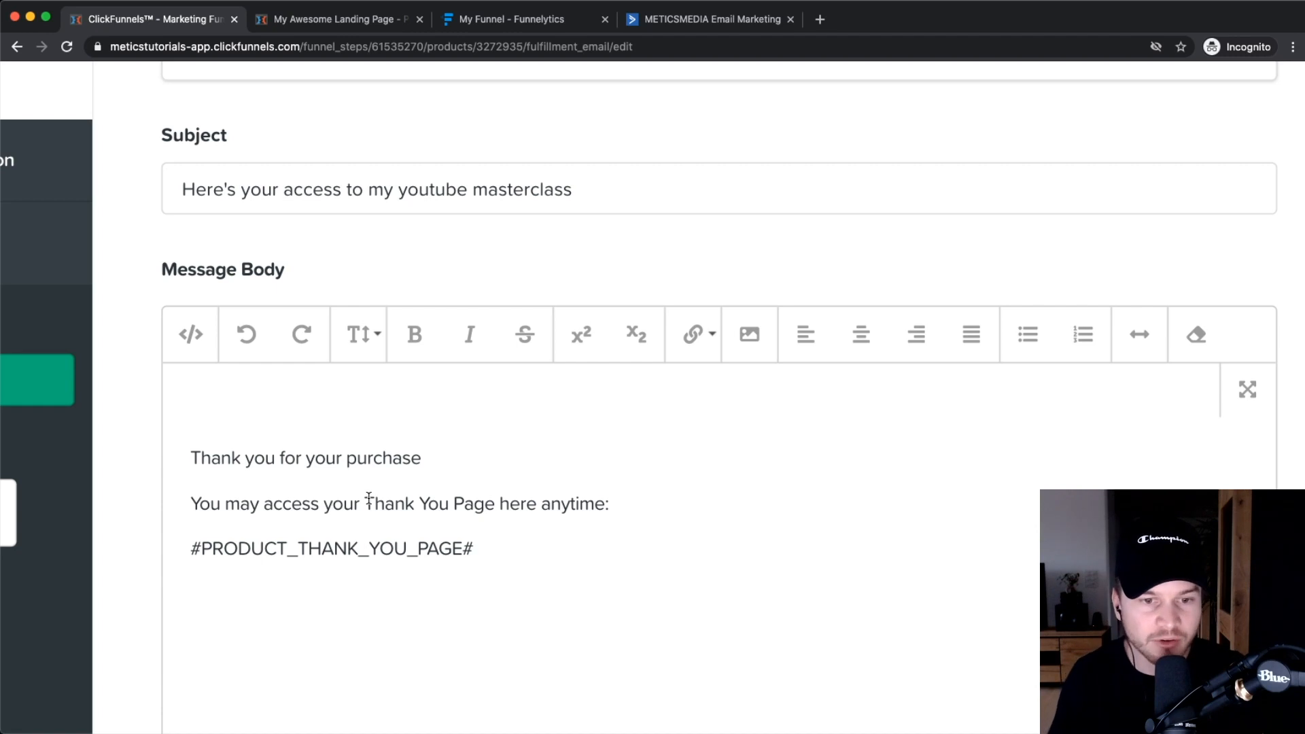
pyautogui.scroll(3)
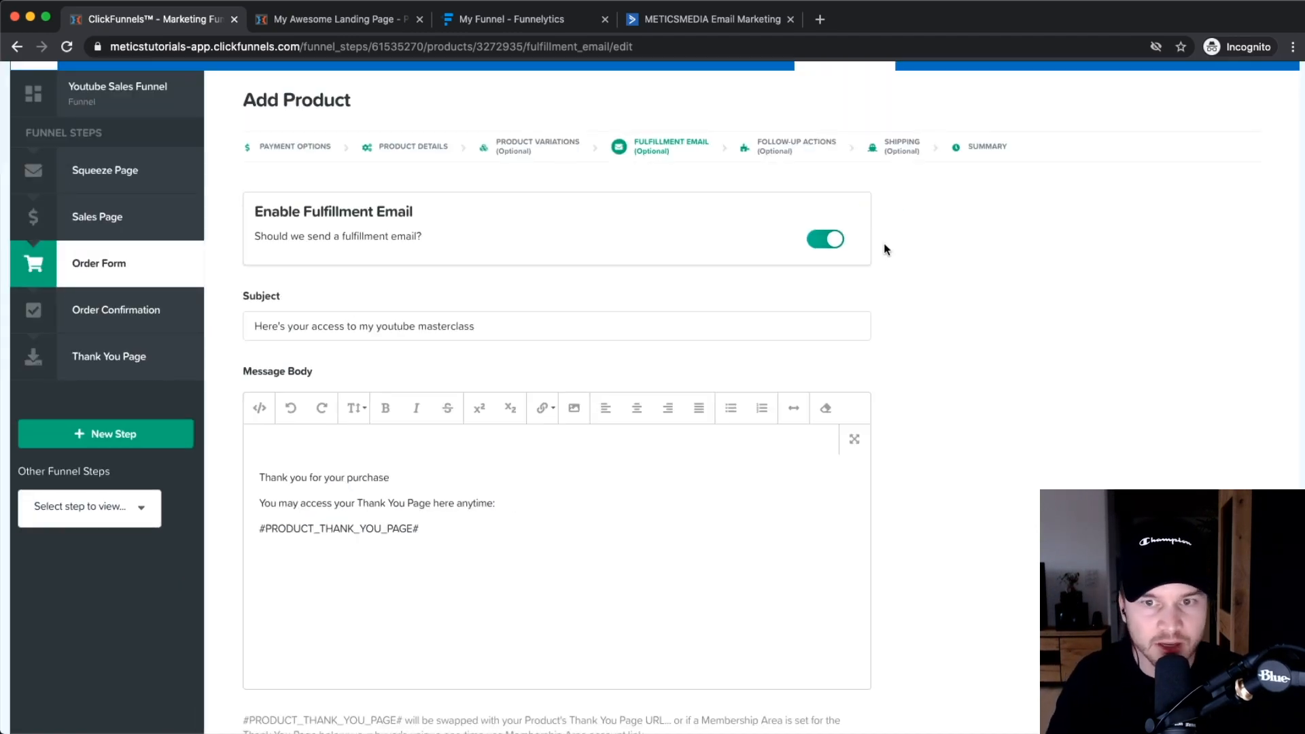
pyautogui.click(825, 240)
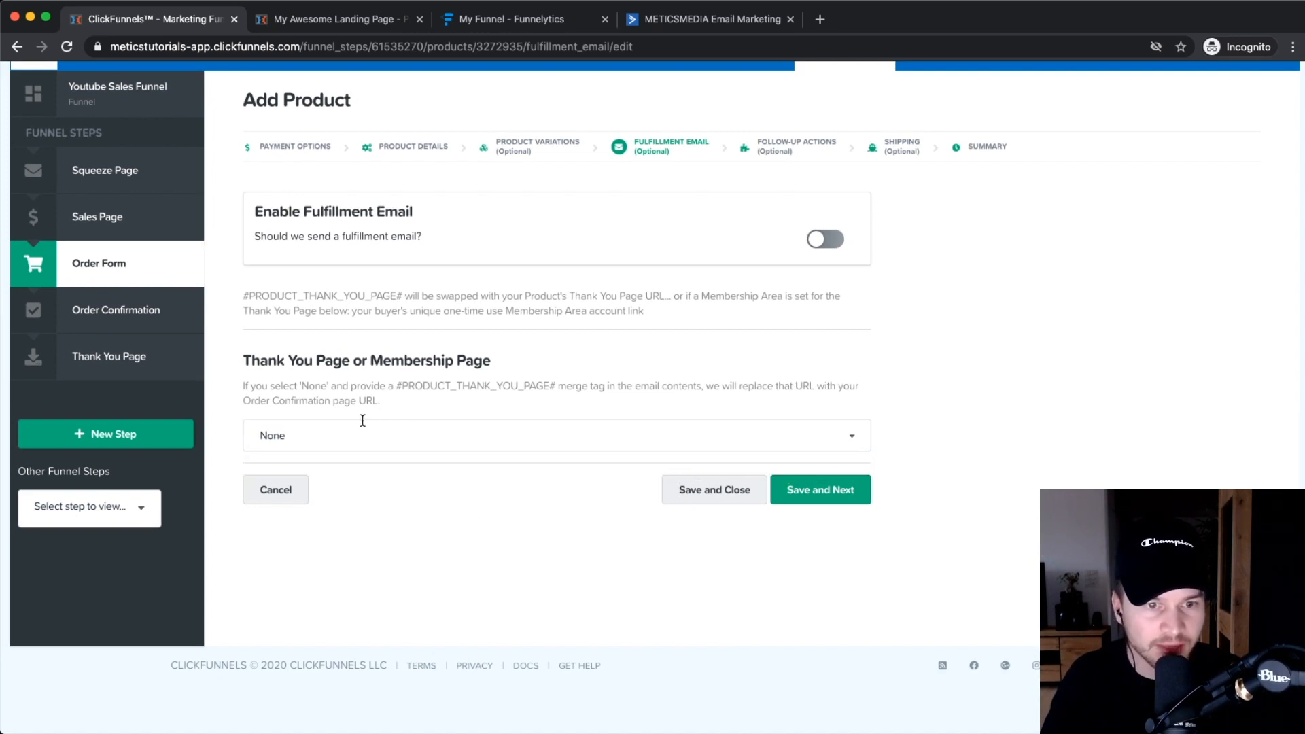
pyautogui.moveTo(188, 235)
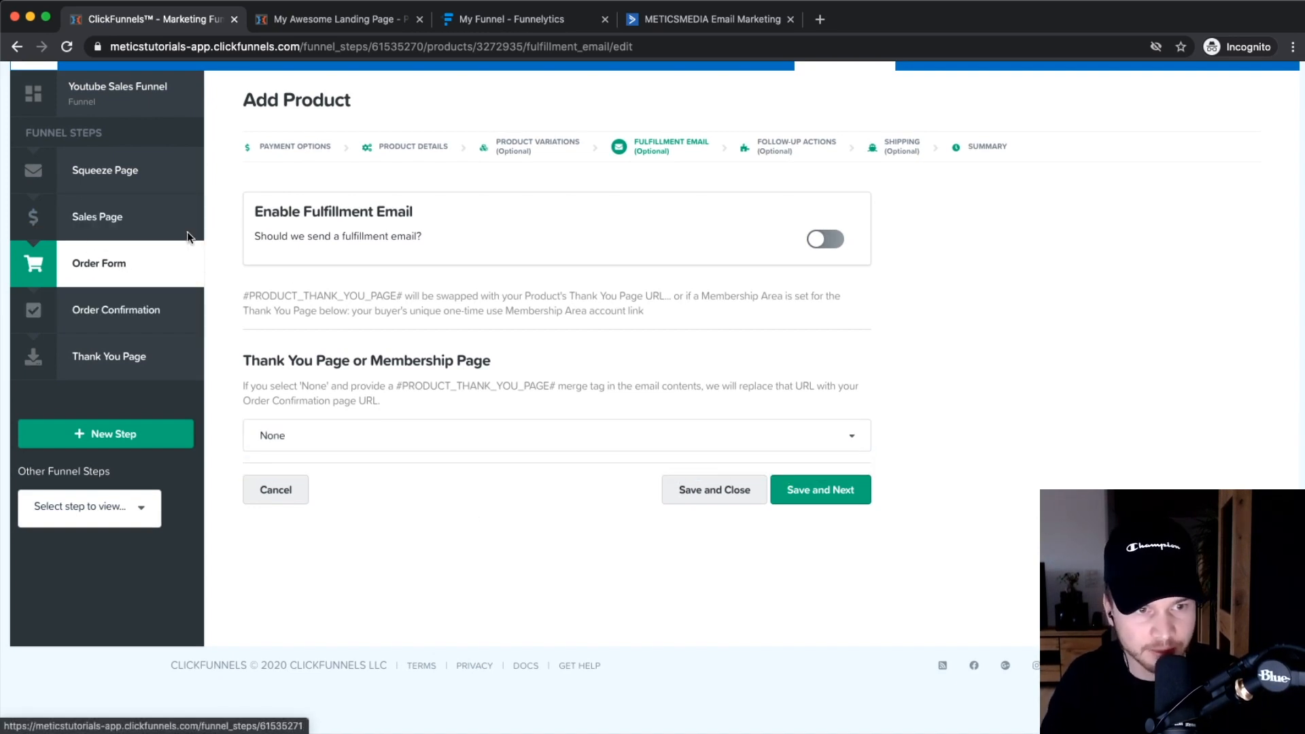
pyautogui.moveTo(481, 419)
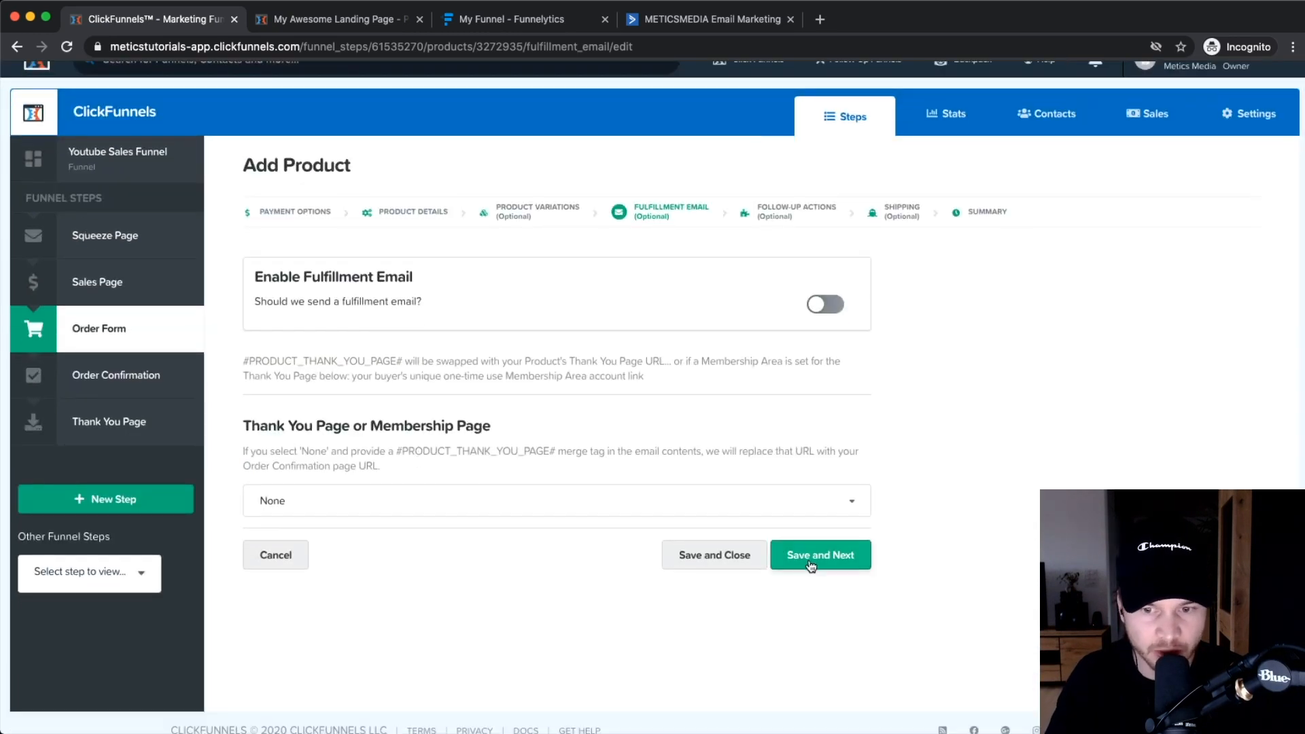
# Step: Preview ActiveCampaign's follow-up list actions, then leave the follow-up trigger switched off
pyautogui.click(818, 555)
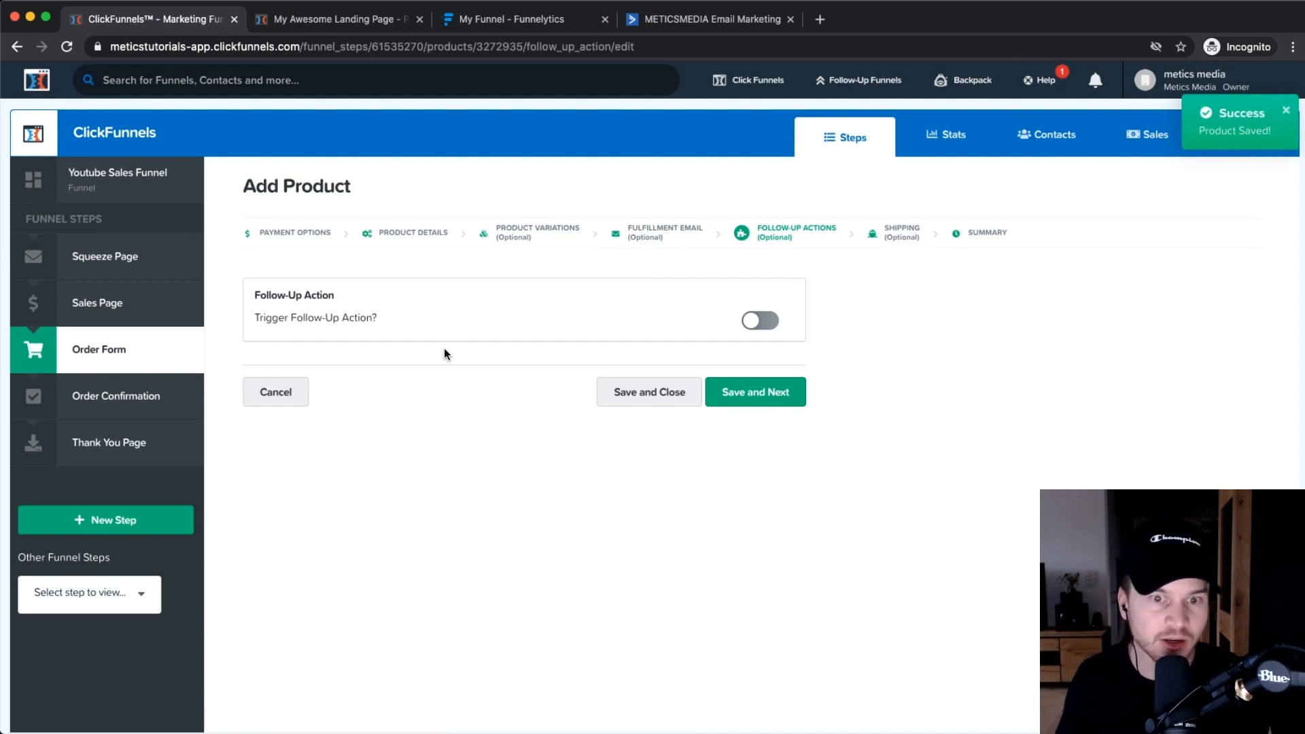
pyautogui.moveTo(486, 324)
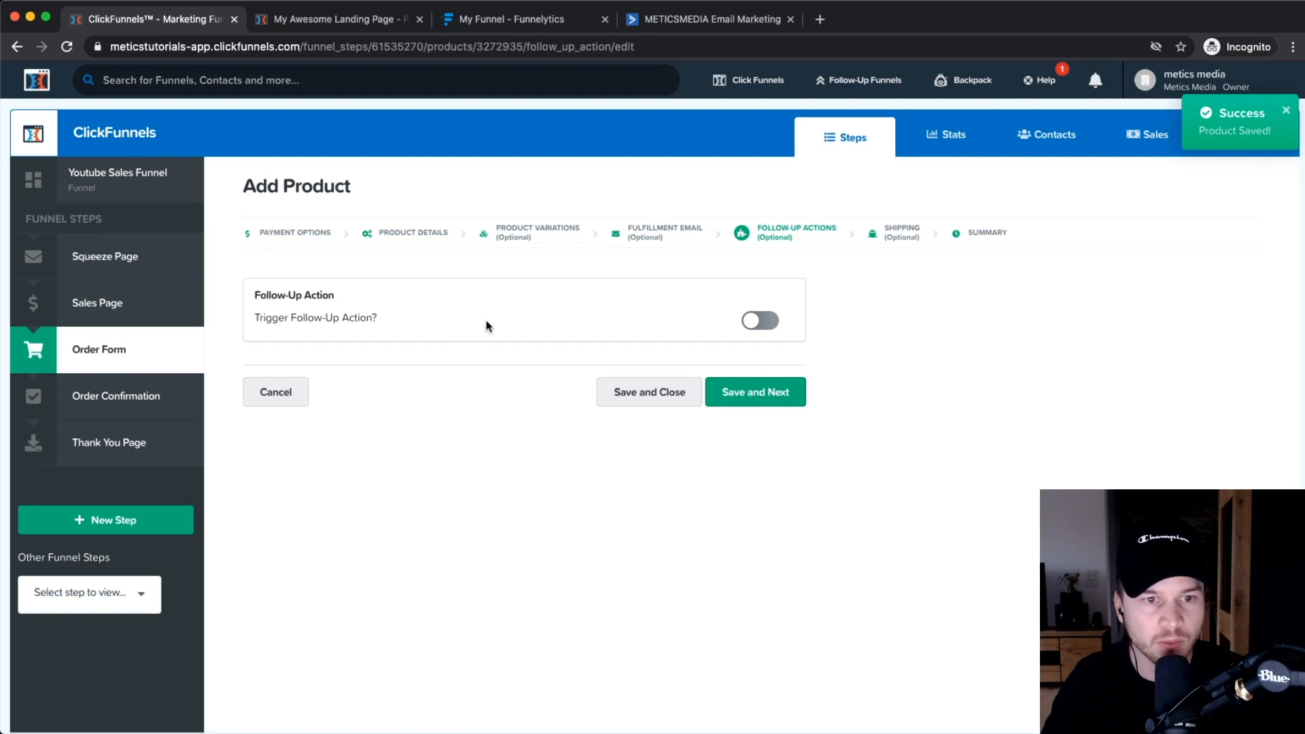
pyautogui.click(758, 321)
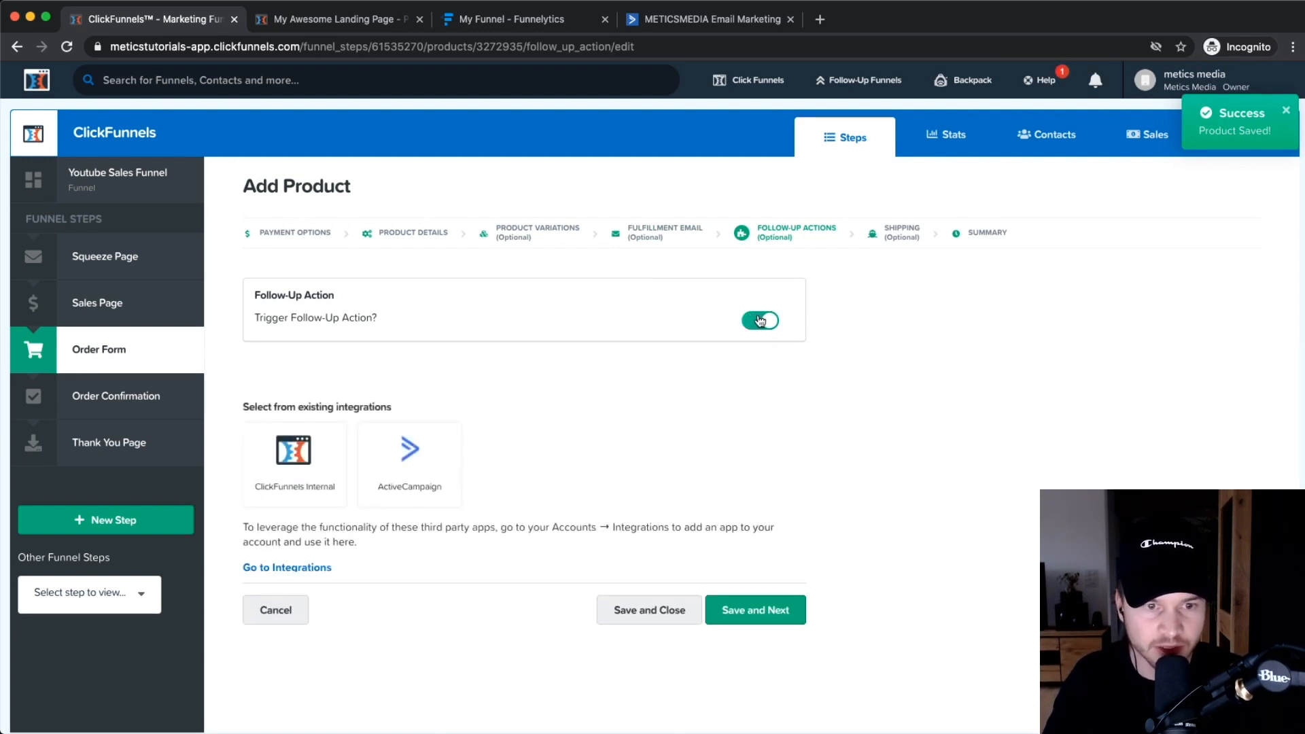
pyautogui.click(409, 464)
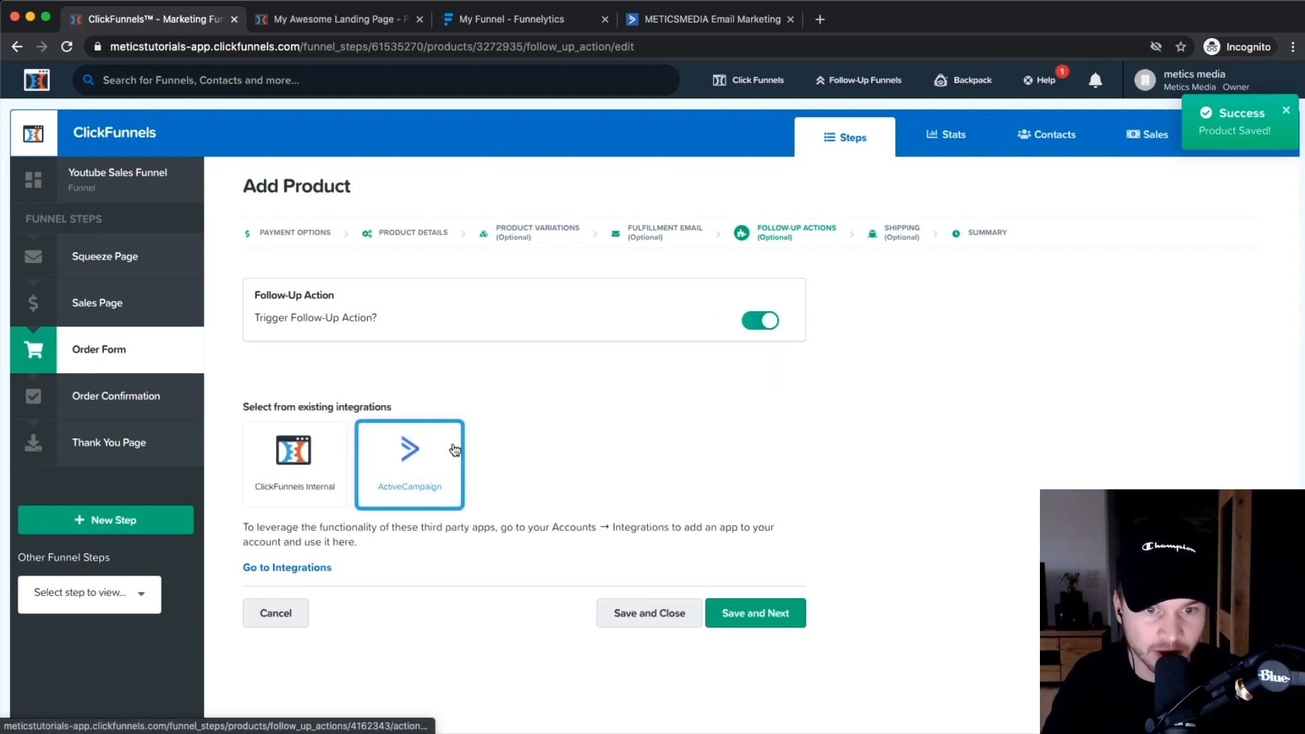
pyautogui.click(410, 440)
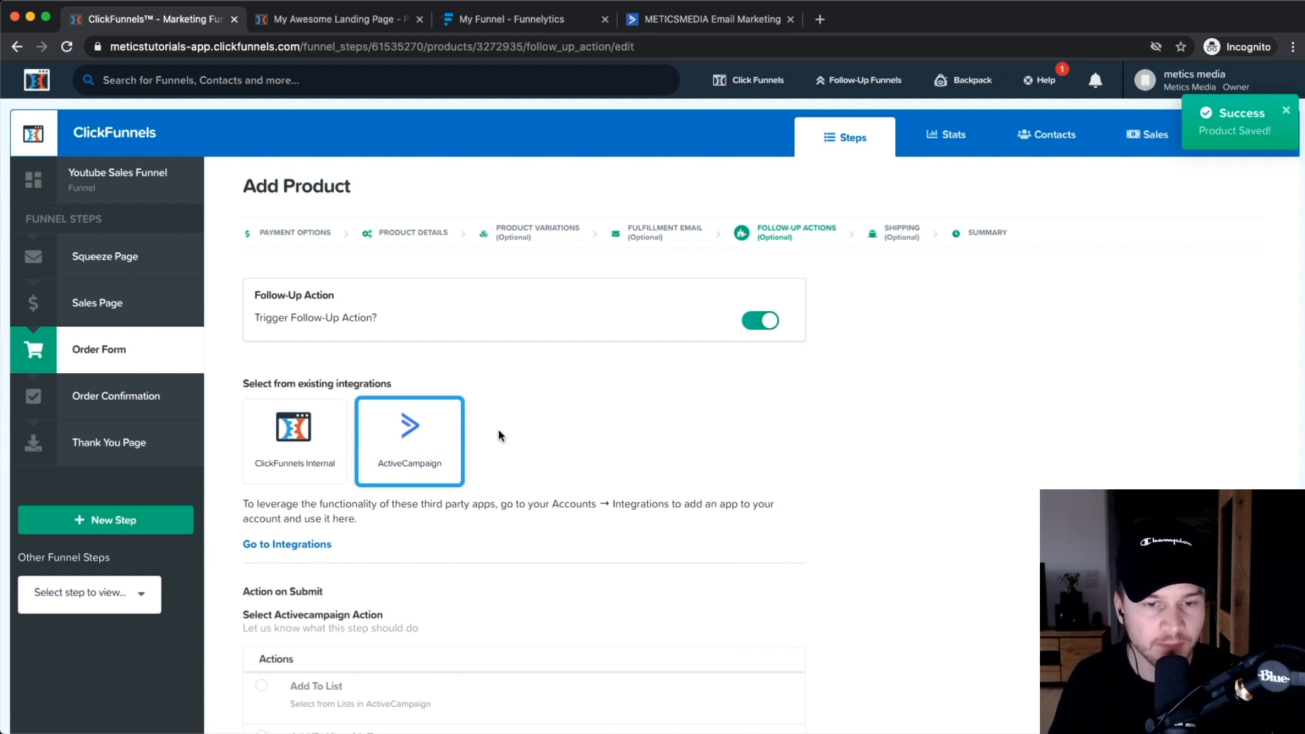
pyautogui.scroll(-3)
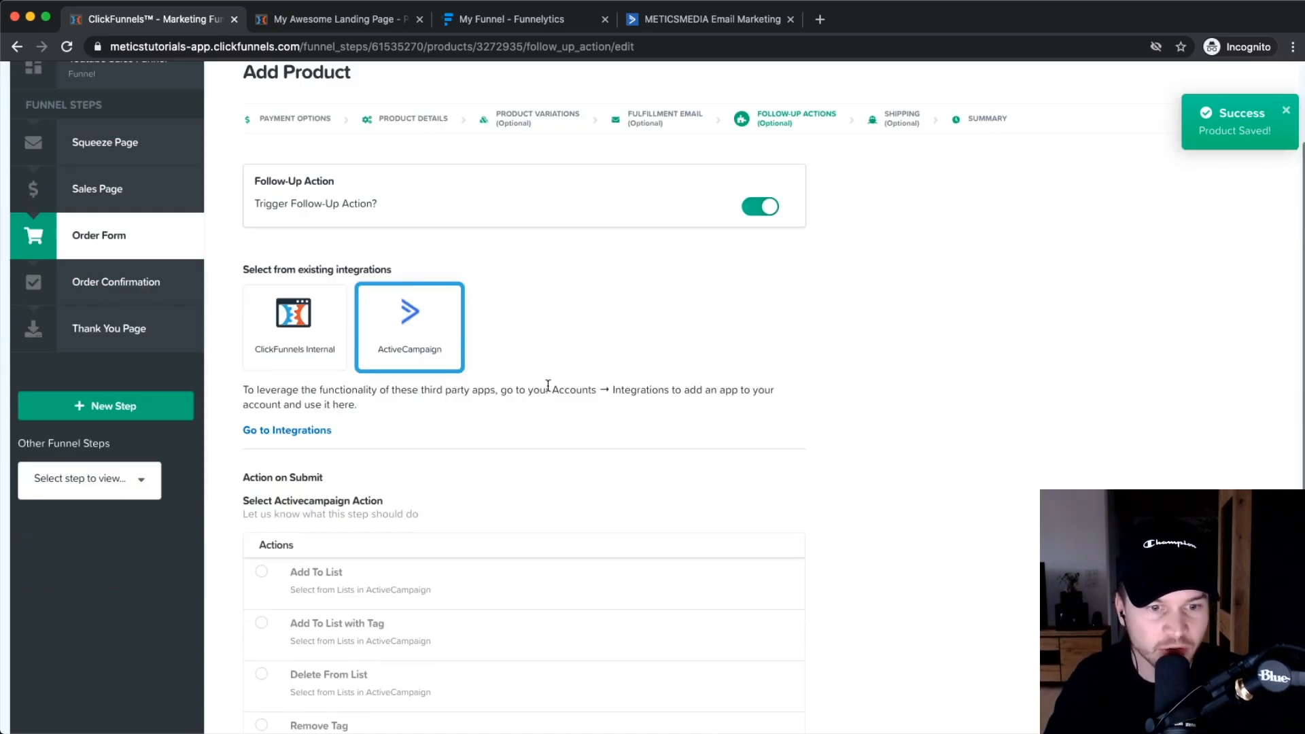
pyautogui.scroll(-3)
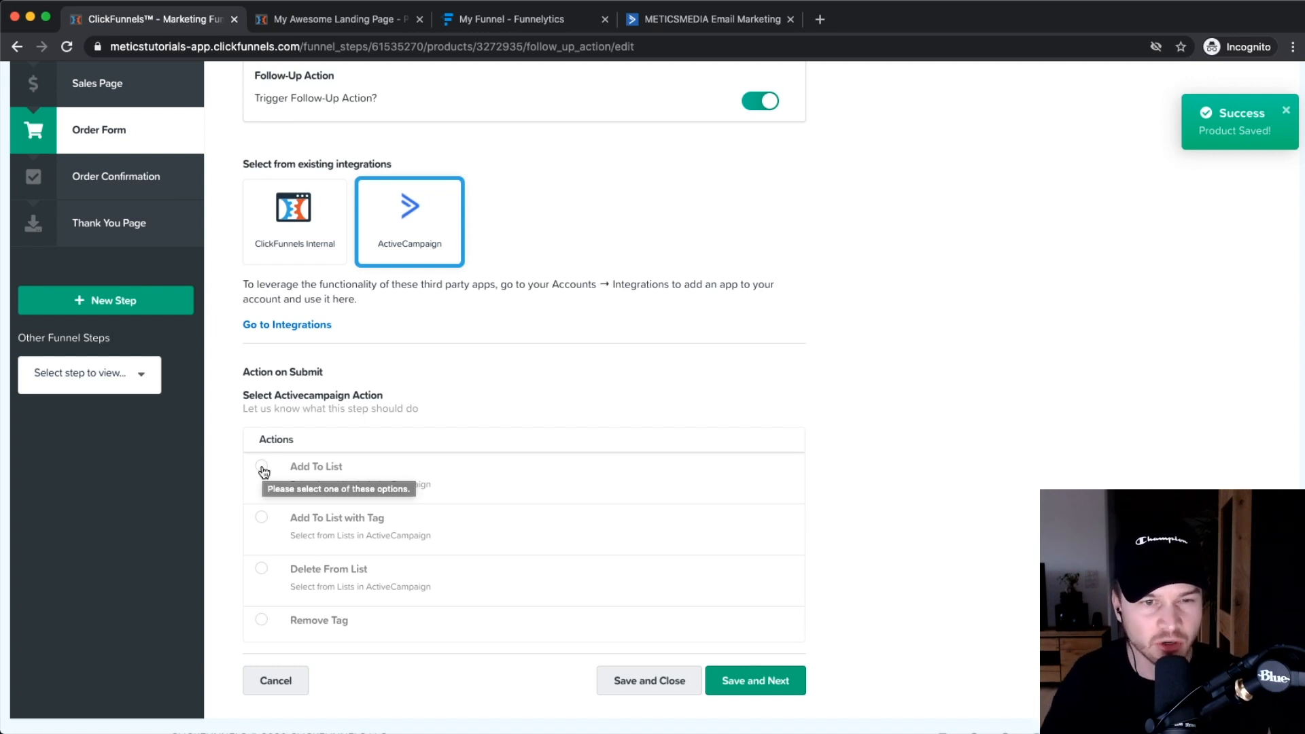
pyautogui.moveTo(373, 424)
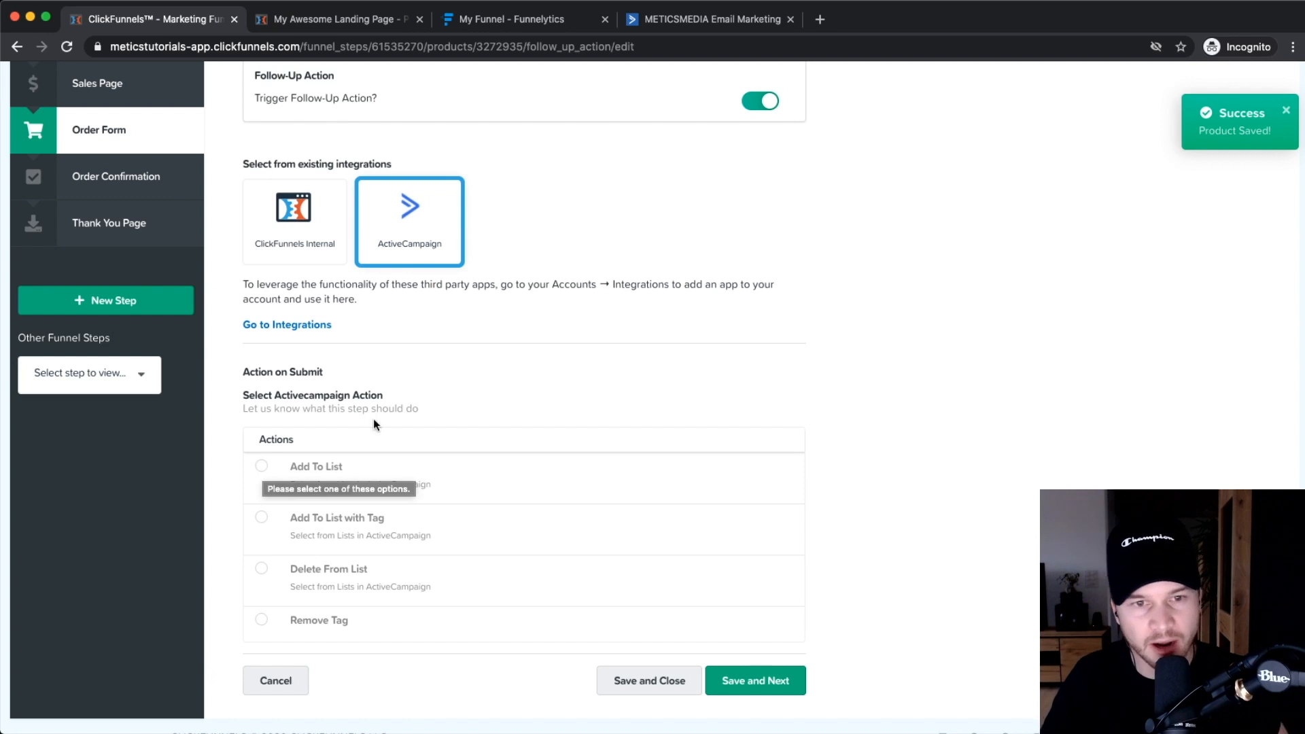
pyautogui.scroll(3)
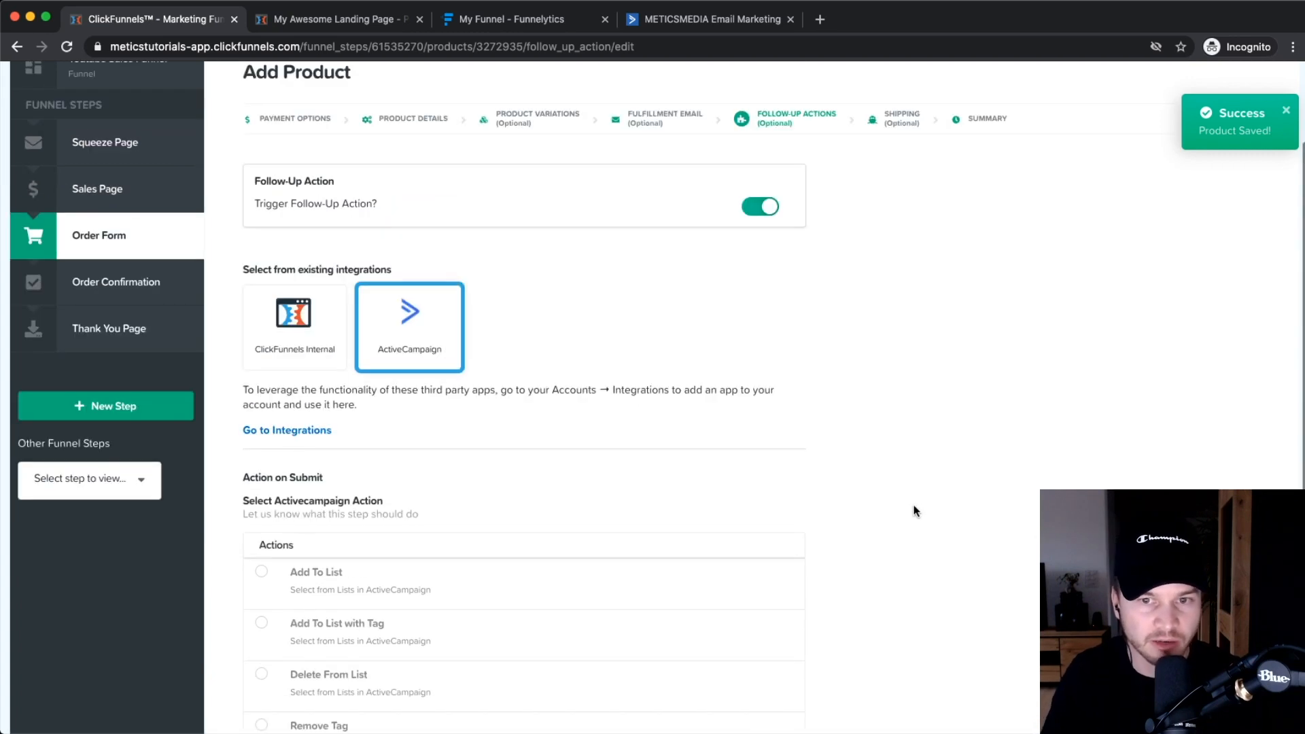
pyautogui.moveTo(409, 344)
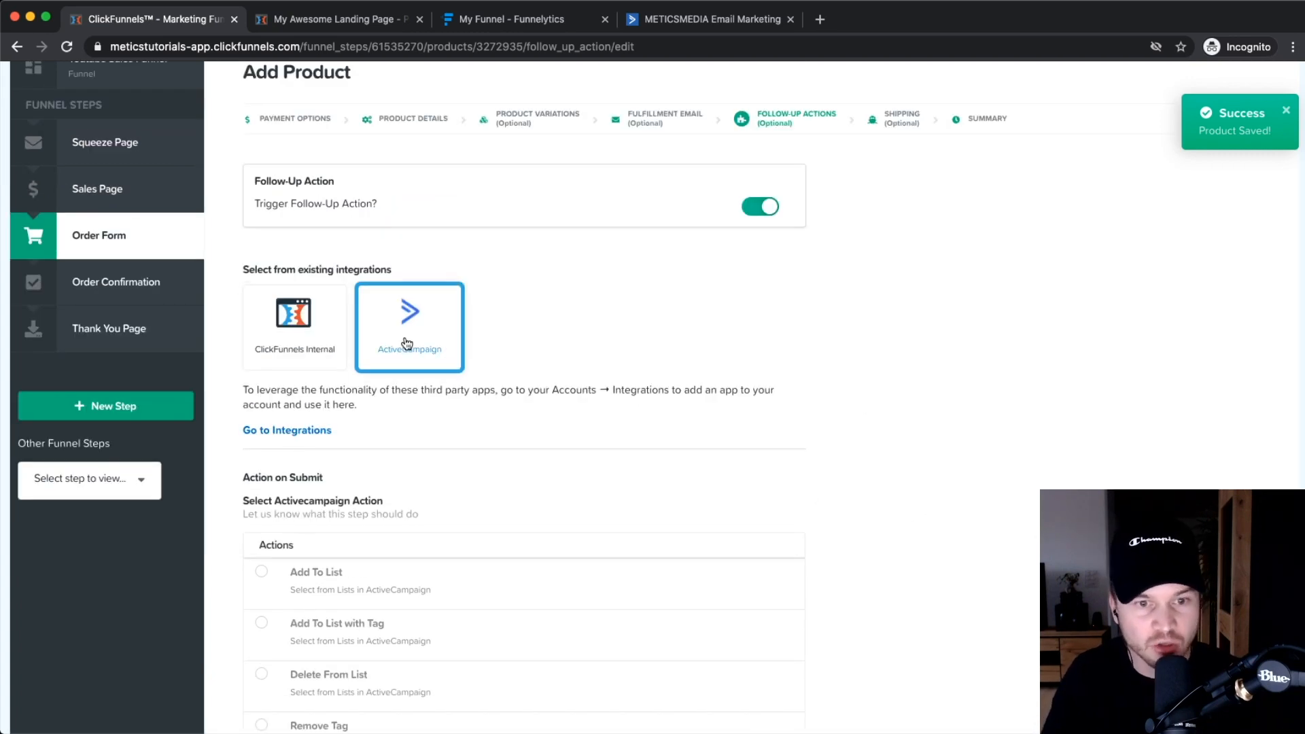
pyautogui.moveTo(442, 314)
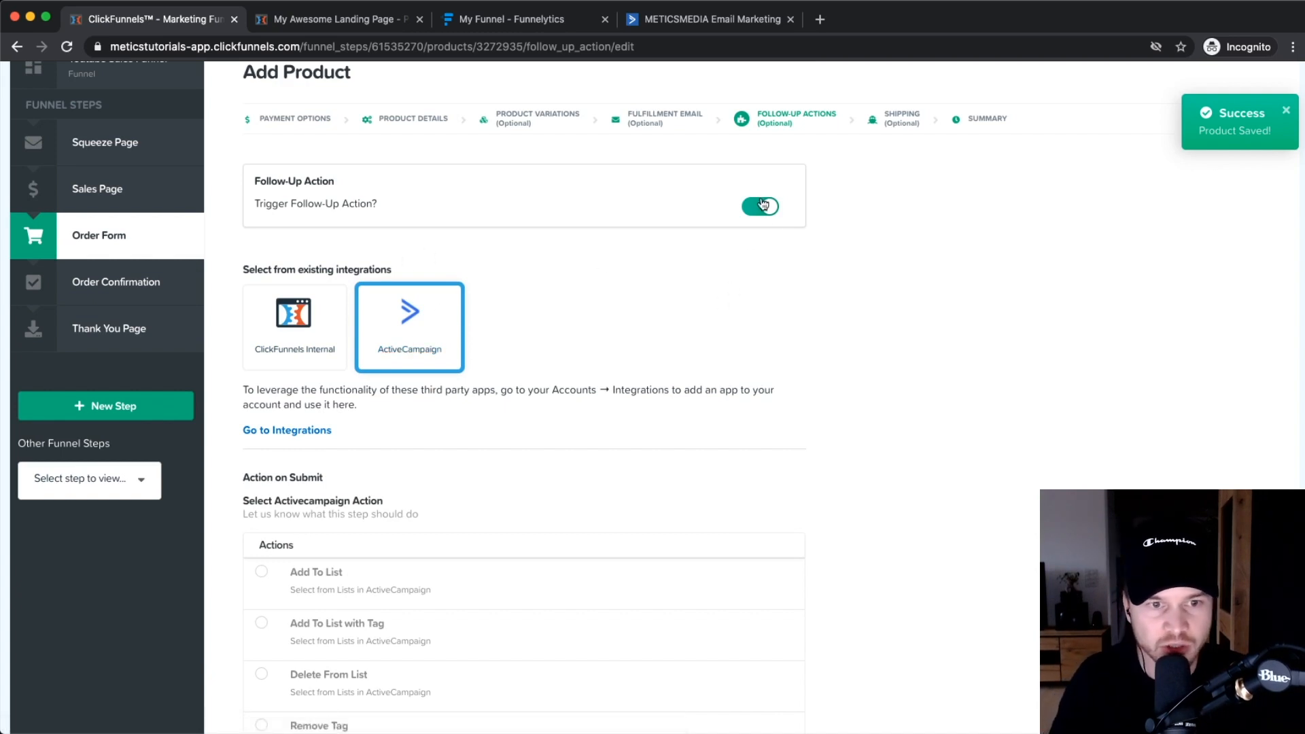
pyautogui.click(759, 206)
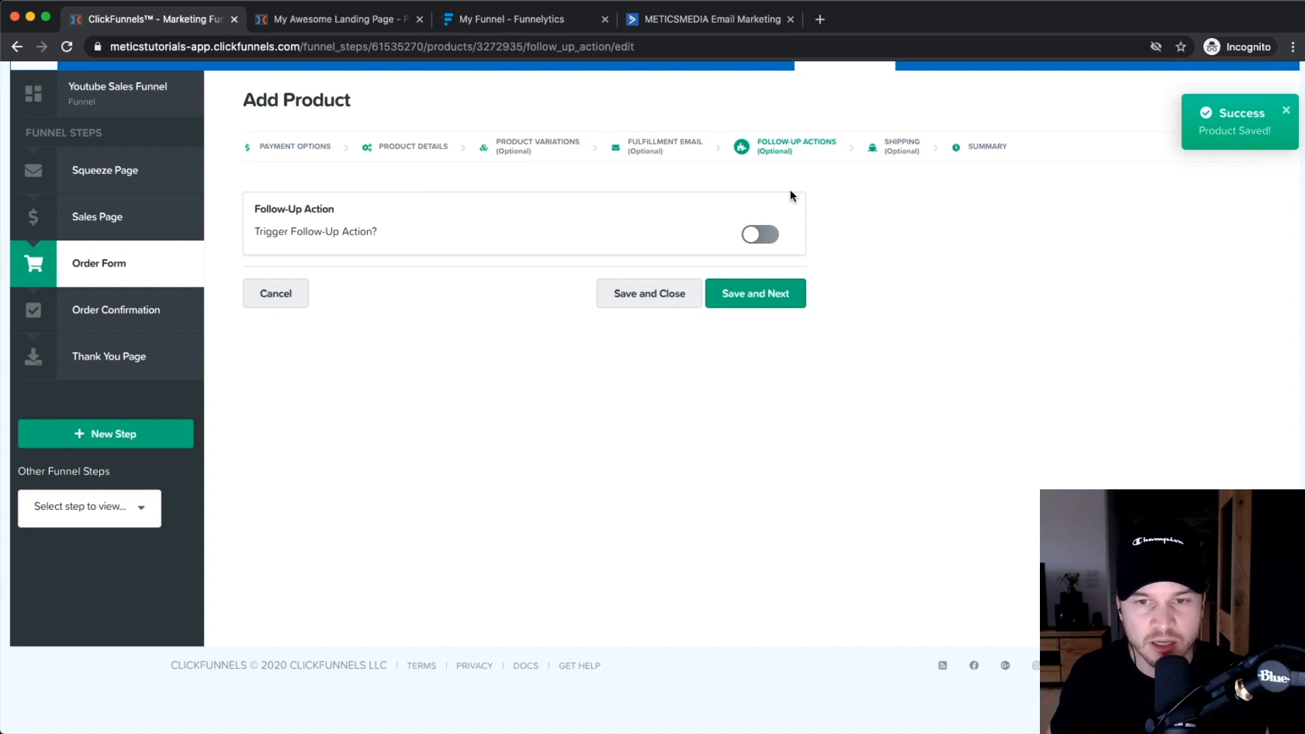
pyautogui.moveTo(838, 318)
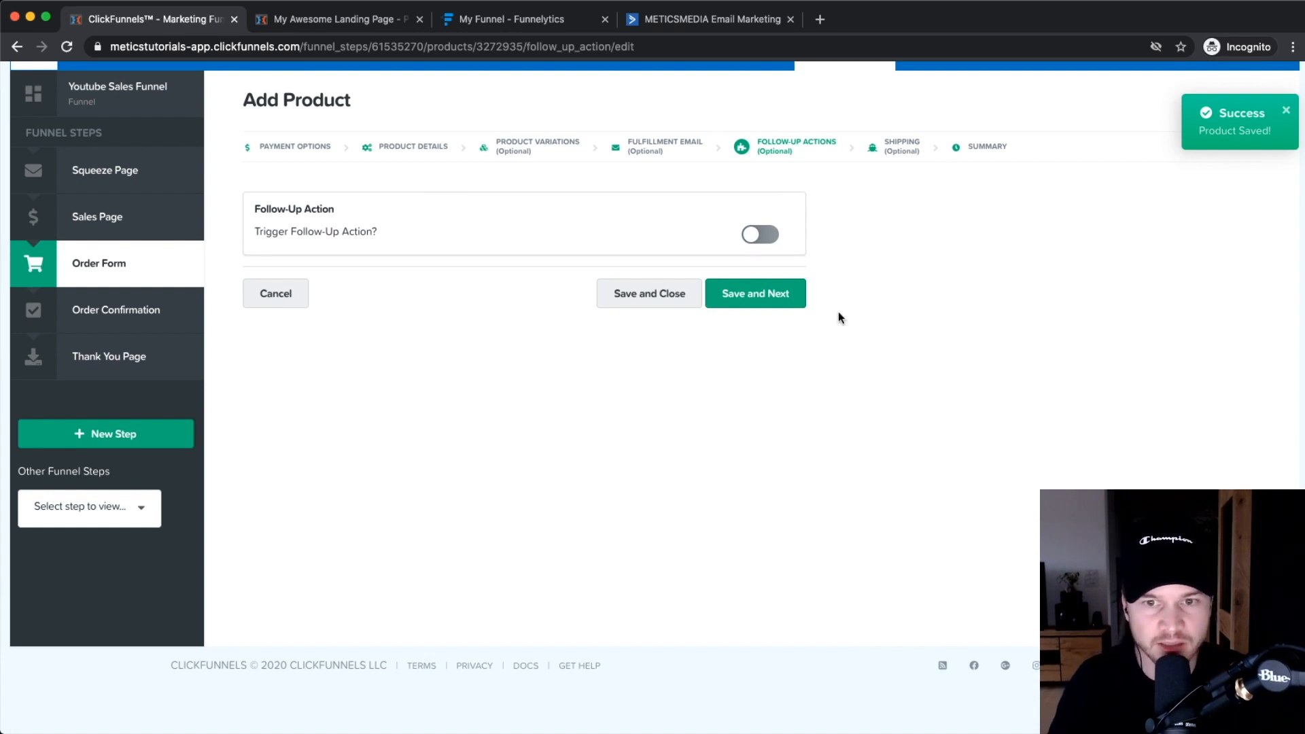
pyautogui.moveTo(754, 294)
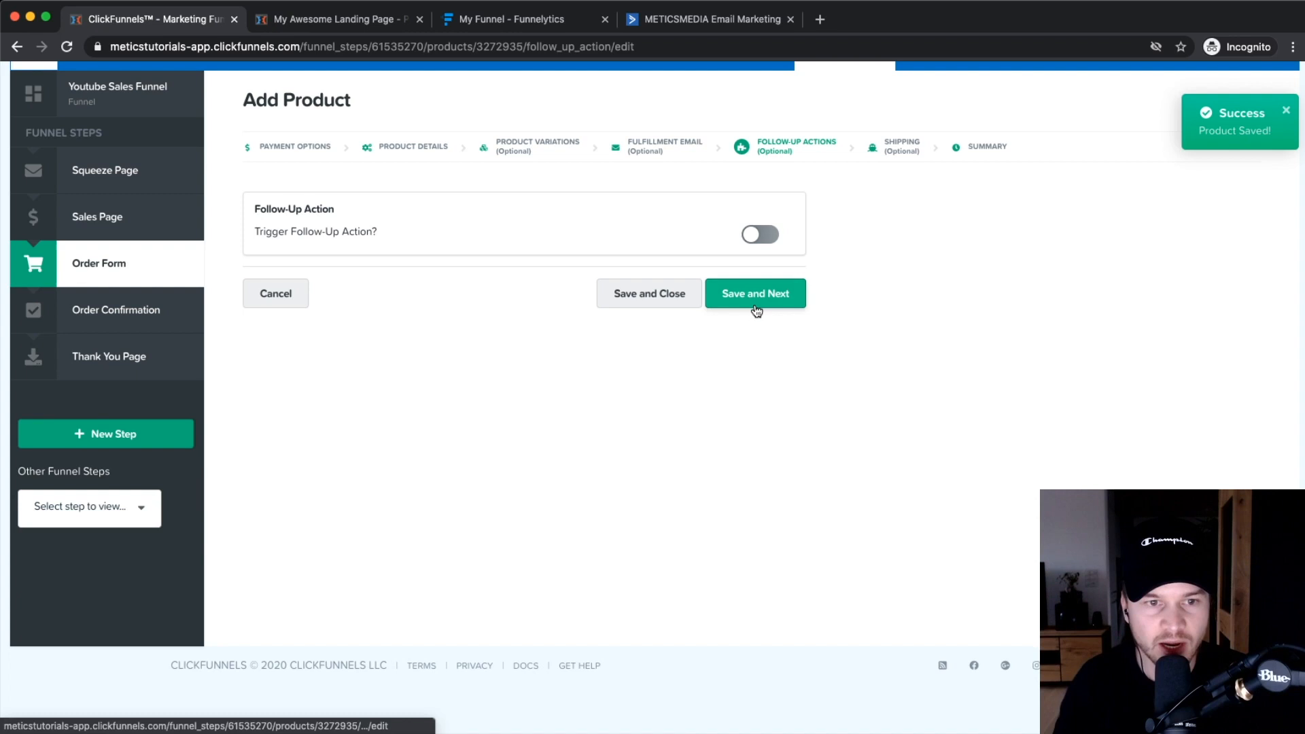
pyautogui.moveTo(783, 338)
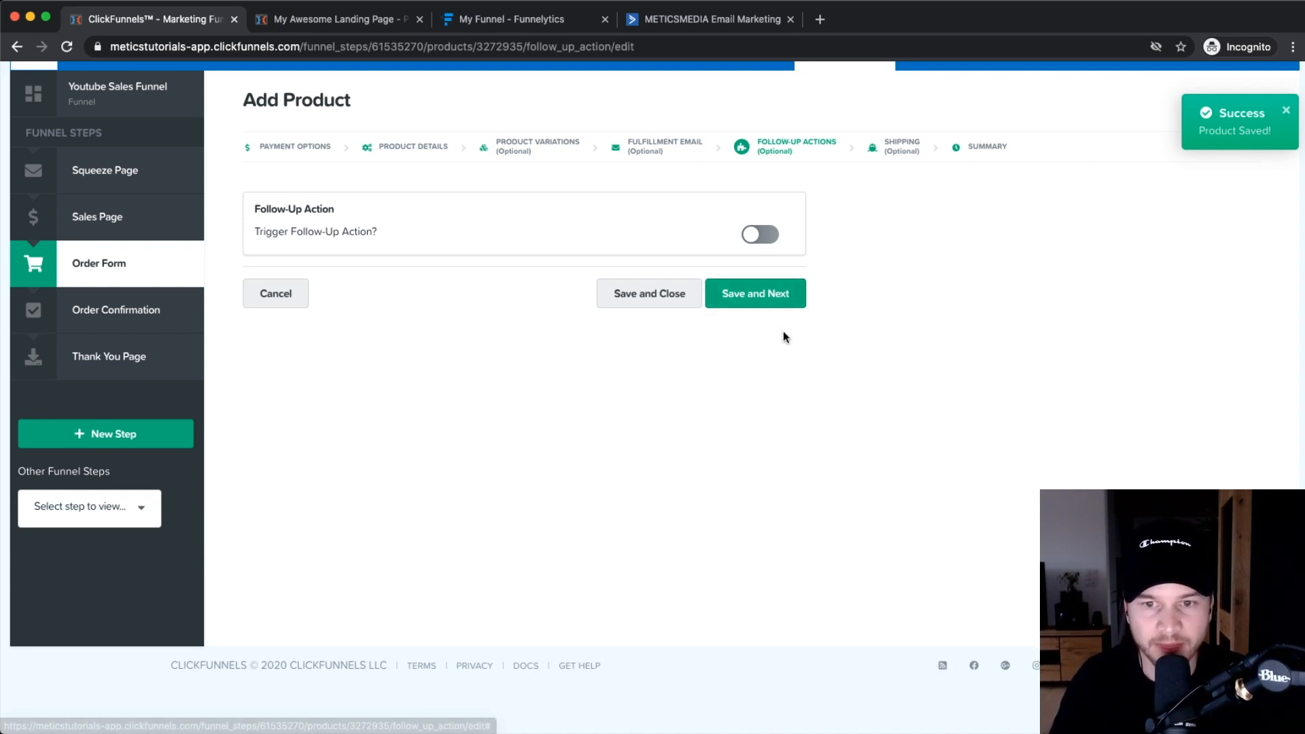
# Step: Save follow-up settings and keep the product marked as not physical, then save shipping
pyautogui.click(754, 293)
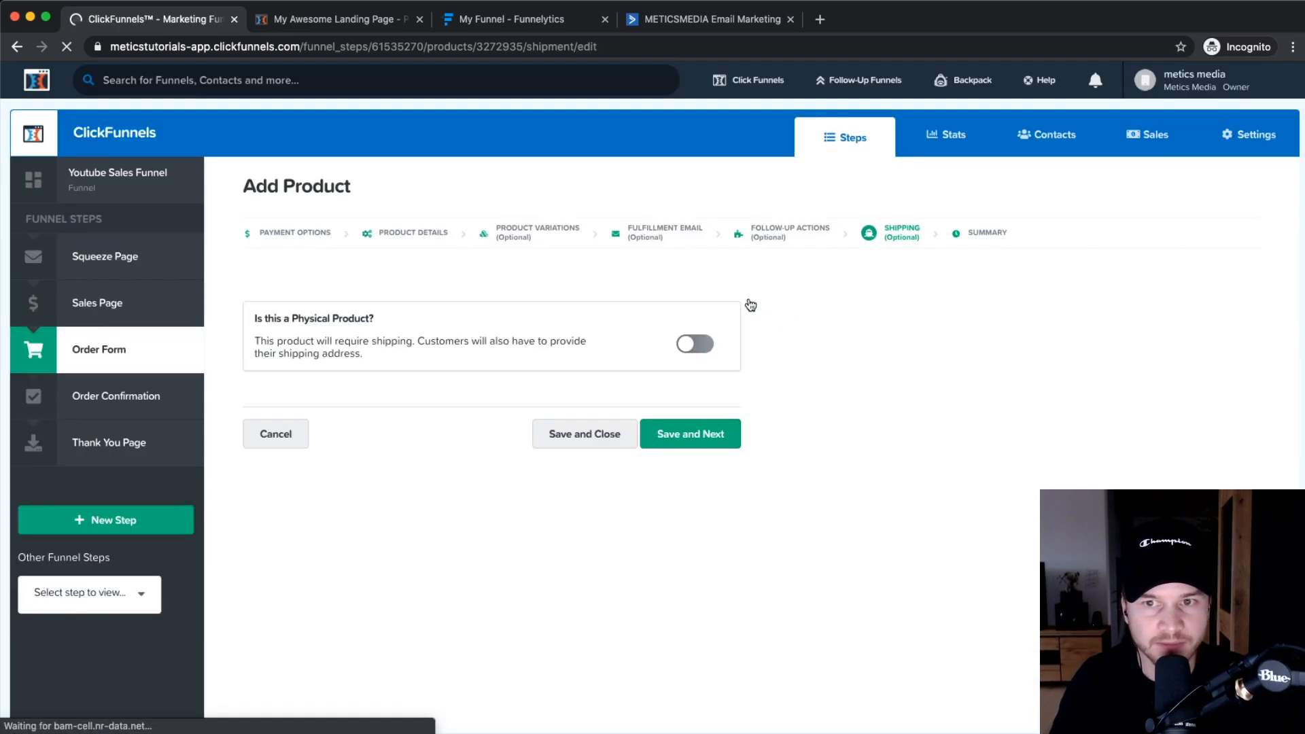
pyautogui.click(689, 433)
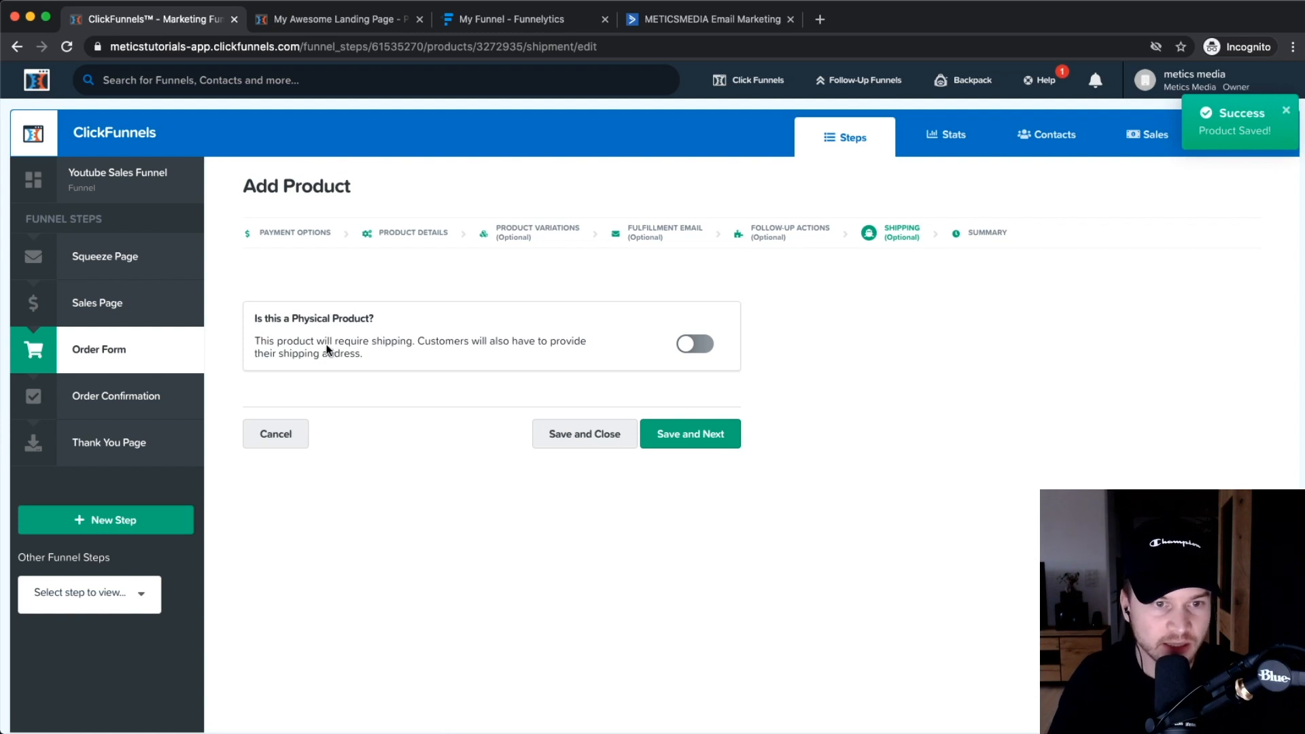
pyautogui.click(695, 344)
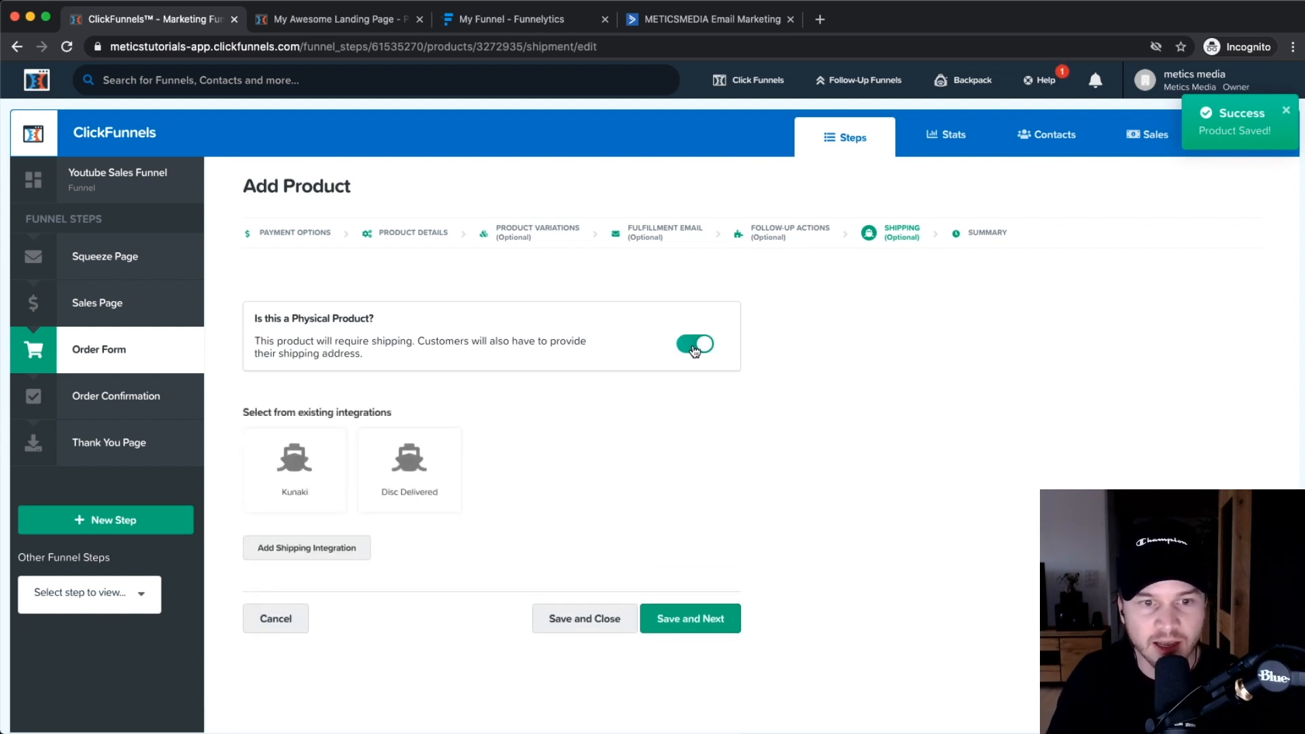
pyautogui.moveTo(707, 349)
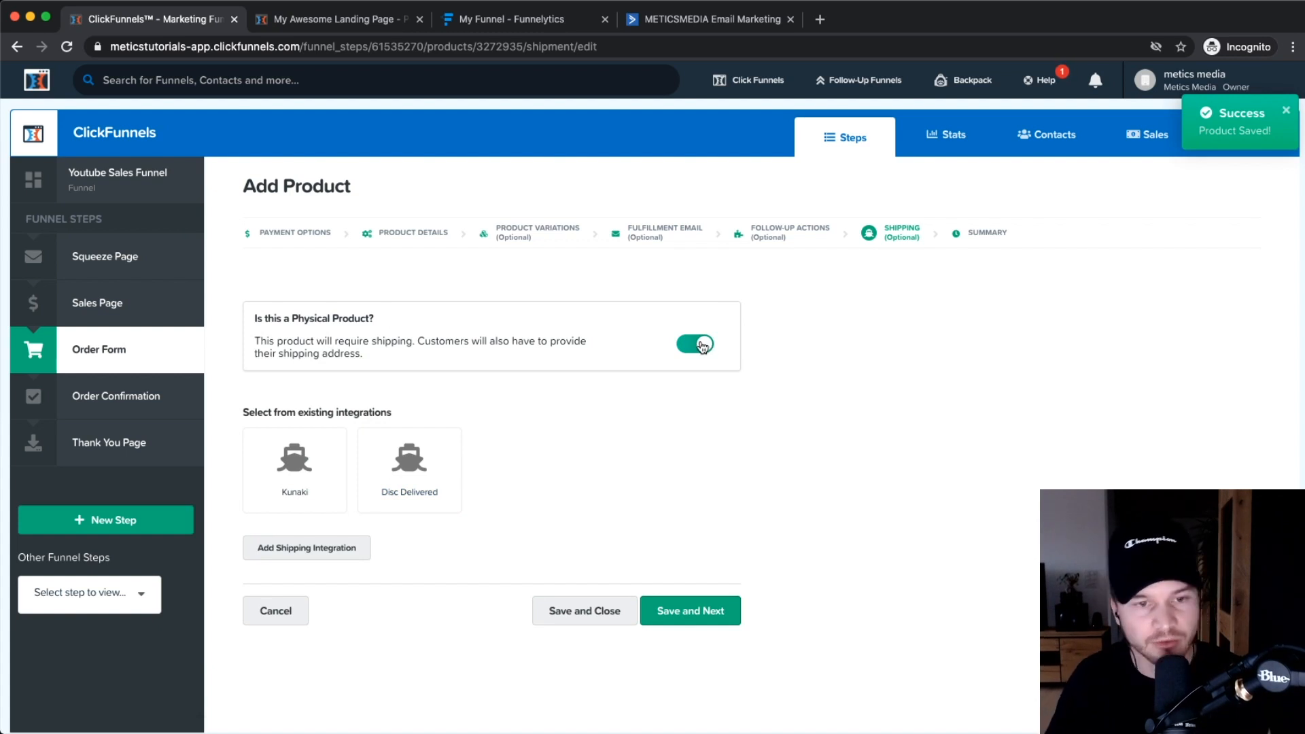
pyautogui.click(694, 344)
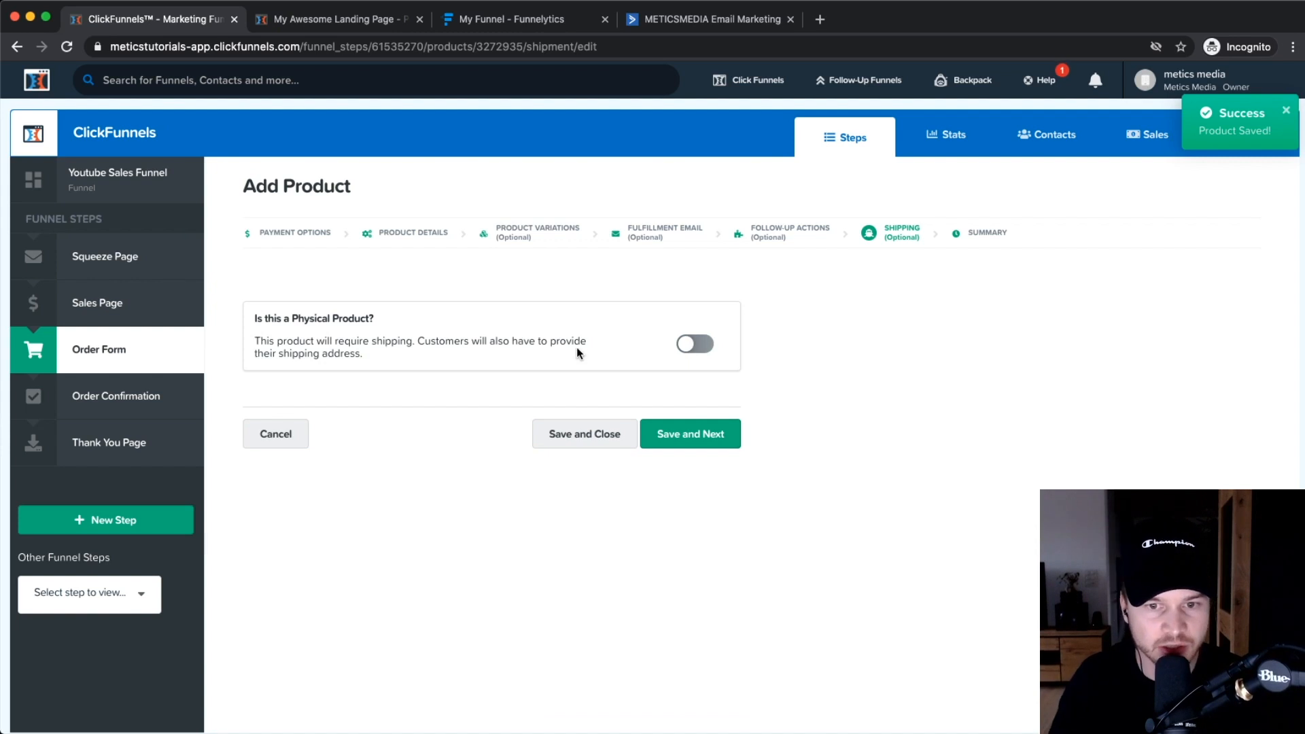
pyautogui.click(689, 434)
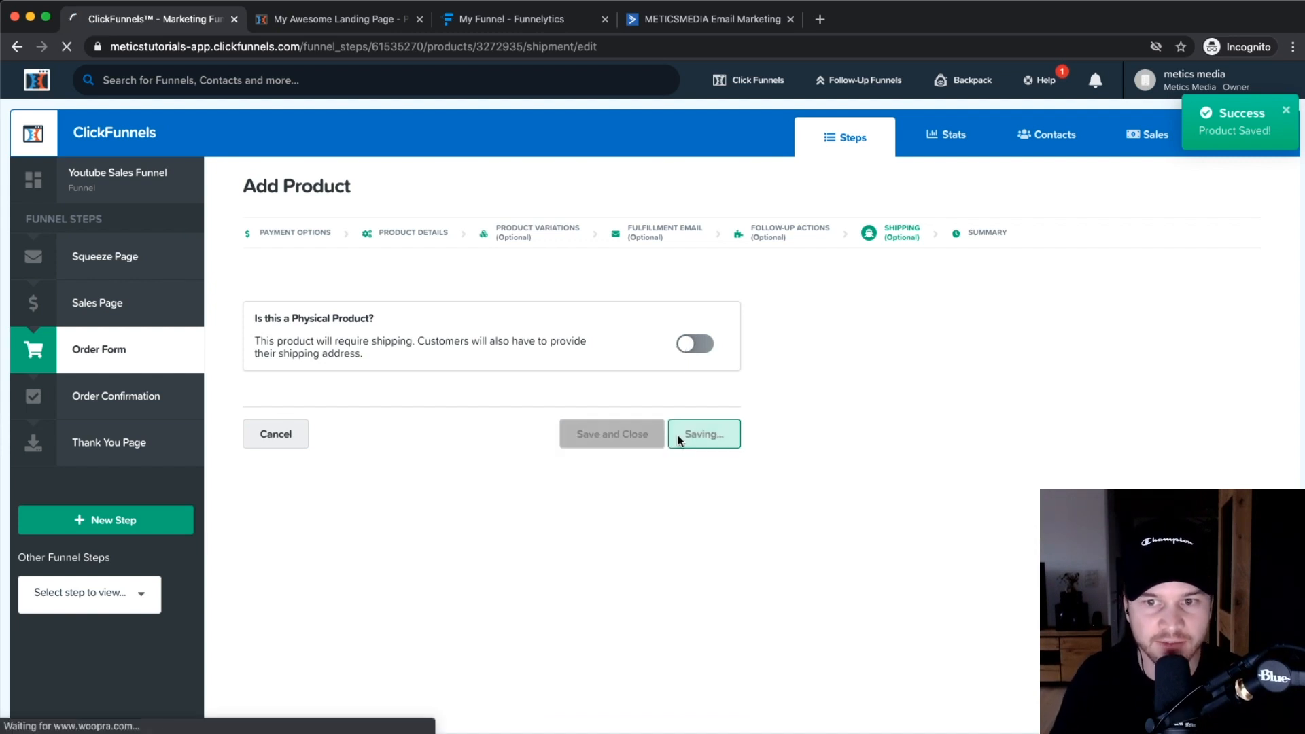
# Step: Review the summary's Billing and Product Details showing YouTube Masterclass at 199.00 USD
pyautogui.click(702, 434)
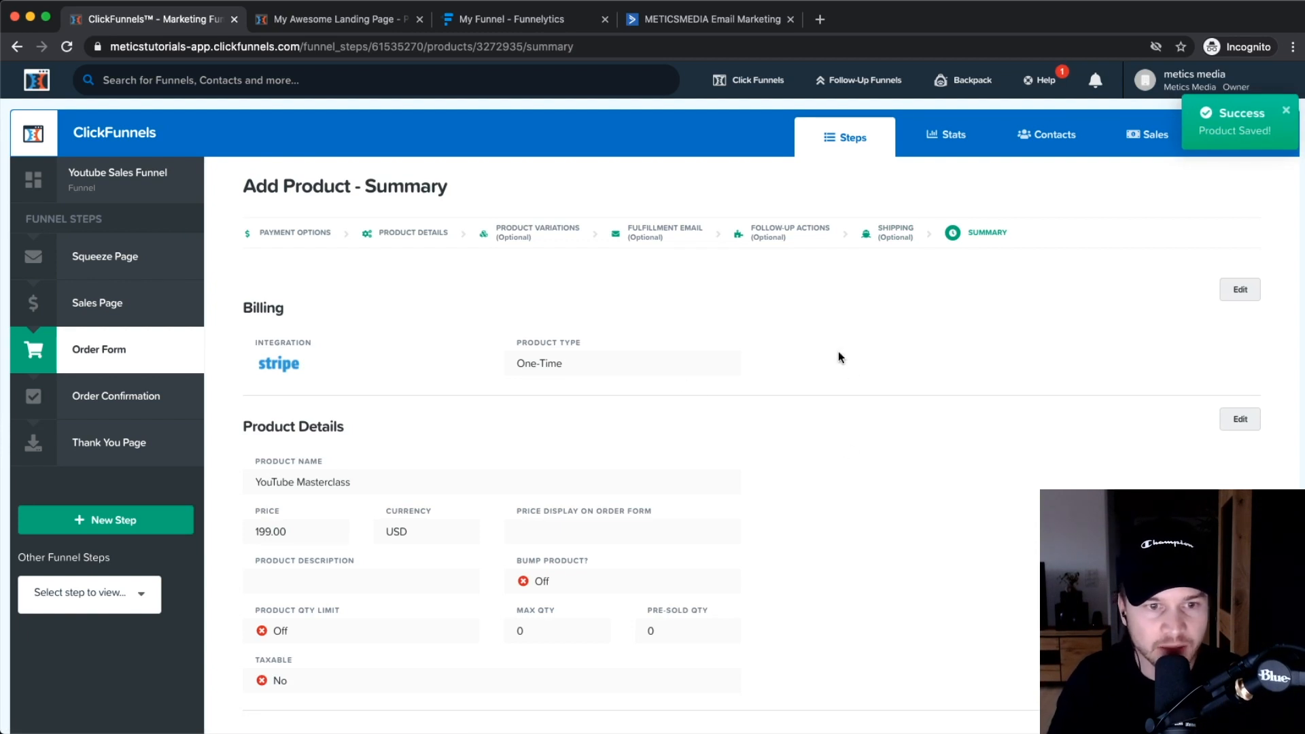
pyautogui.scroll(-3)
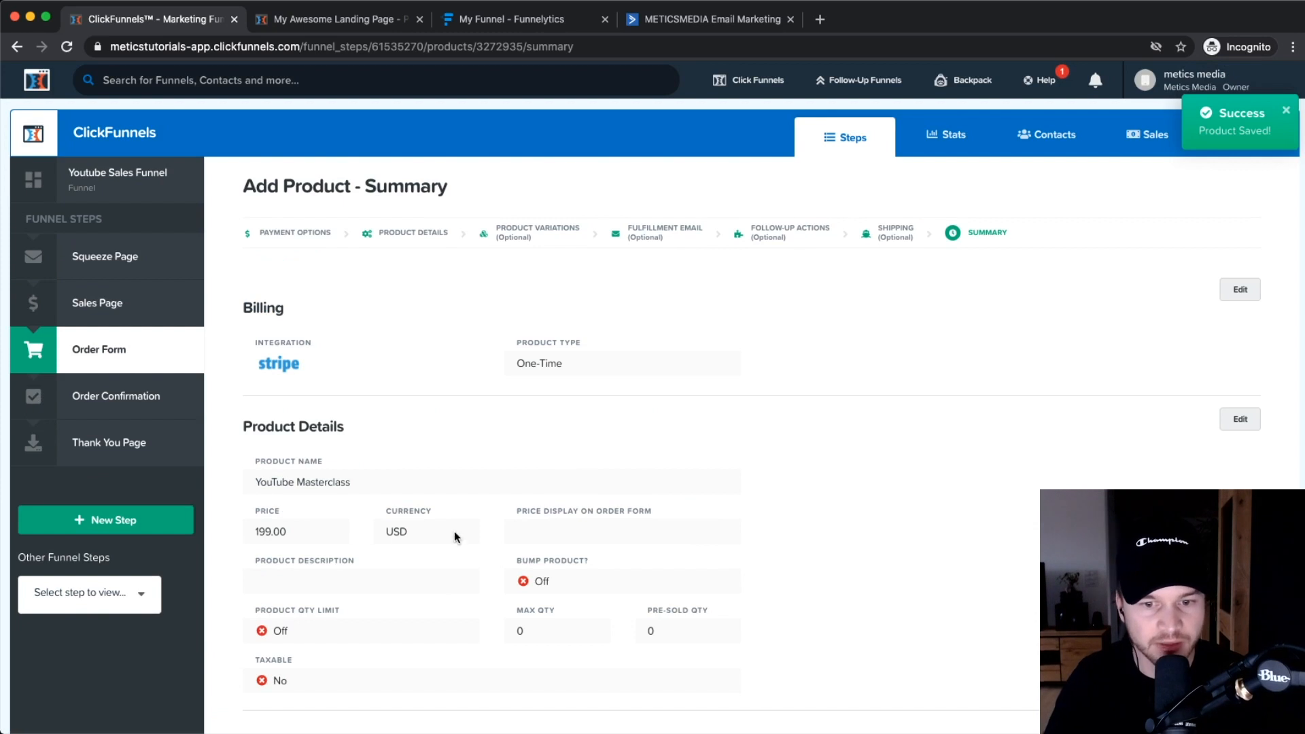
pyautogui.scroll(-3)
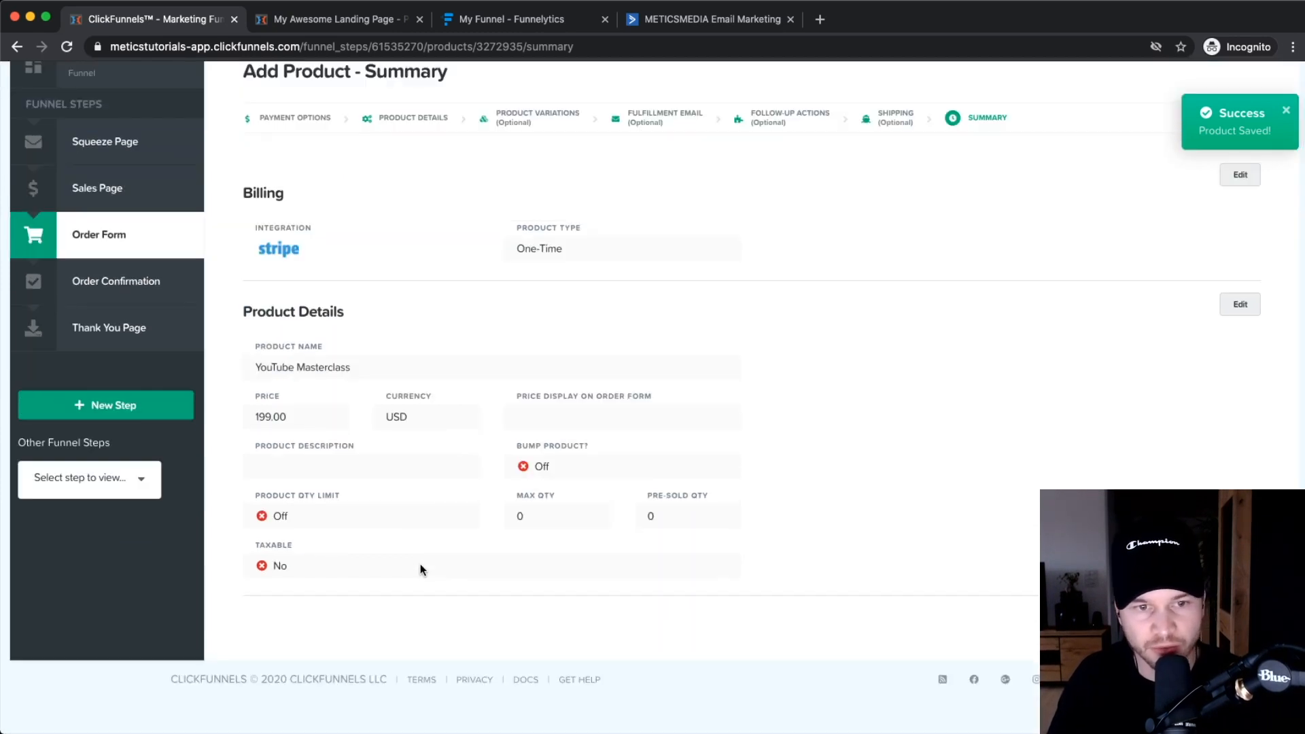
pyautogui.scroll(3)
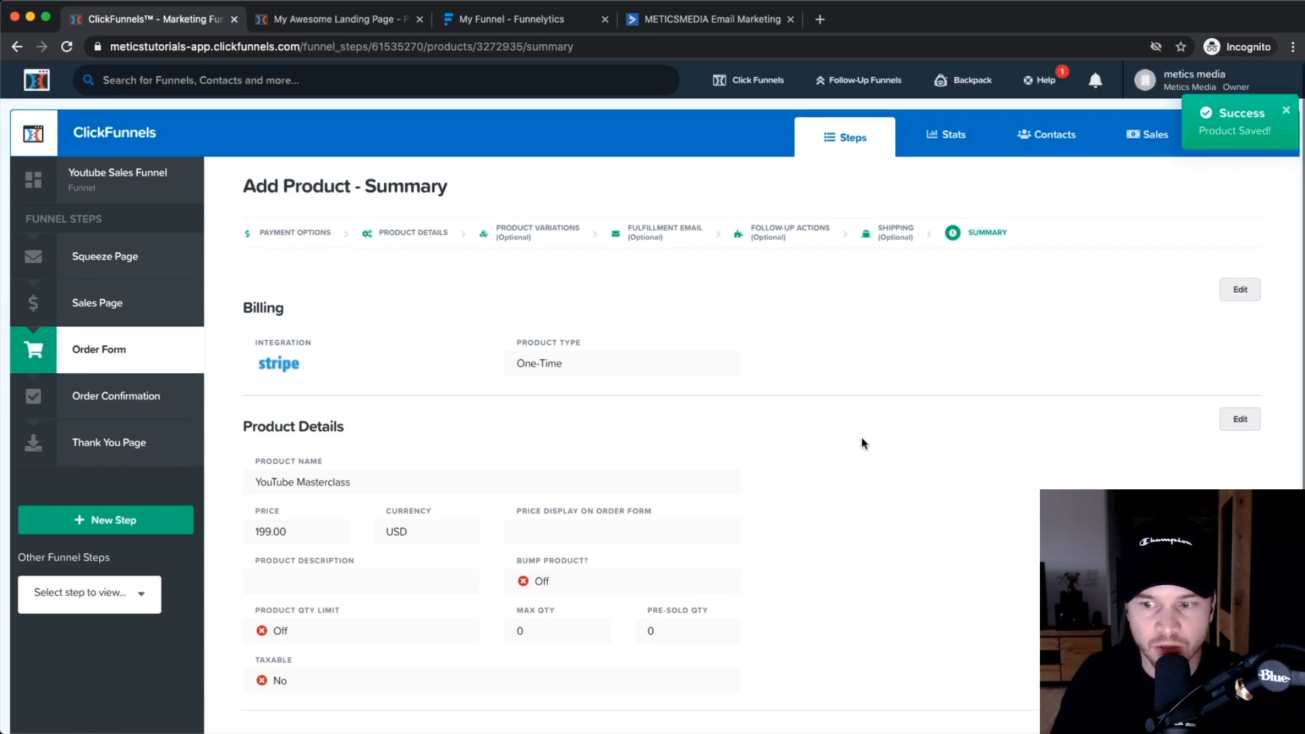
pyautogui.scroll(-3)
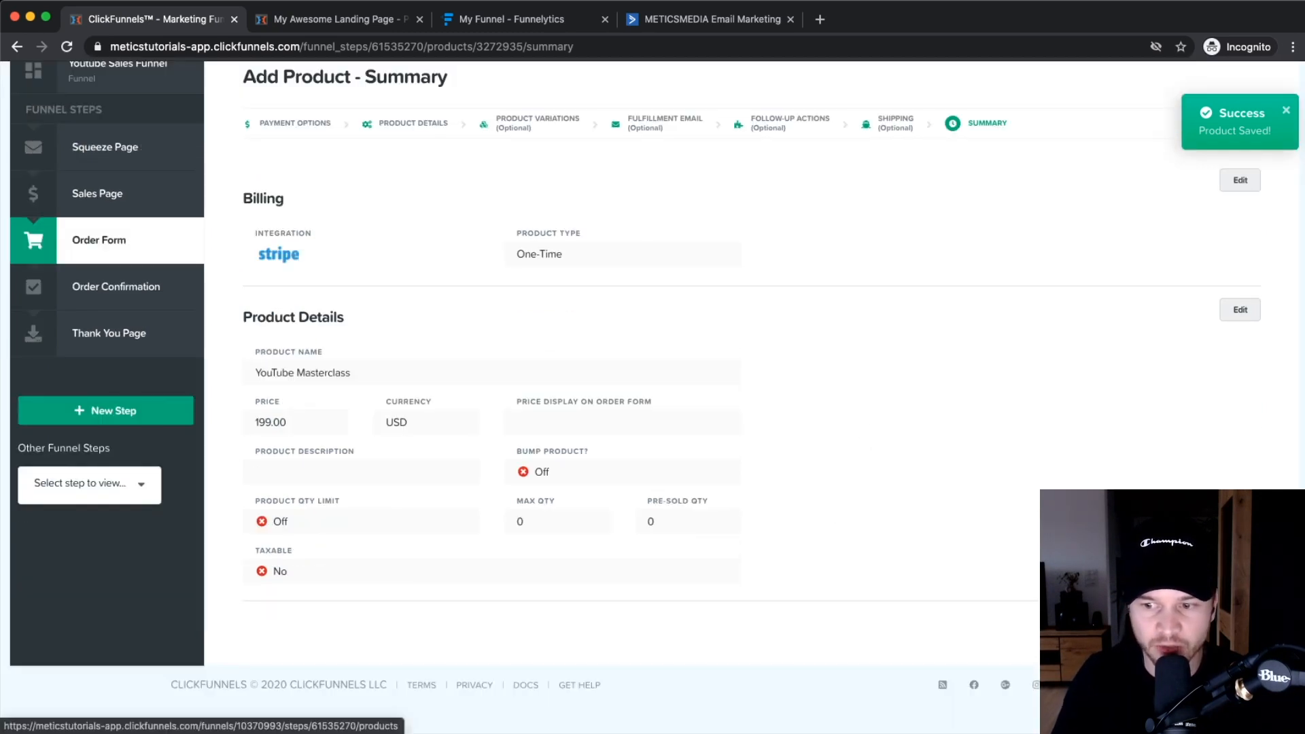
pyautogui.scroll(-3)
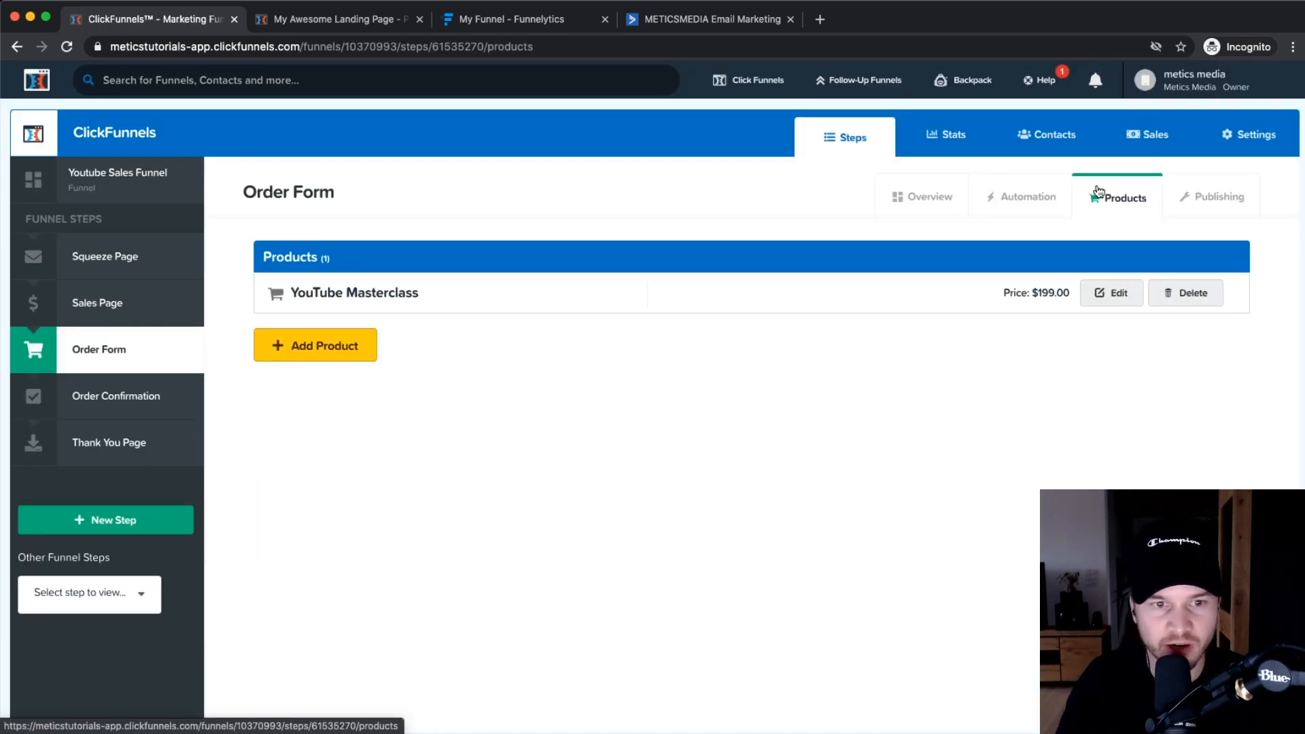
pyautogui.moveTo(541, 288)
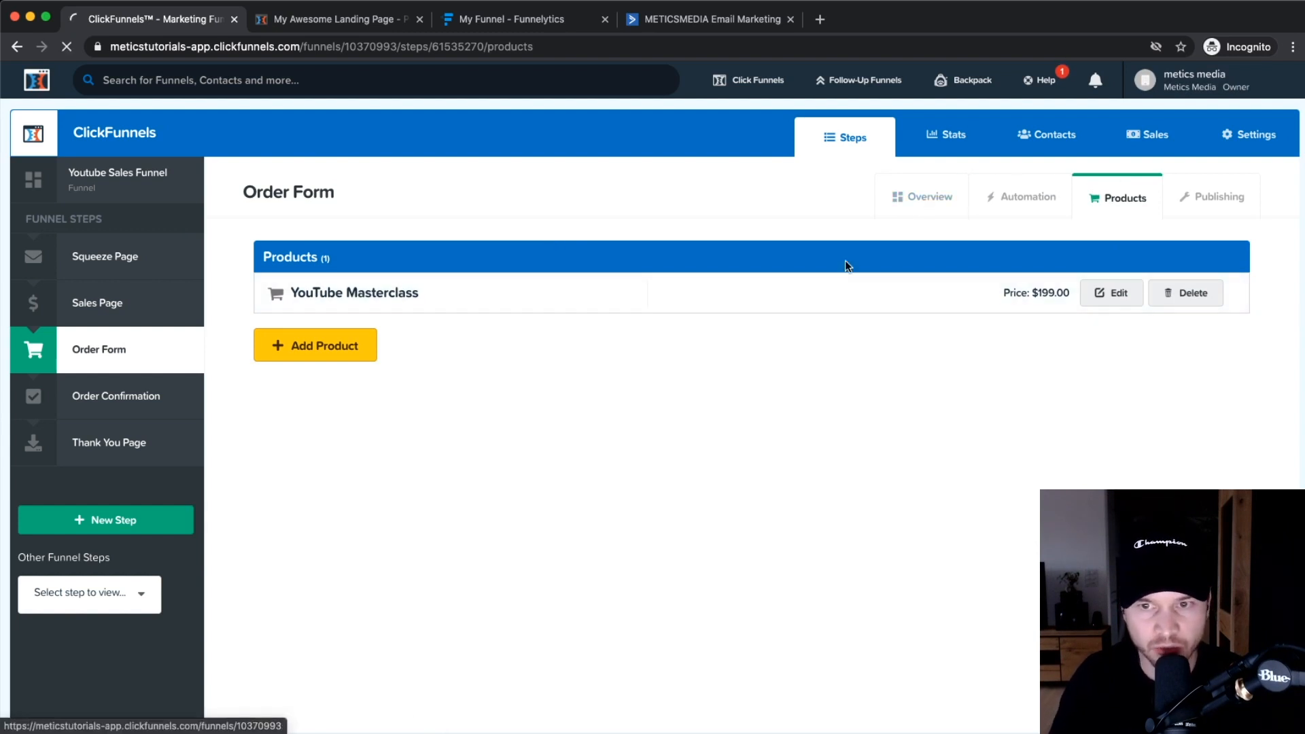
# Step: Go to the Order Form step's Overview showing its page URL and control page preview
pyautogui.click(921, 196)
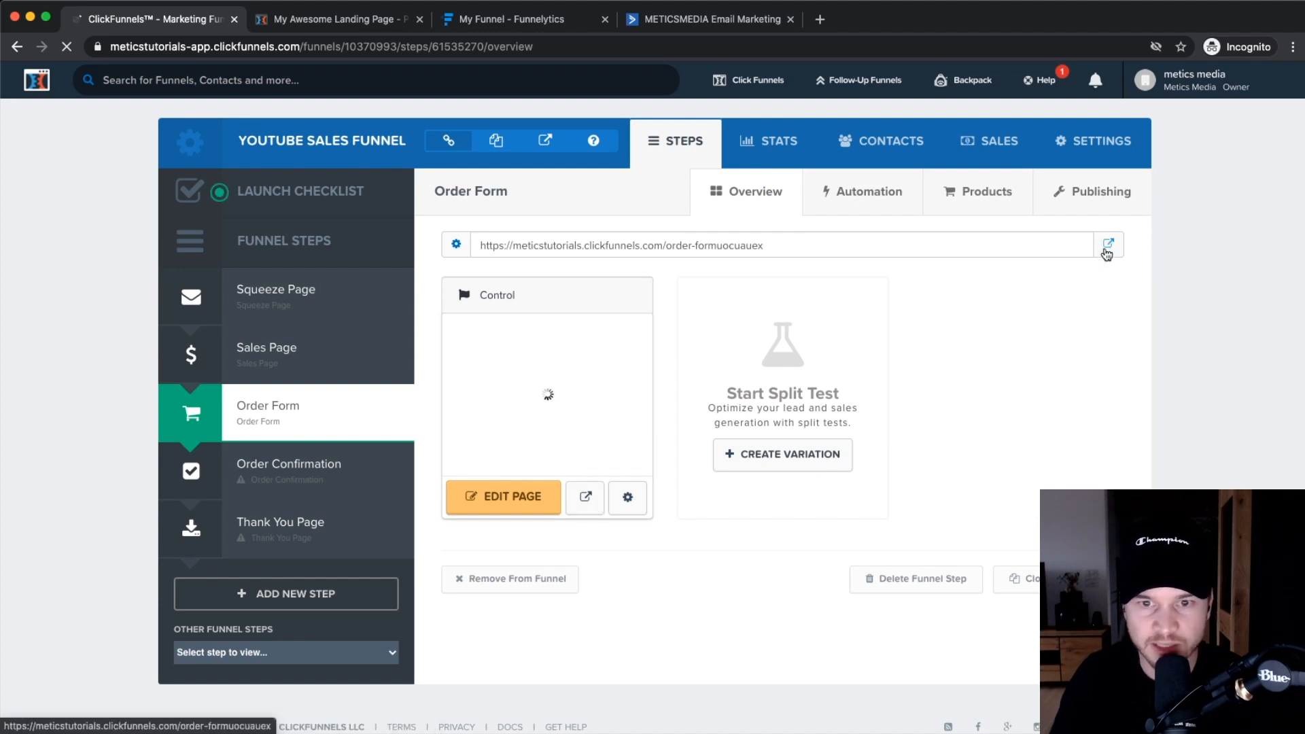
# Step: View the live order page and confirm YouTube Masterclass is listed at US$199.00
pyautogui.click(1107, 243)
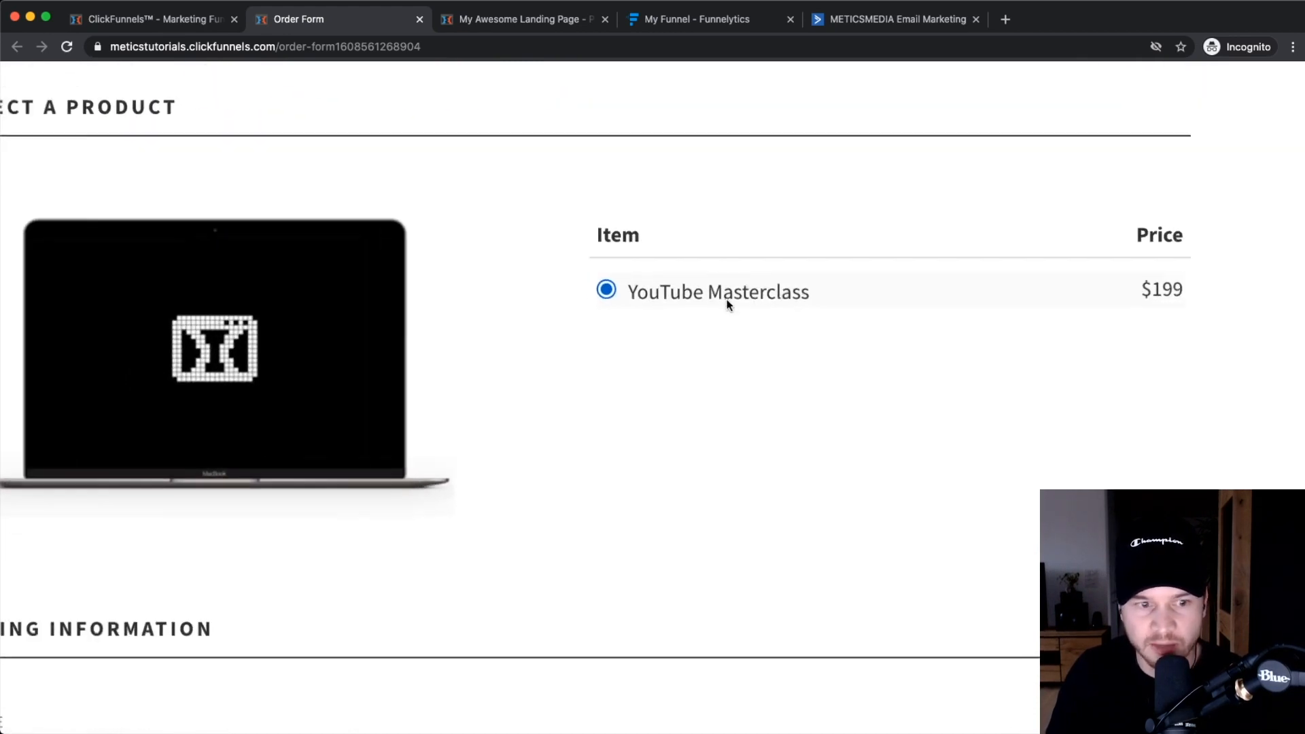
pyautogui.scroll(-3)
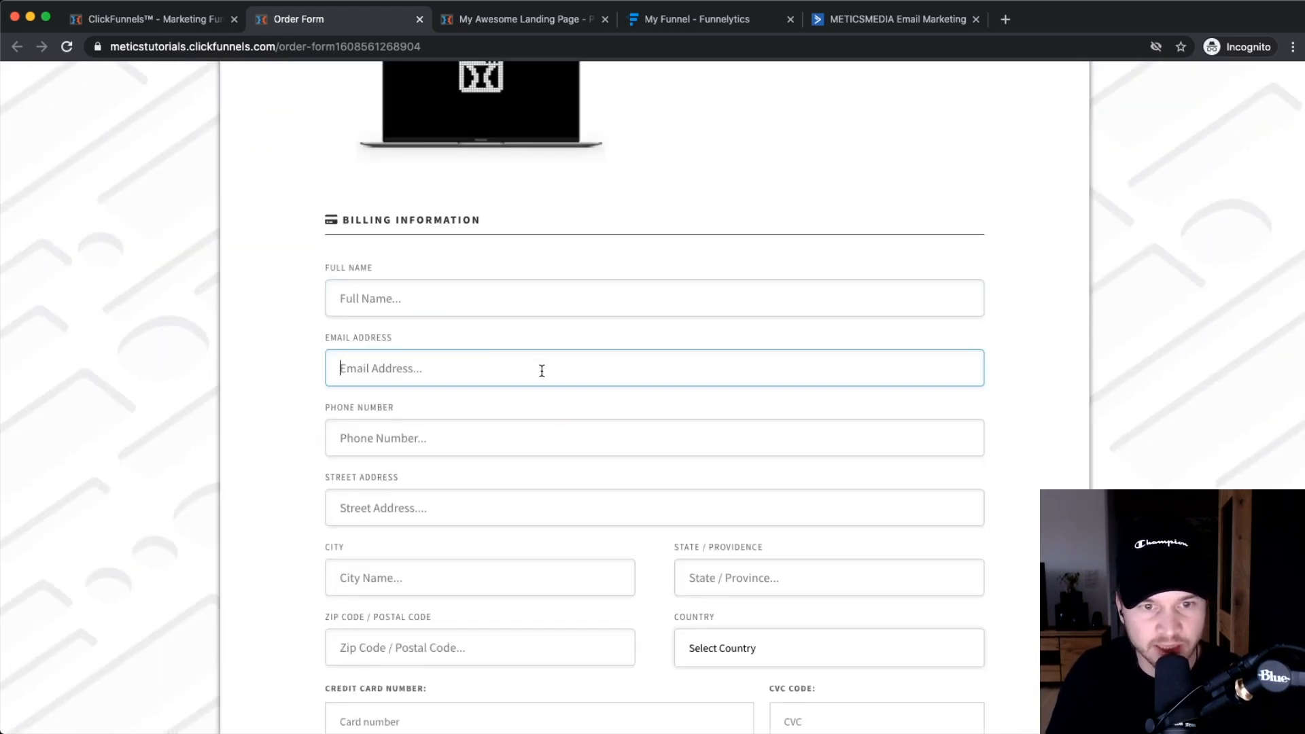
pyautogui.scroll(-3)
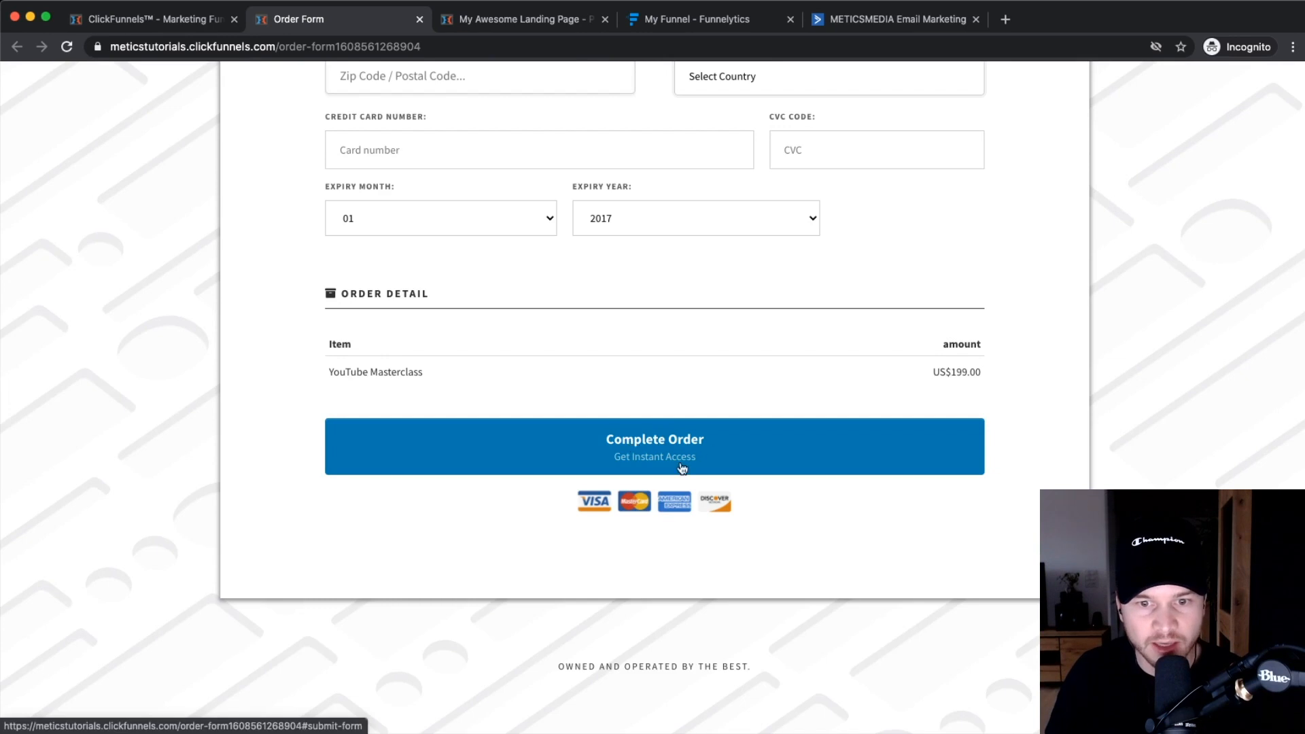
pyautogui.moveTo(657, 454)
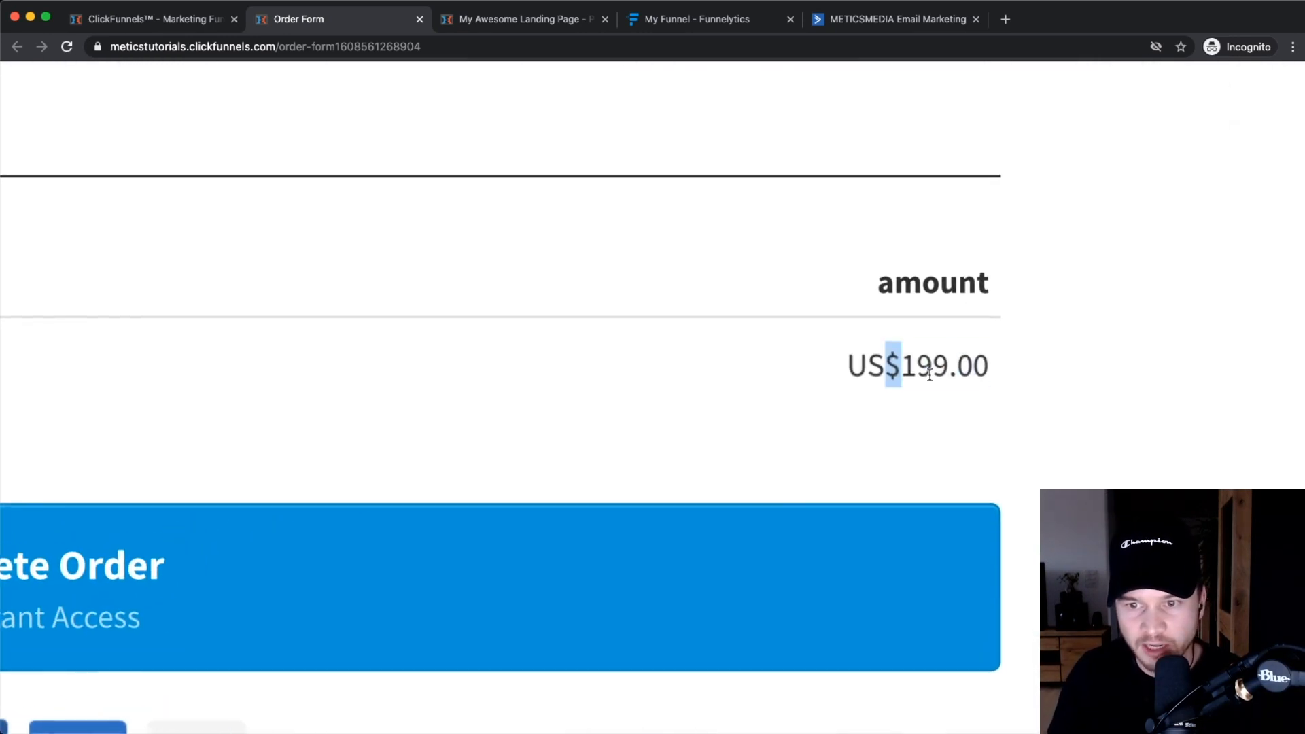
pyautogui.scroll(3)
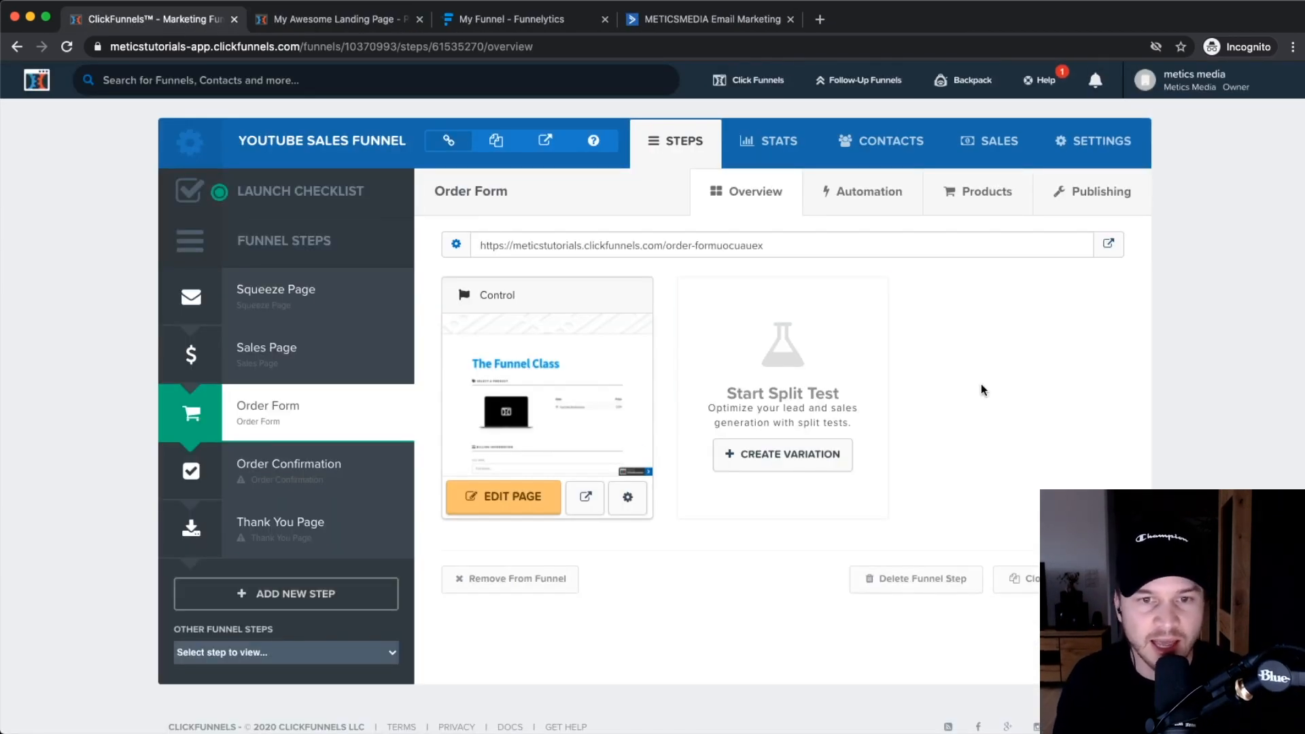
pyautogui.moveTo(299, 412)
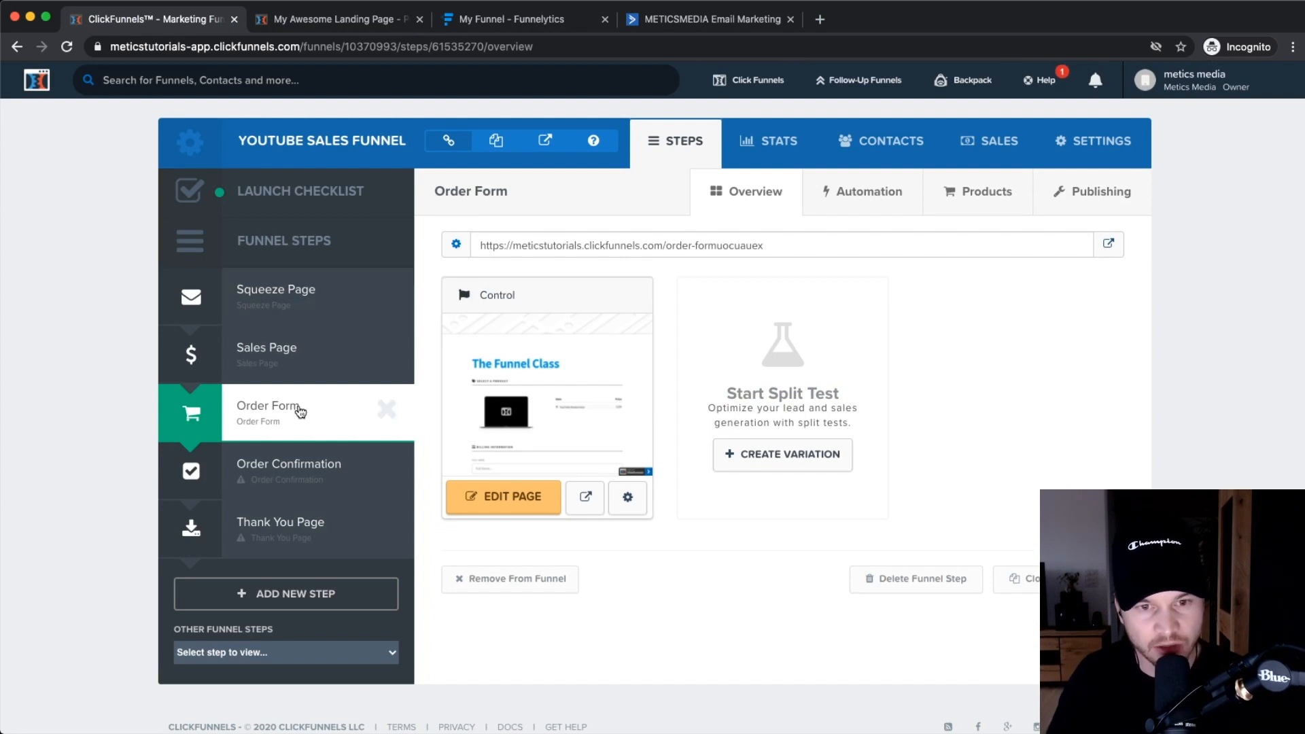